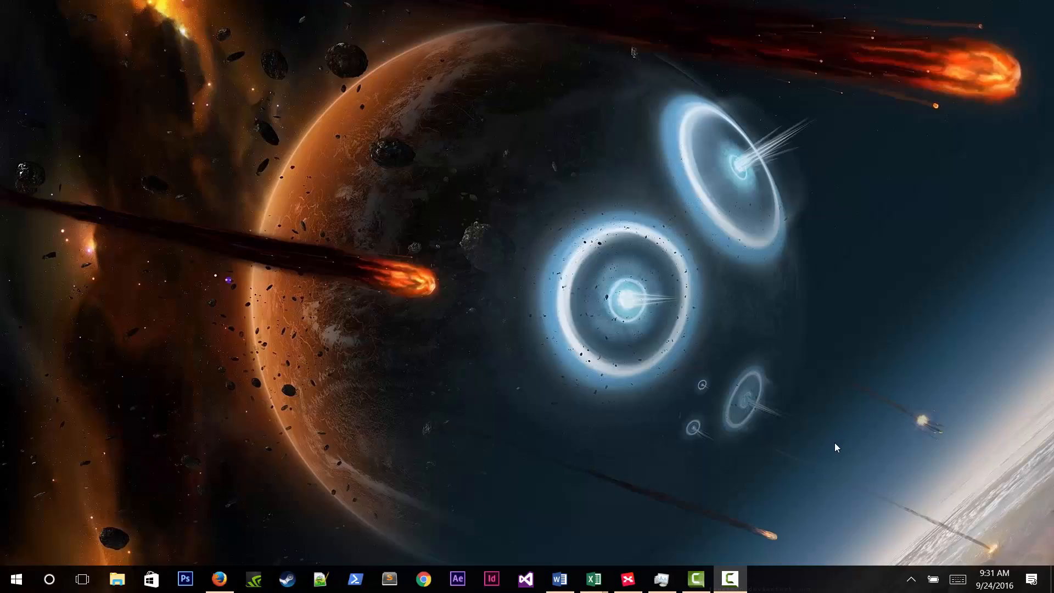
mouse_move(559, 578)
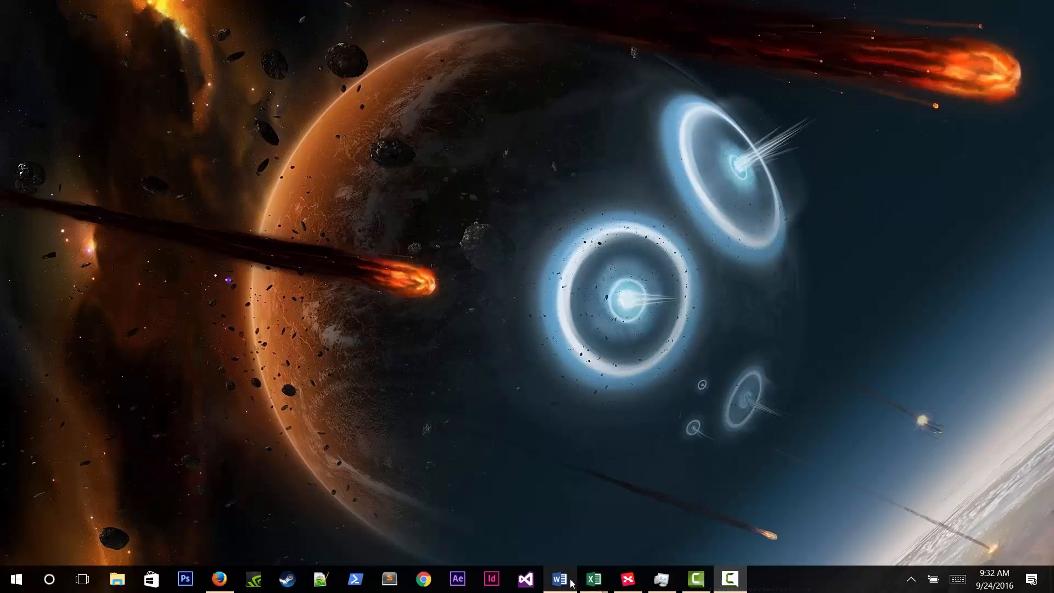
Restore the Word document titled '2 Week Money Scam Experiment – Digital Altitude' from the taskbar.
left_click(559, 579)
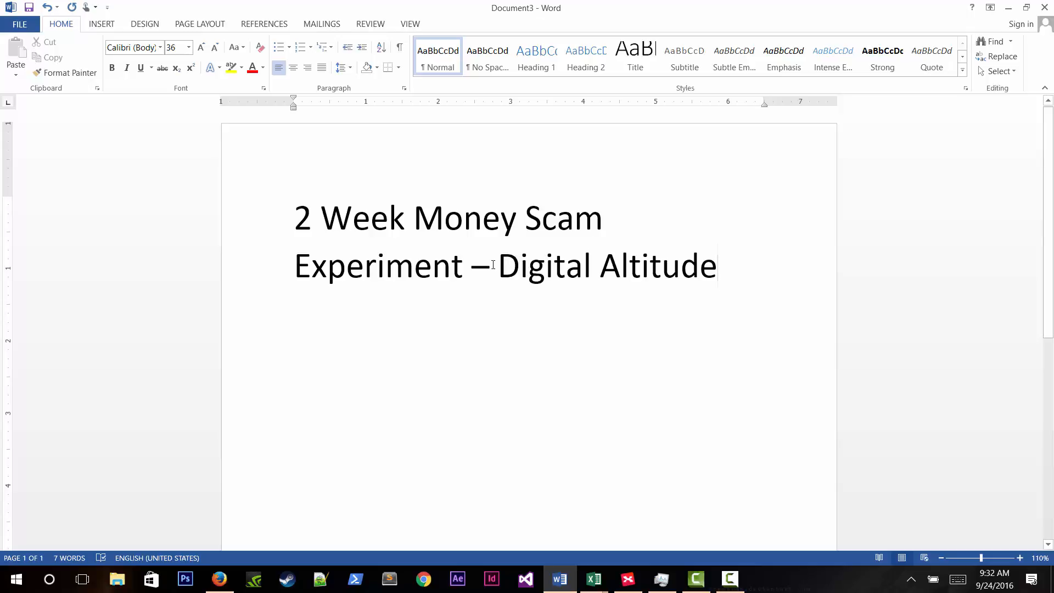
Switch from Word to the XMind window with the Victor Crispin Brand mind map.
left_click_drag(498, 264, 716, 265)
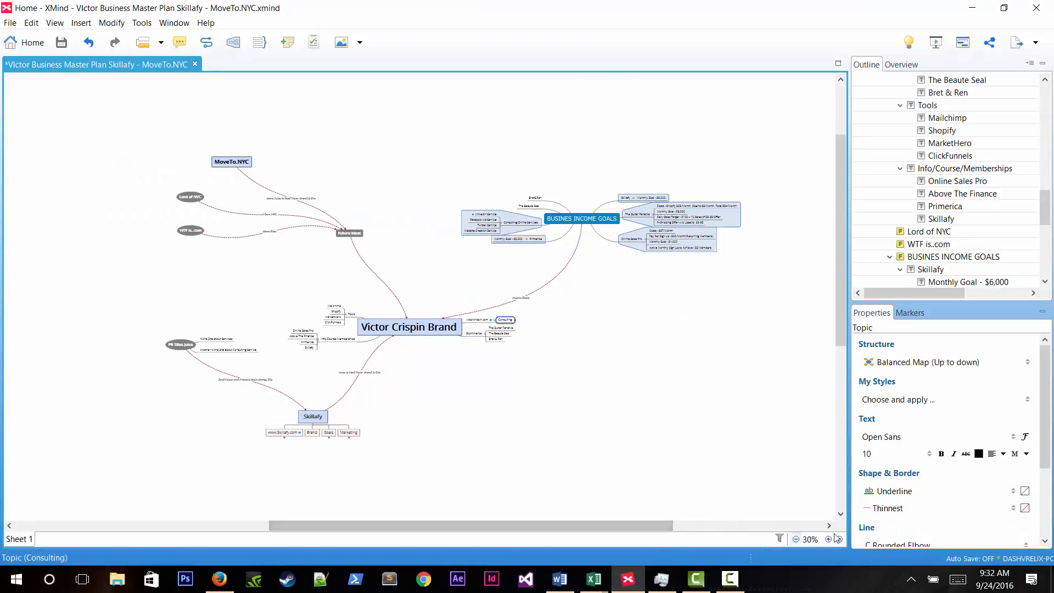
Zoom in, remove the Consulting topic and collapse the Tools branch.
left_click(830, 540)
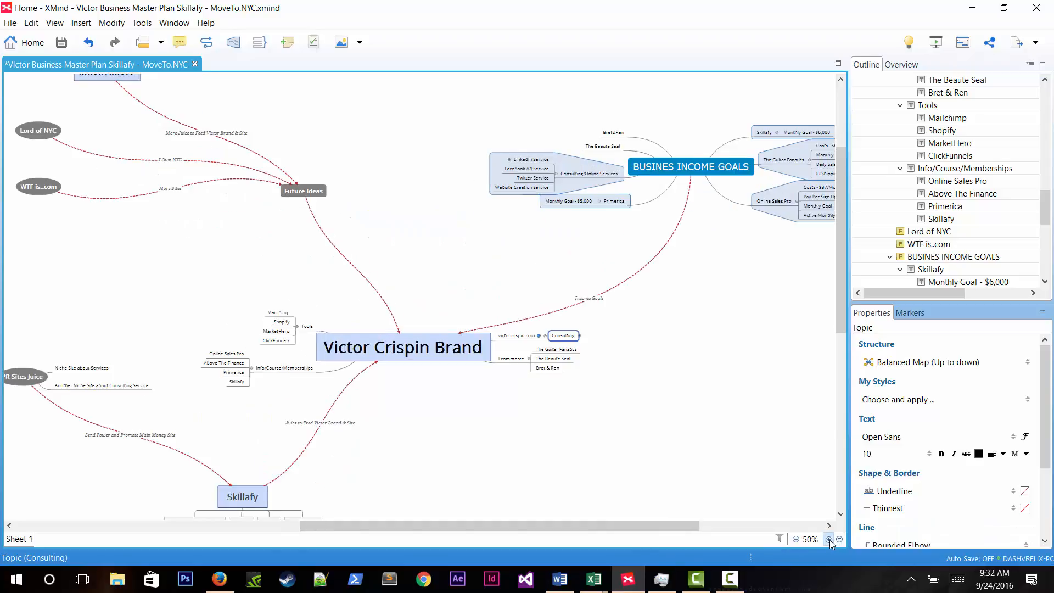
left_click(829, 538)
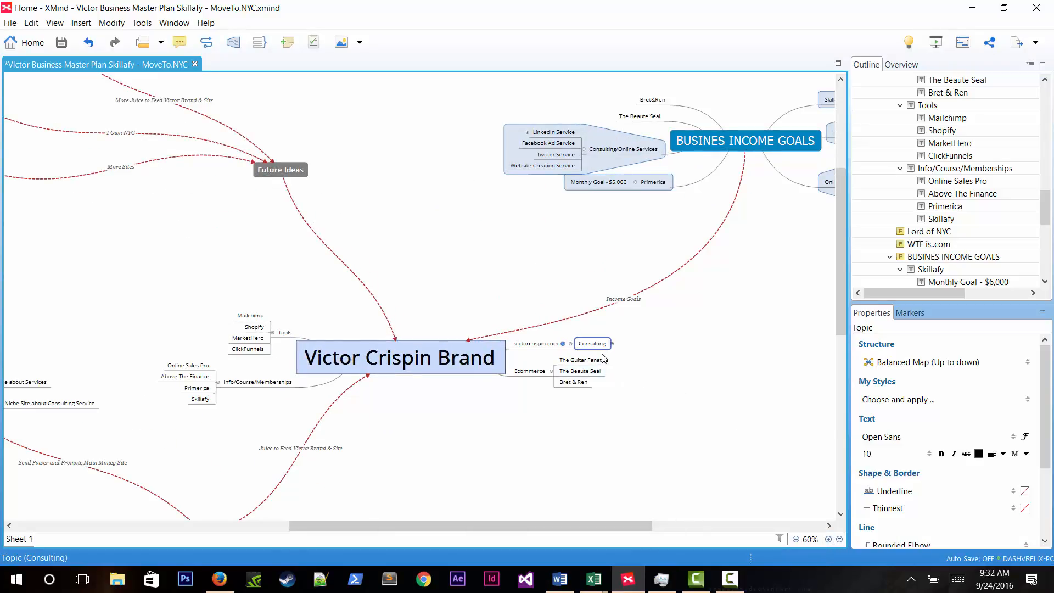
left_click(529, 370)
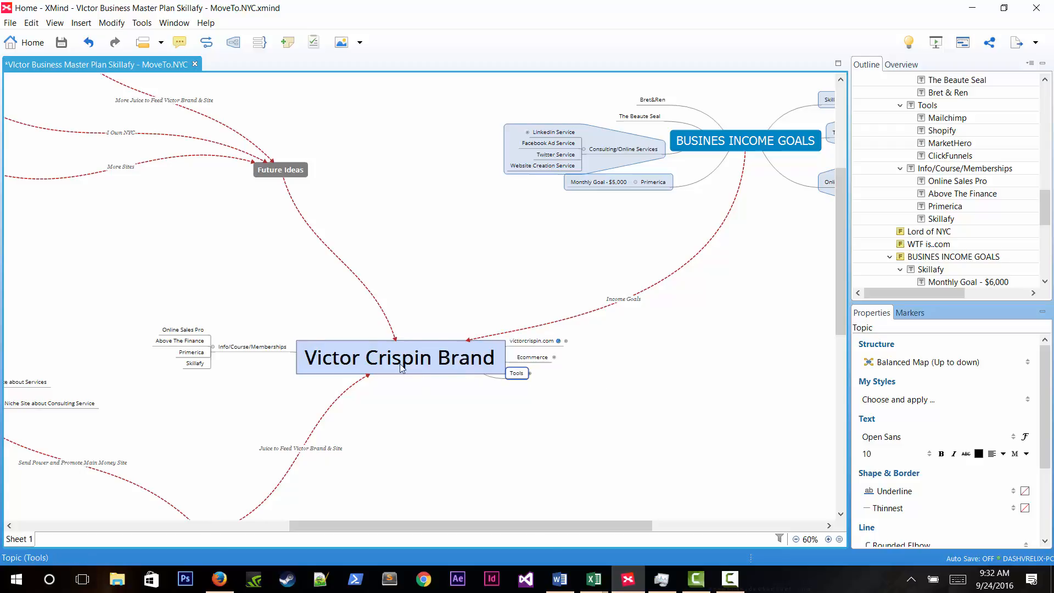
scroll("down", 3)
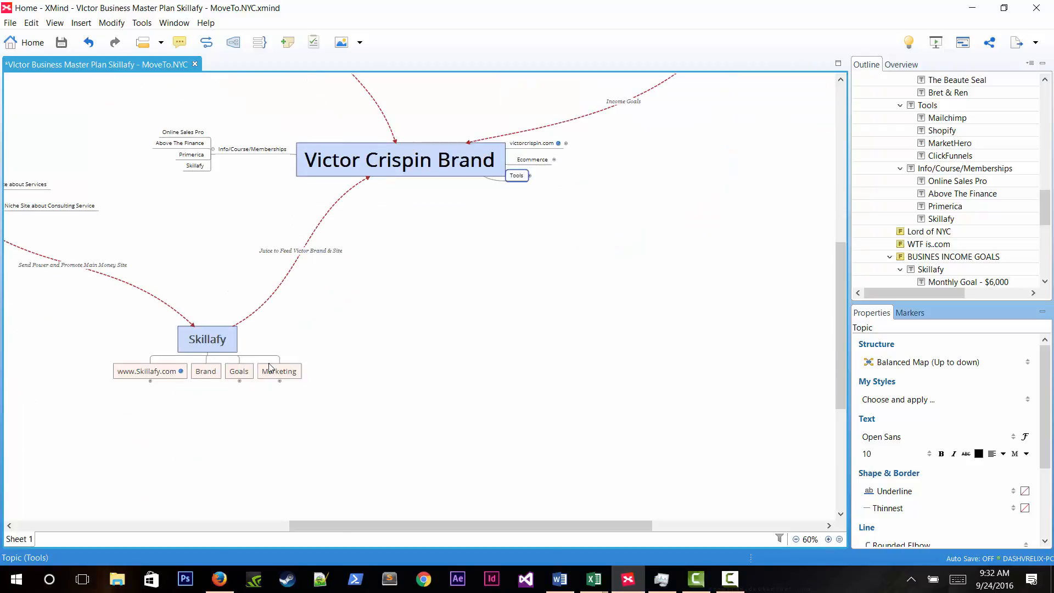
left_click(205, 370)
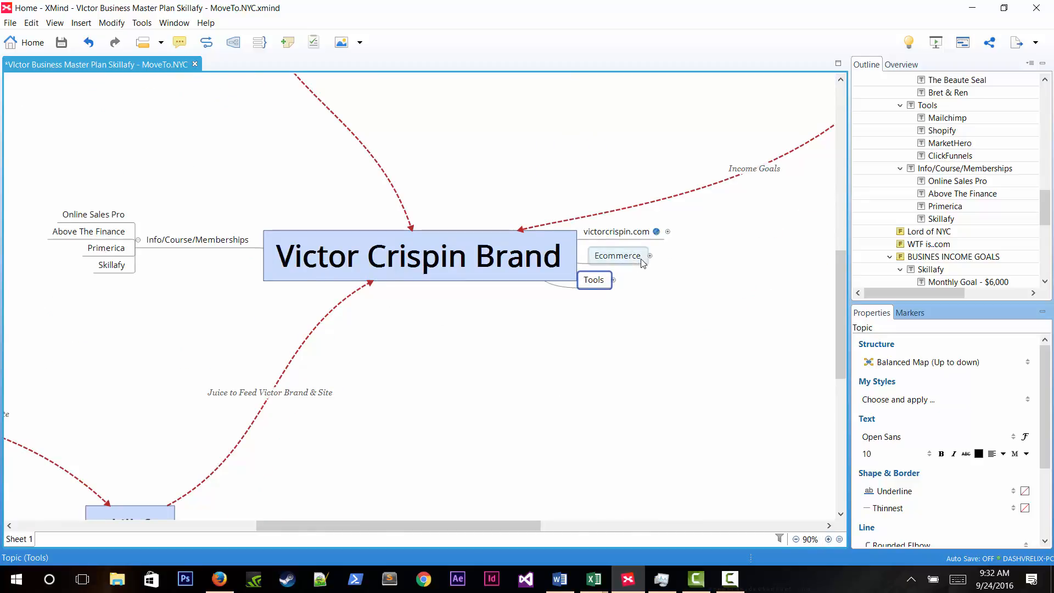
Expand Ecommerce to show The Guitar Fanatics, The Beaute Seal and Bret & Ren.
left_click(649, 256)
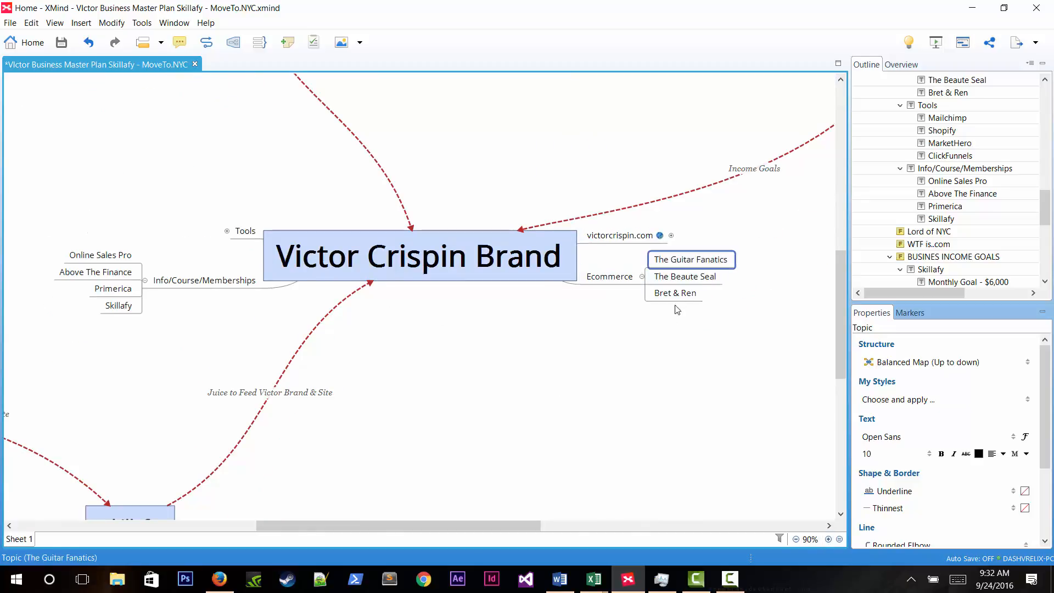
left_click(685, 277)
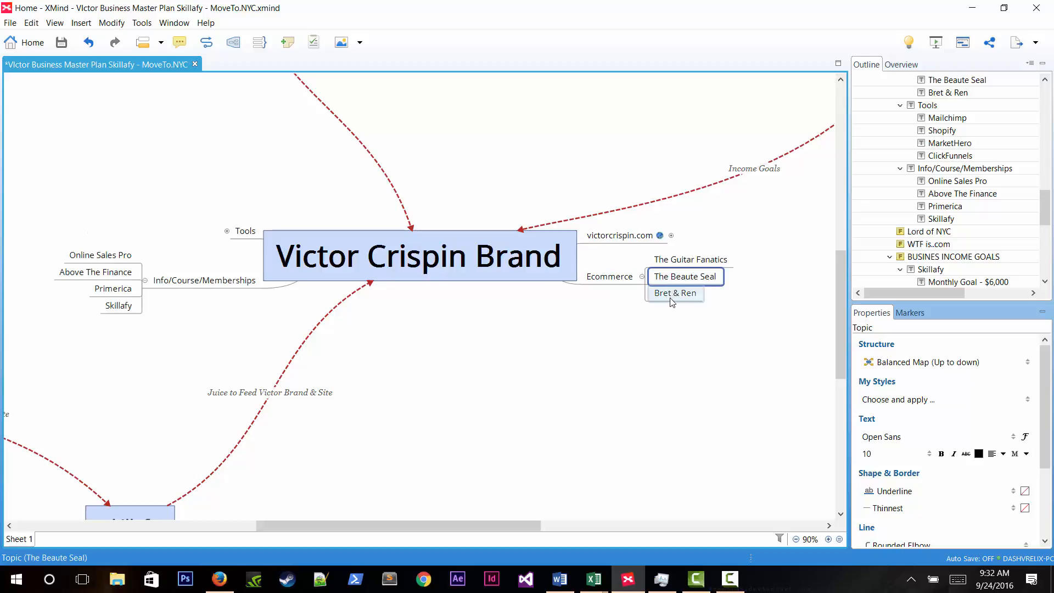
left_click(674, 292)
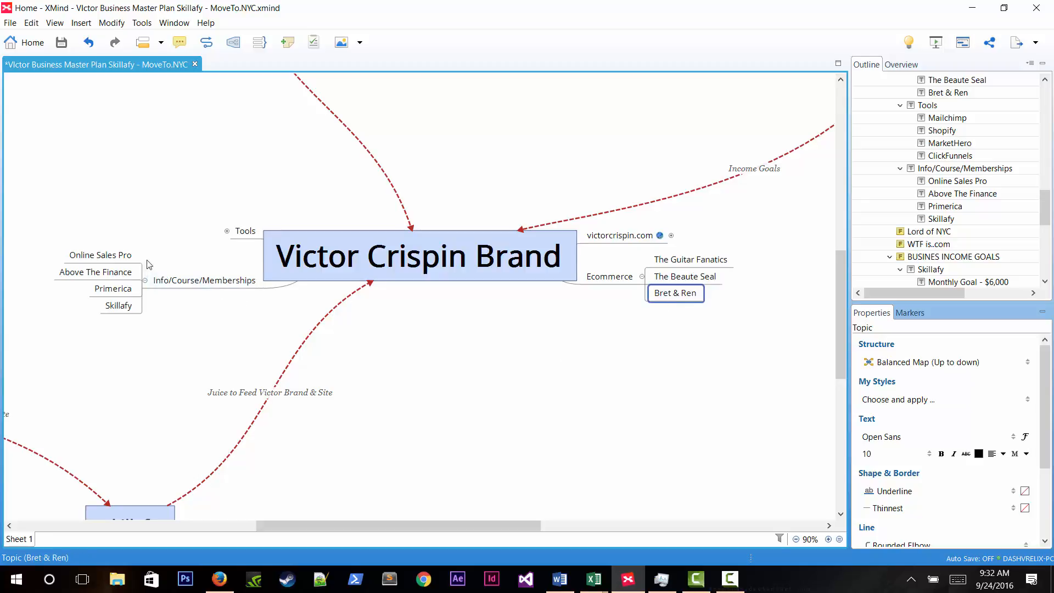
mouse_move(58, 311)
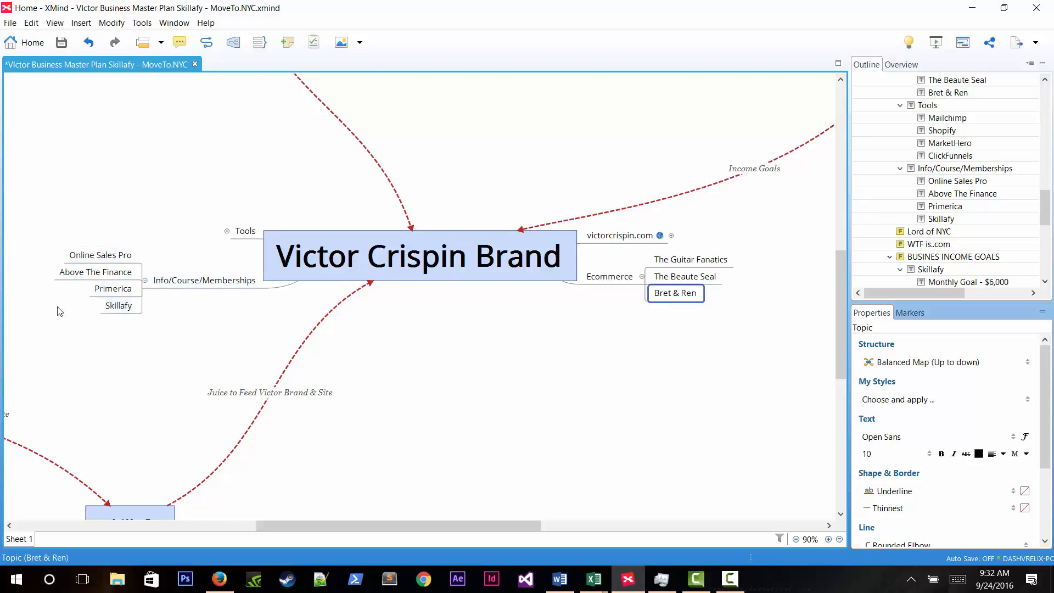
left_click(113, 287)
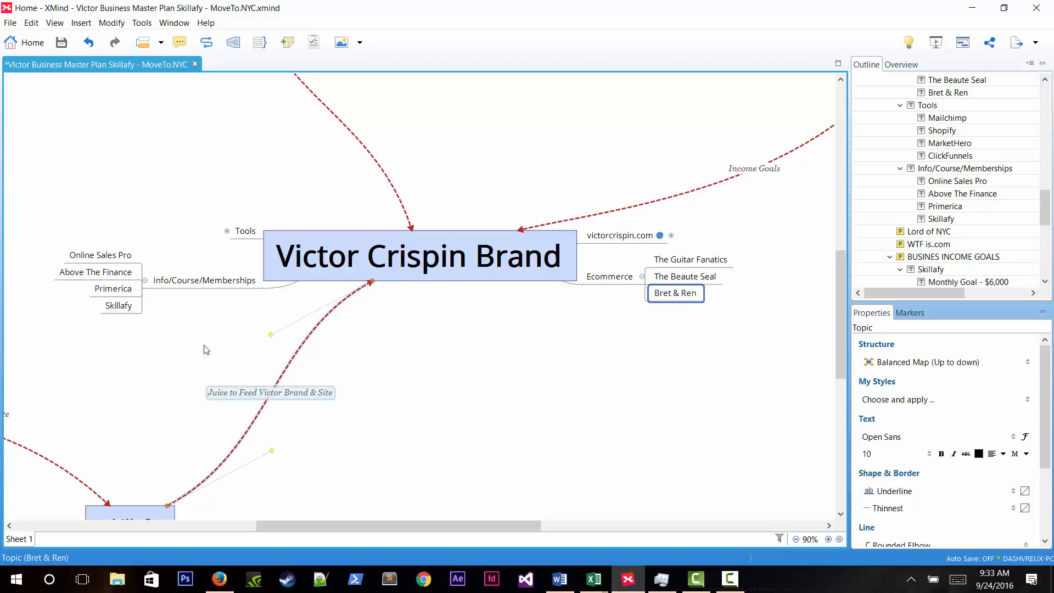
mouse_move(158, 308)
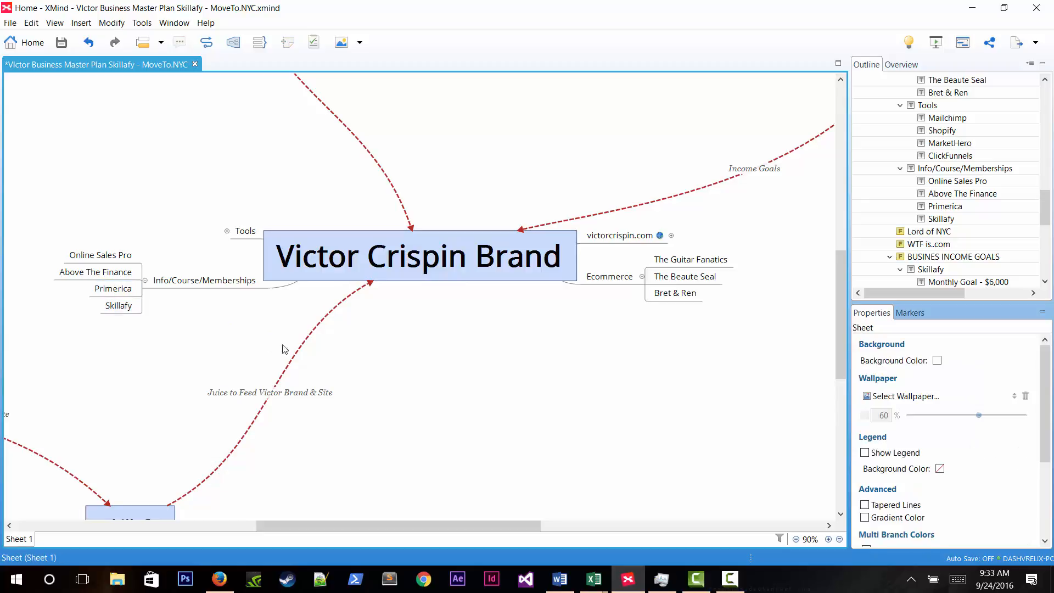
mouse_move(287, 350)
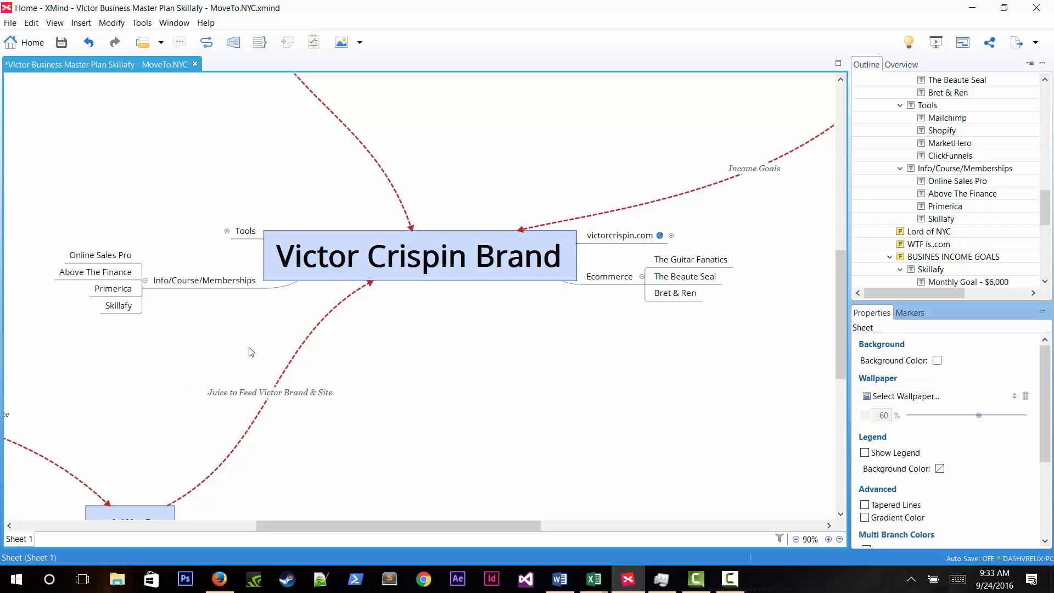
mouse_move(430, 380)
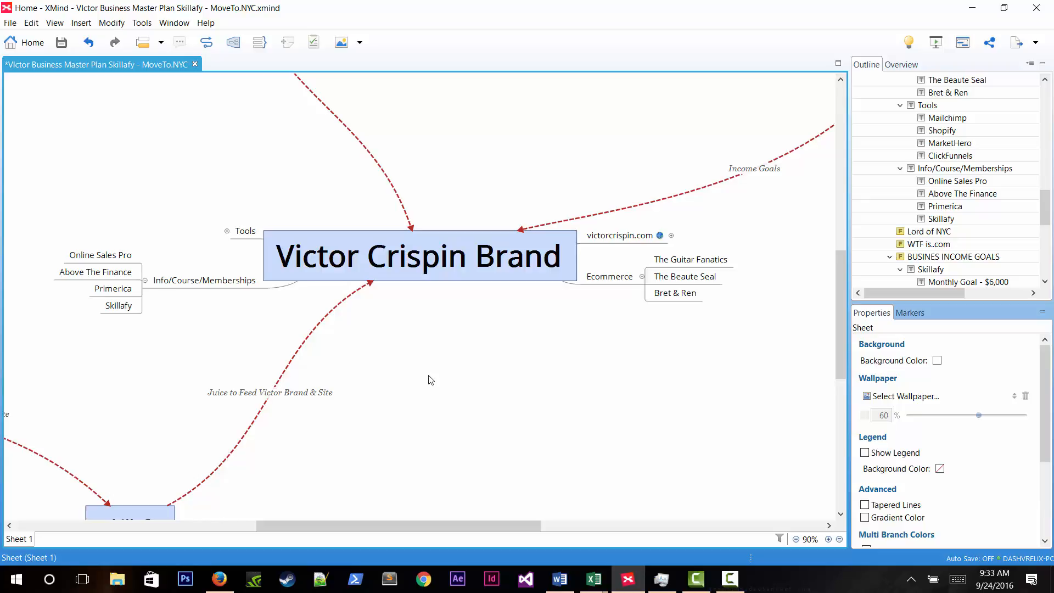
mouse_move(431, 368)
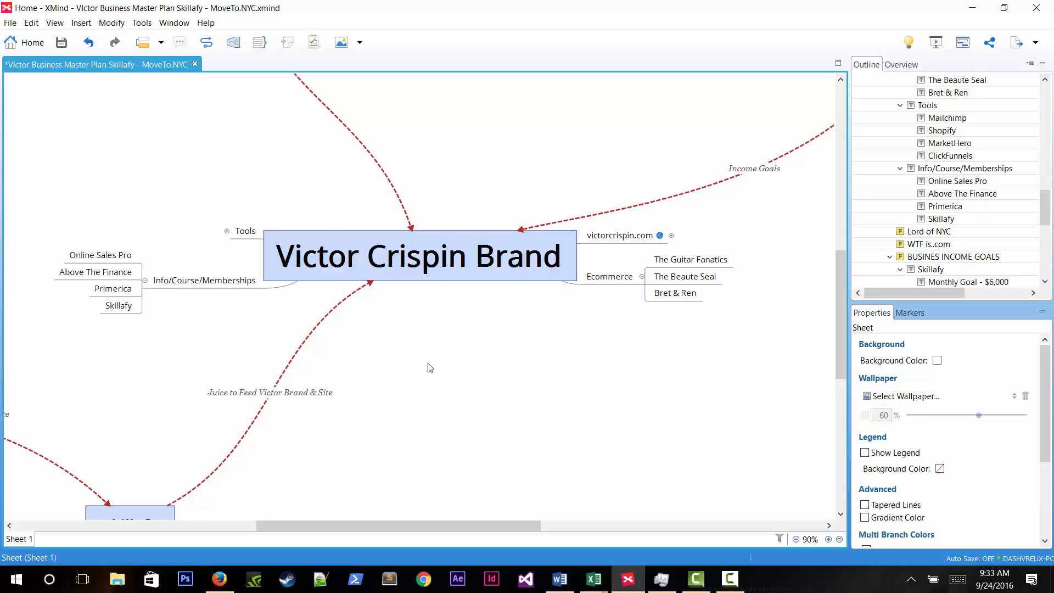
mouse_move(442, 372)
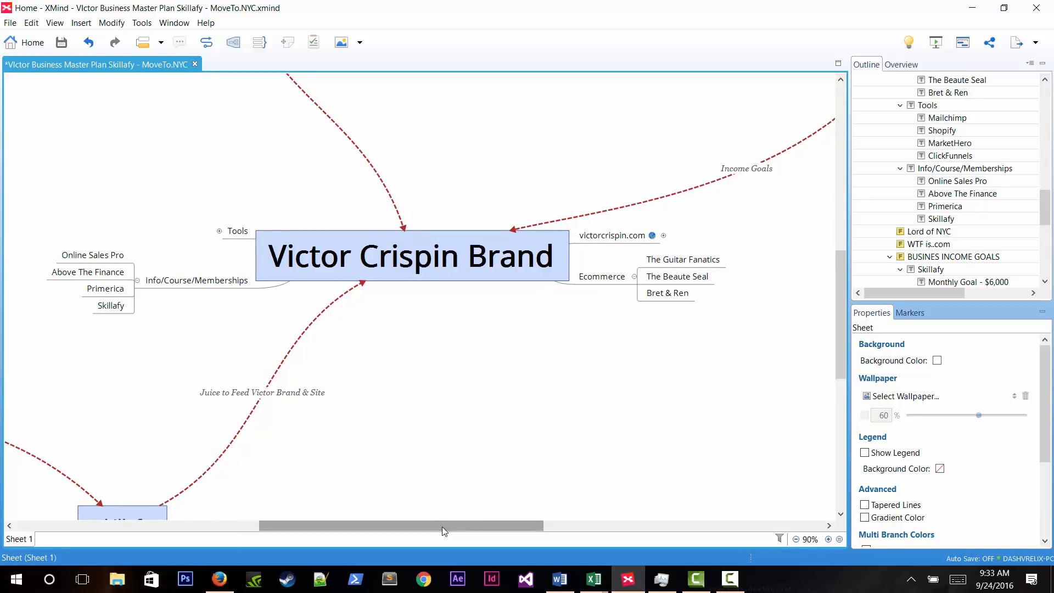
mouse_move(207, 315)
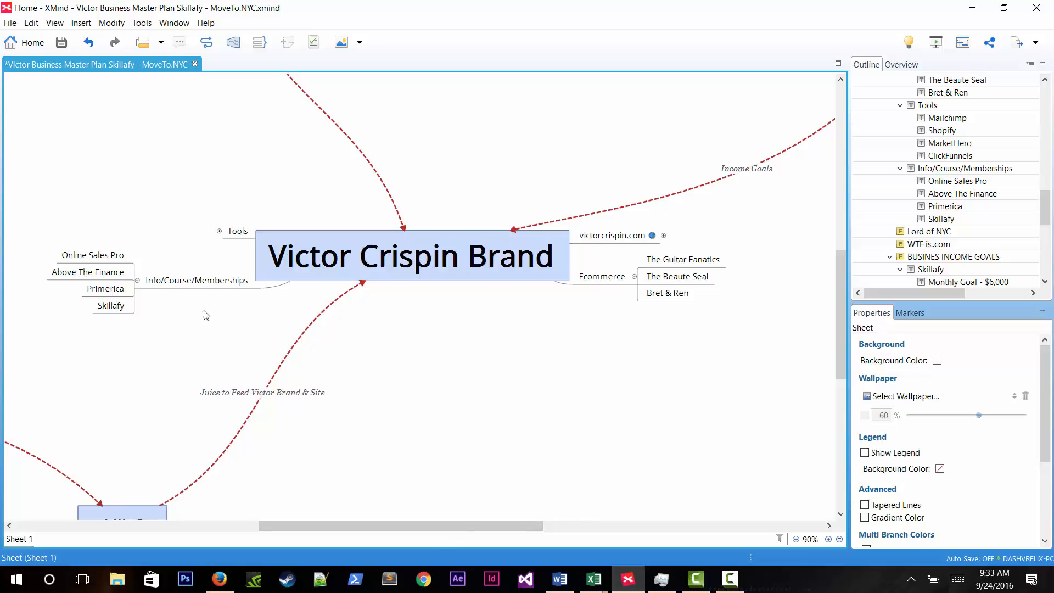
Select Skillafy, then move the view over to the BUSINES INCOME GOALS topic.
left_click(110, 305)
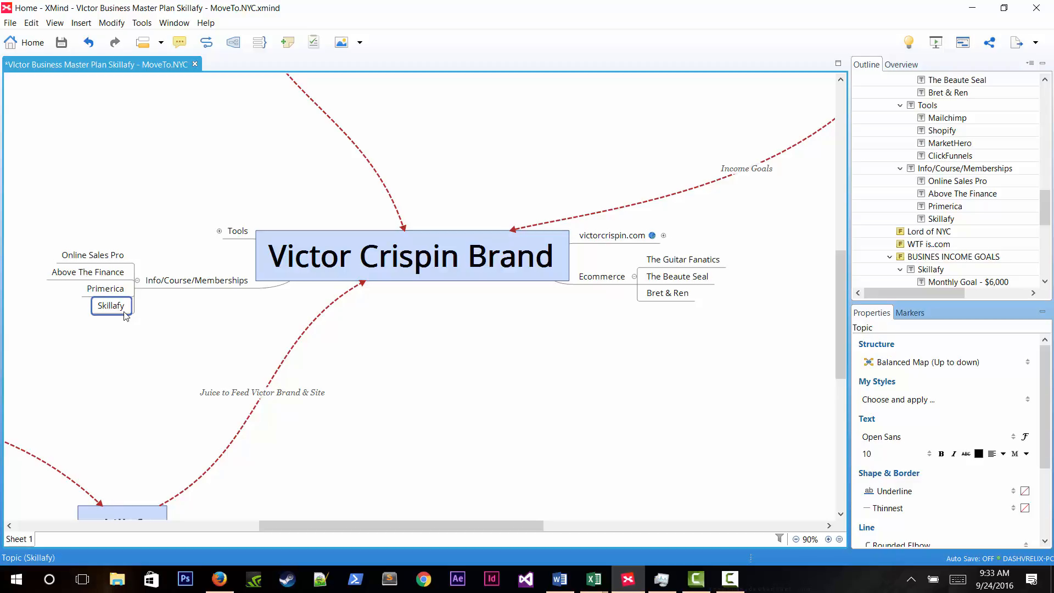
left_click(200, 335)
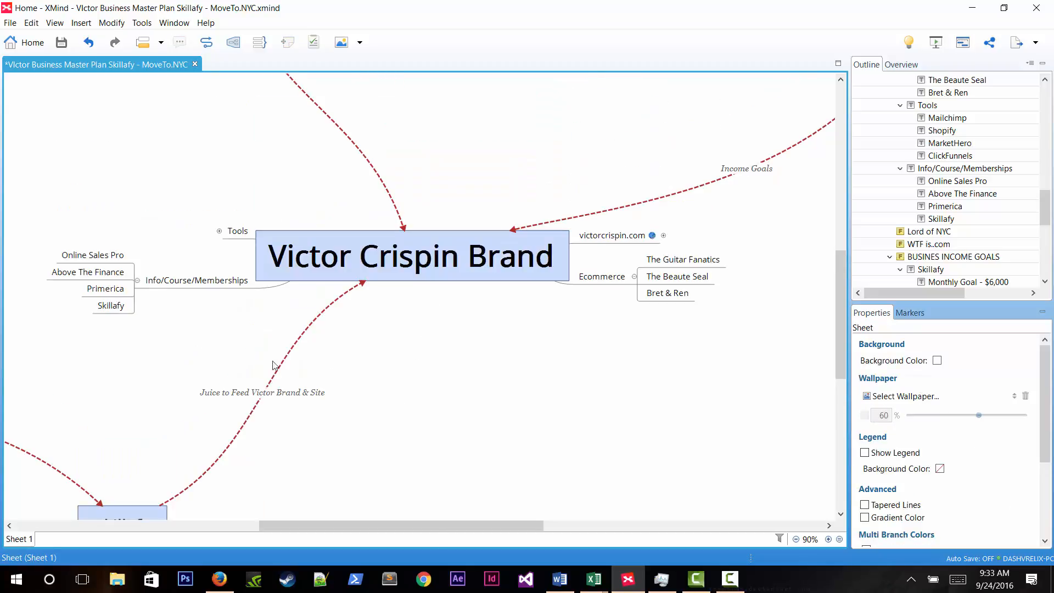
mouse_move(462, 370)
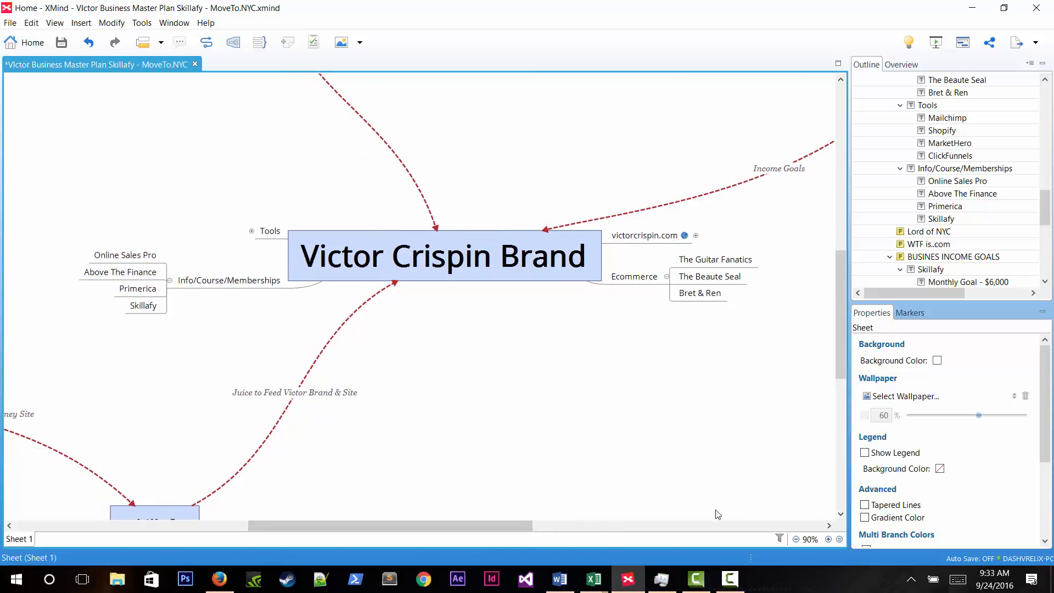
left_click(794, 538)
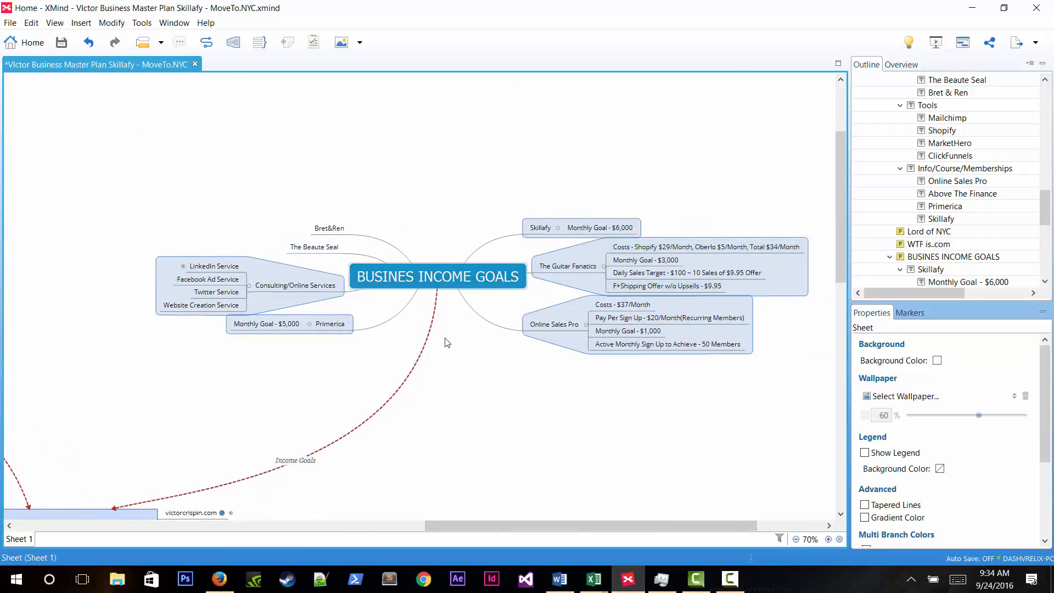
Expand LinkedIn Service to show its $200 initial package price and collapse Primerica.
left_click(829, 538)
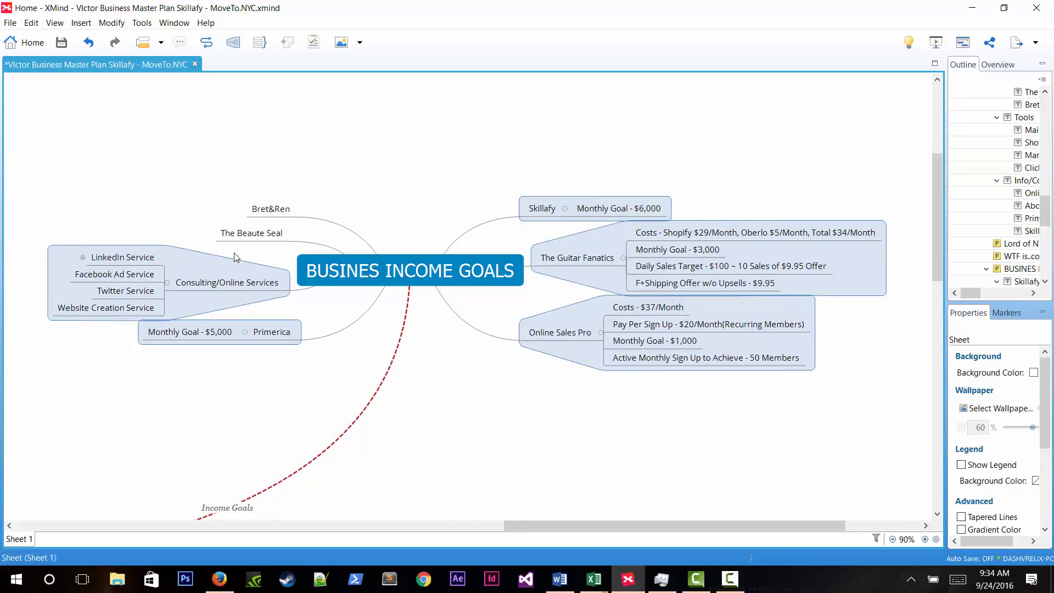
left_click(121, 257)
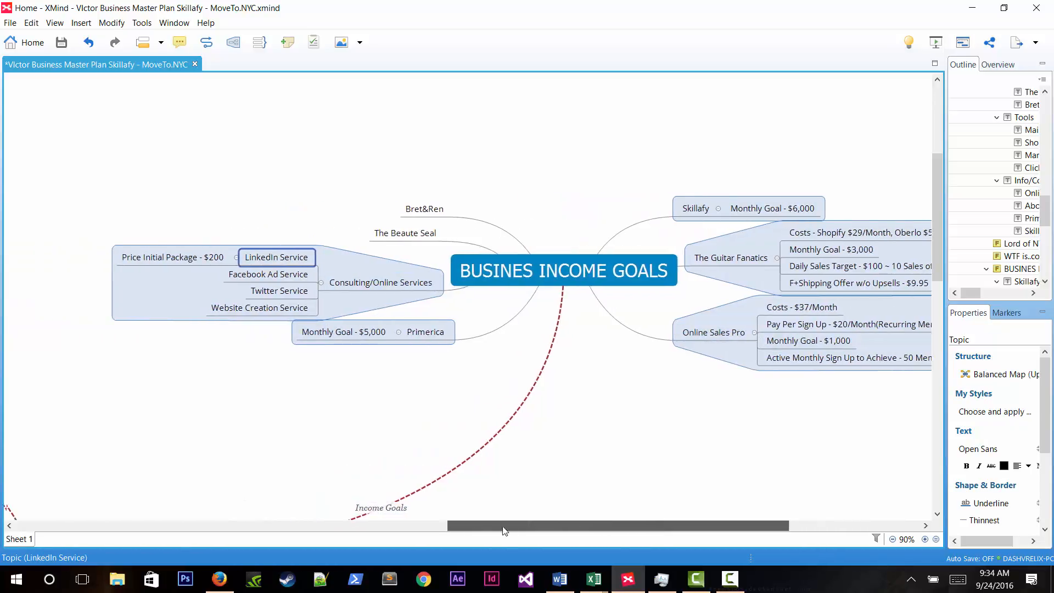
left_click_drag(504, 526, 524, 526)
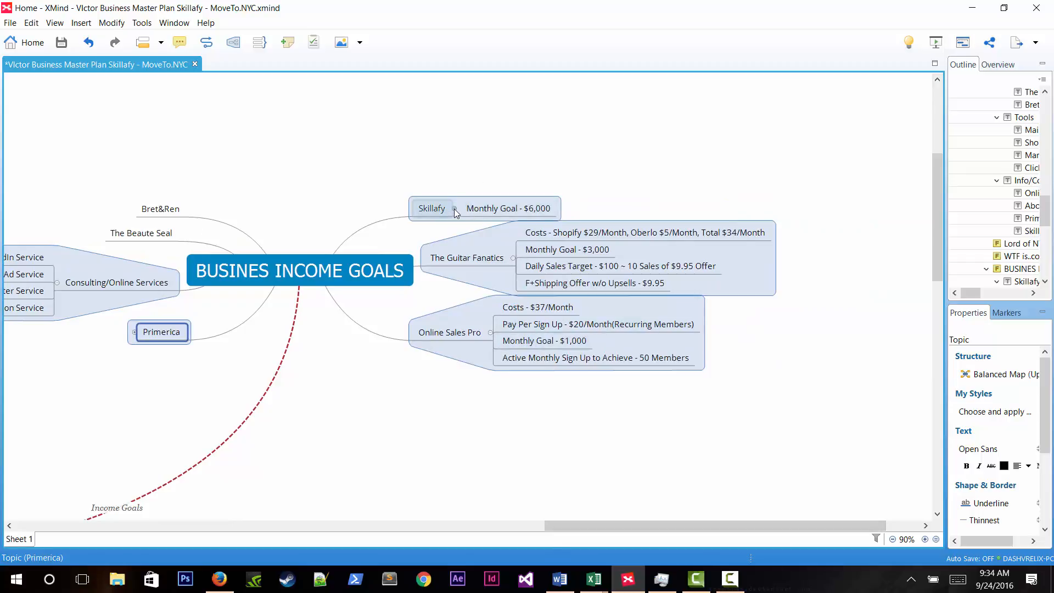
left_click(433, 208)
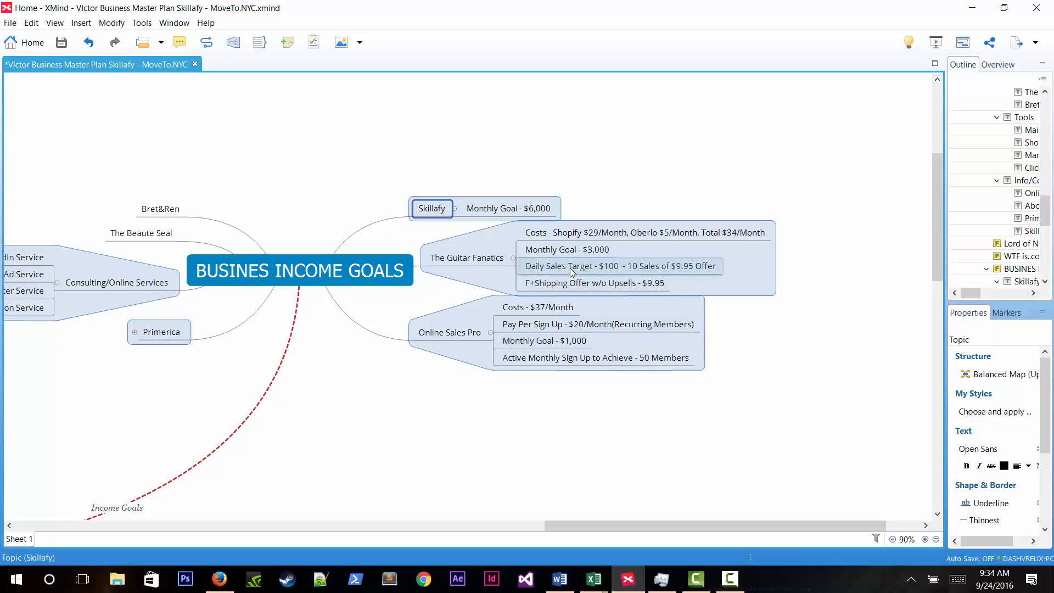
mouse_move(570, 273)
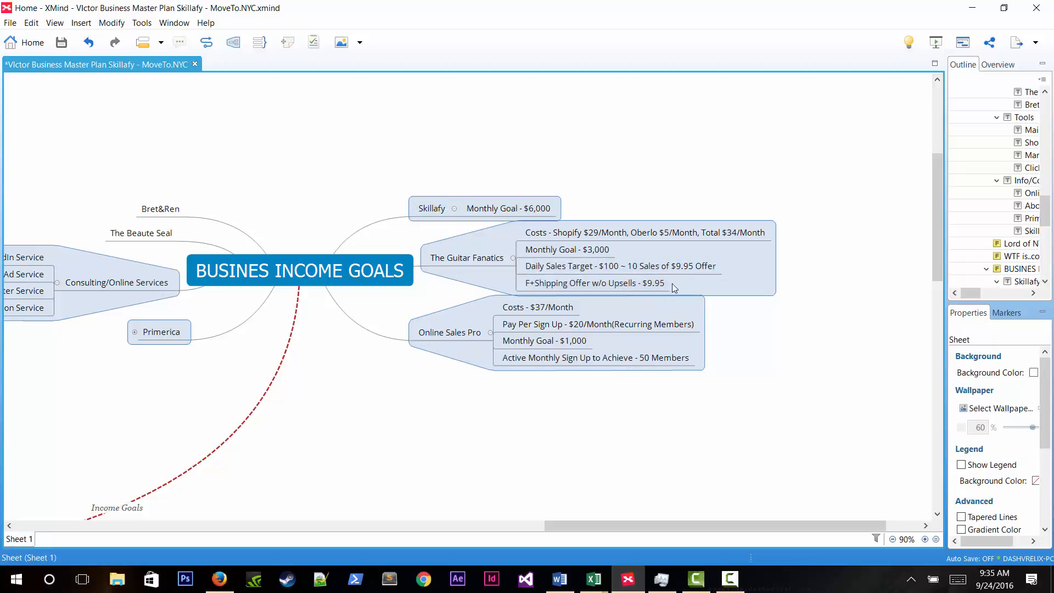
mouse_move(624, 291)
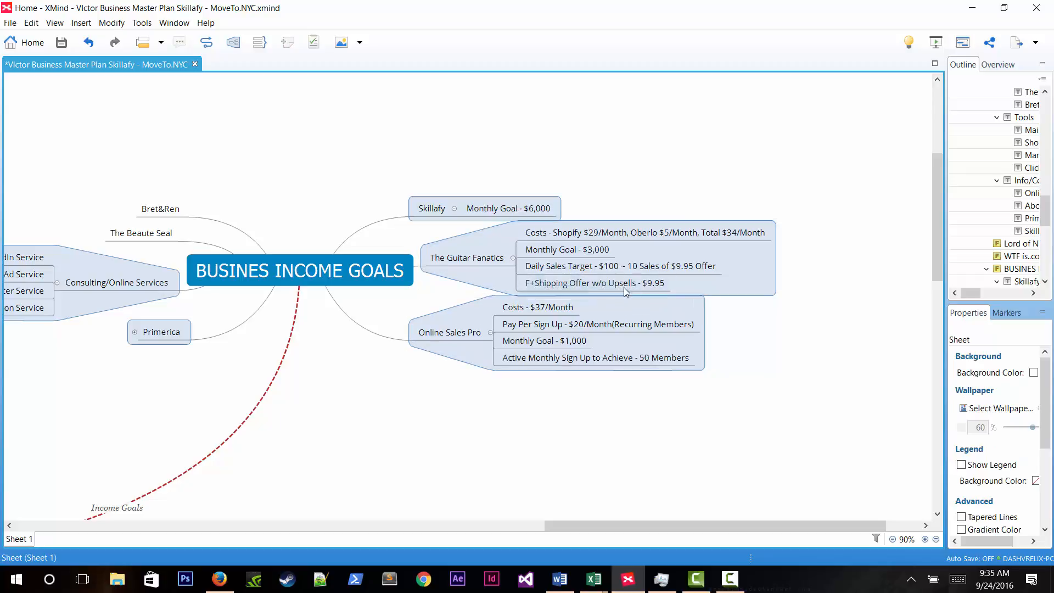
left_click(618, 266)
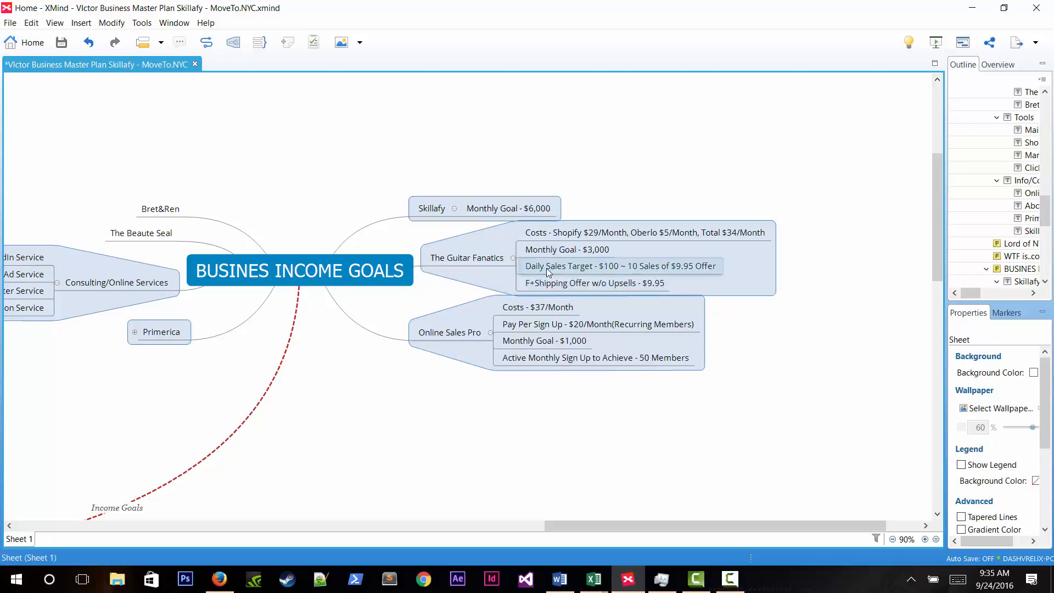
left_click(566, 250)
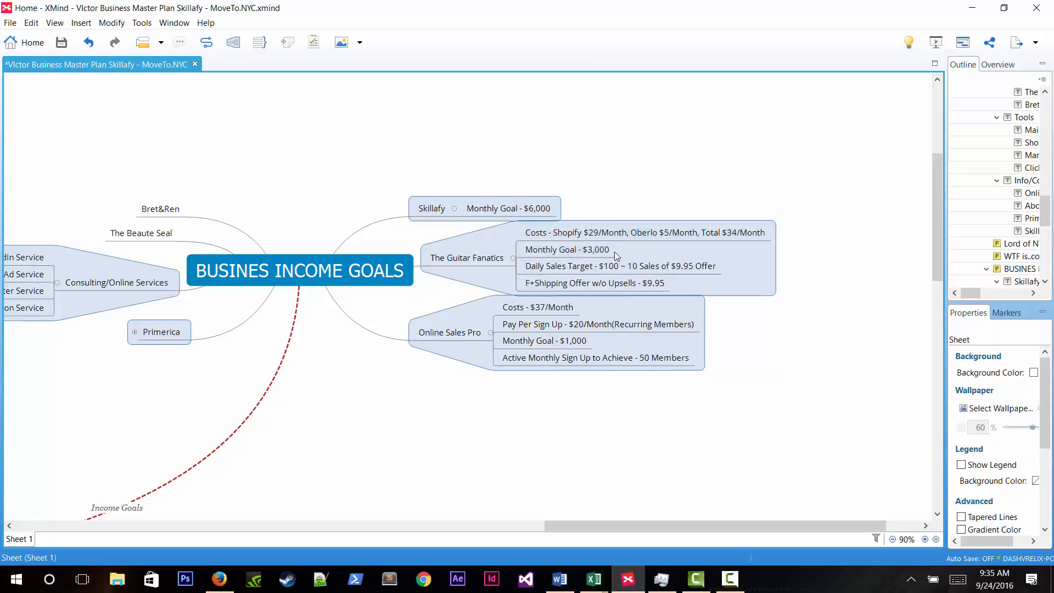
mouse_move(610, 247)
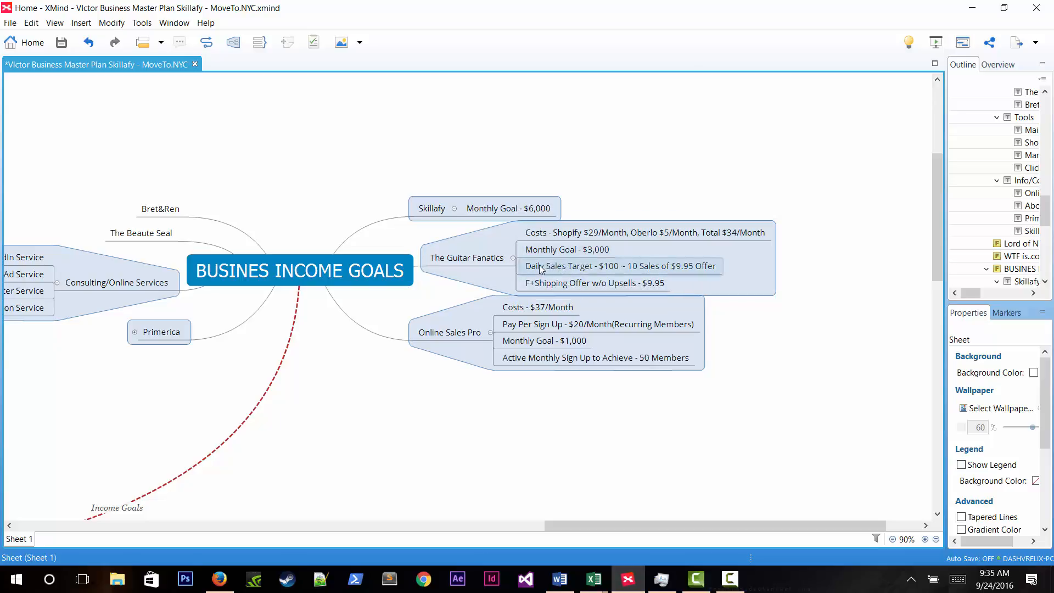
mouse_move(617, 276)
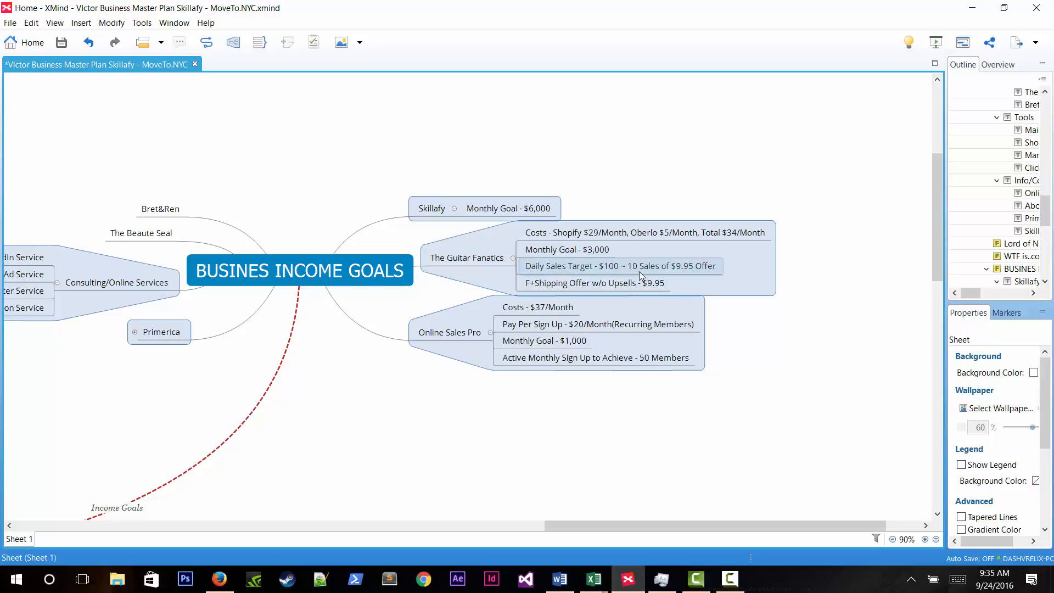
mouse_move(640, 276)
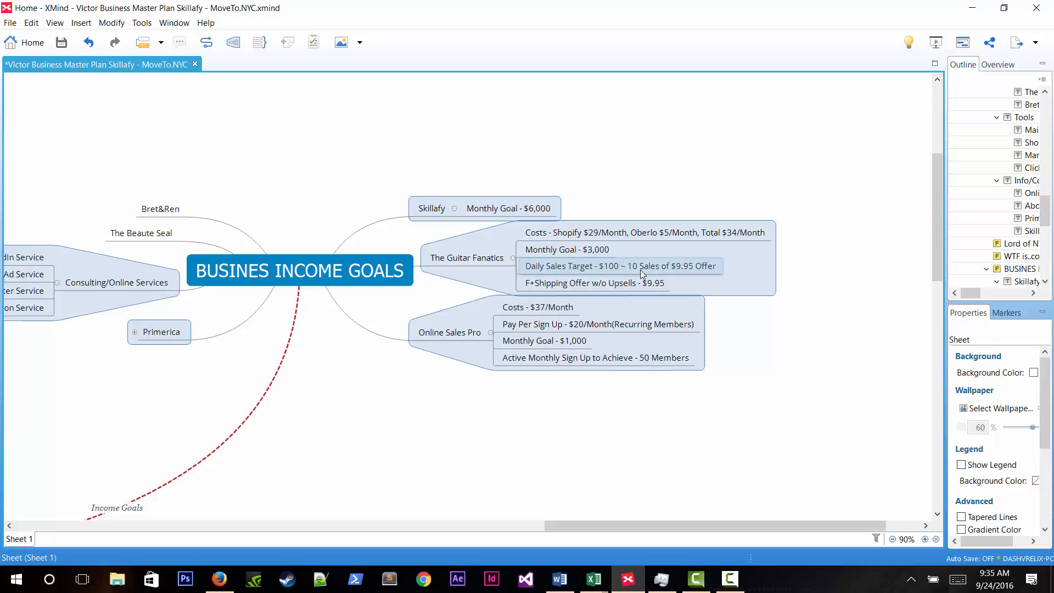
mouse_move(807, 360)
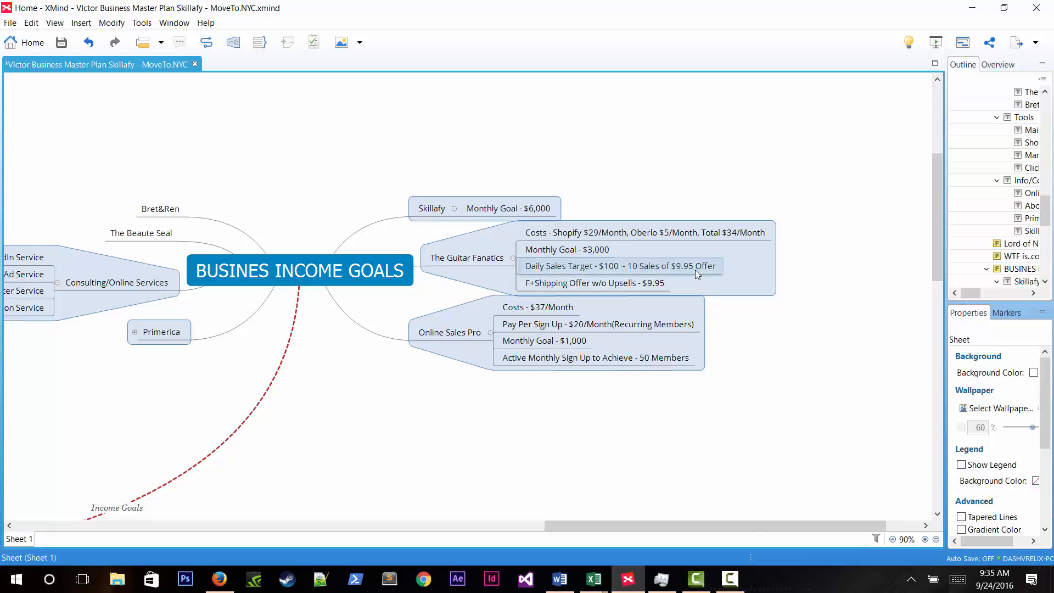
mouse_move(688, 271)
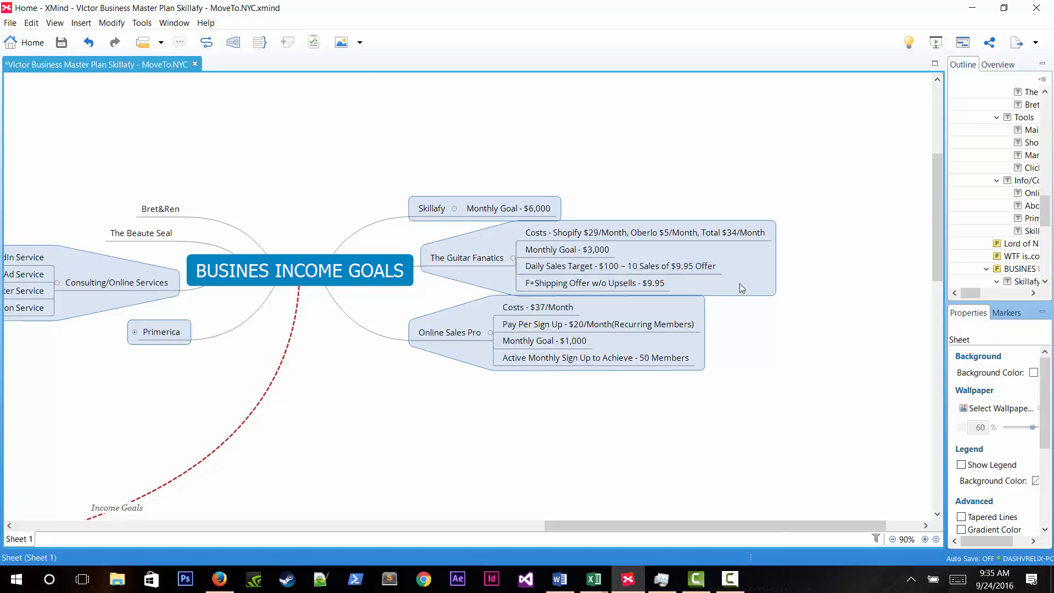
mouse_move(747, 278)
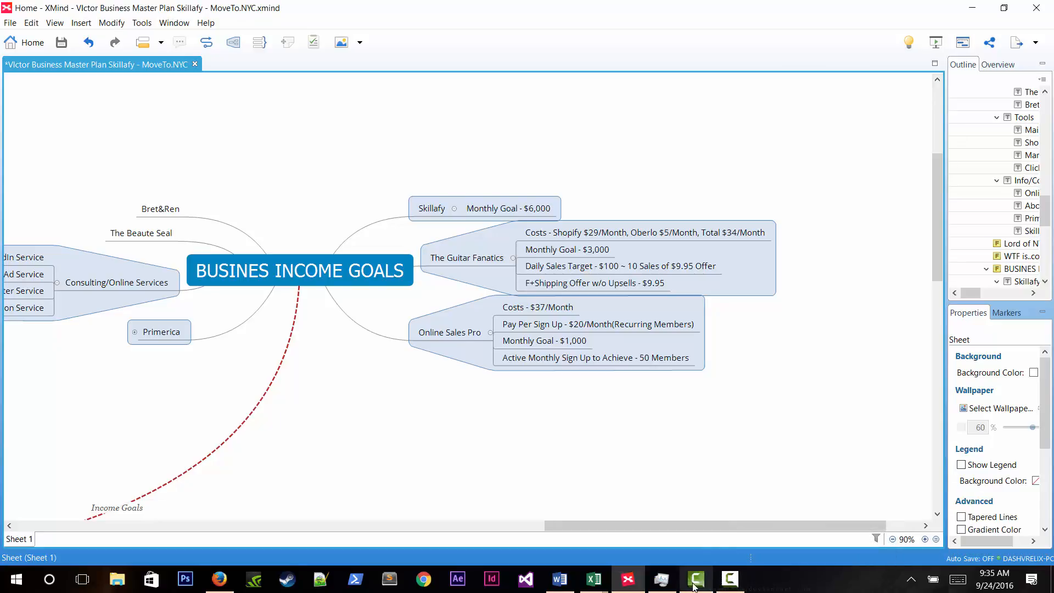
Add the line '1$ - Refundable' under the title in Word, then return to the browser.
left_click(559, 579)
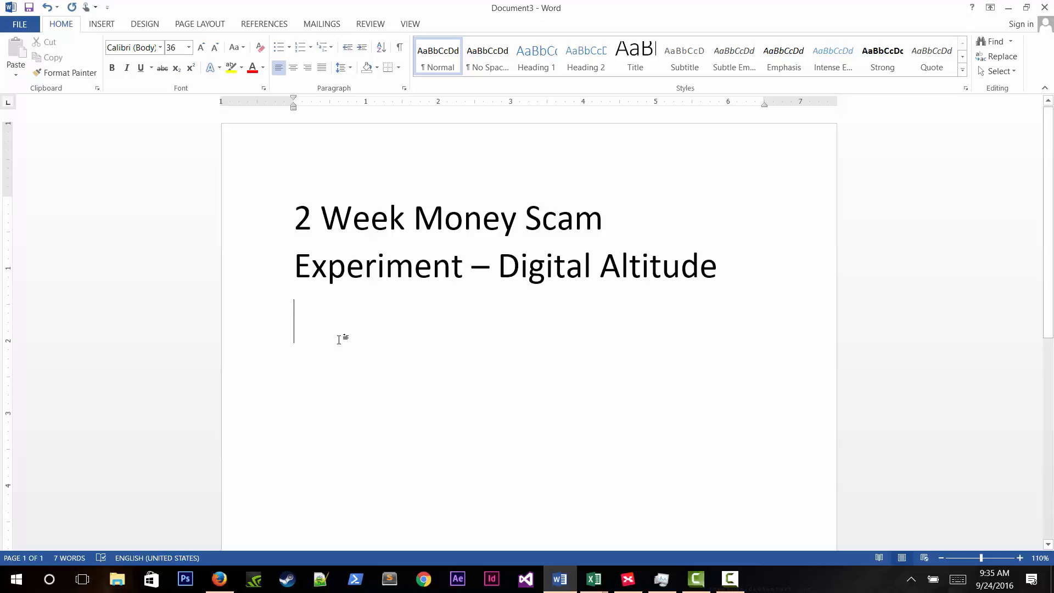
type("1$")
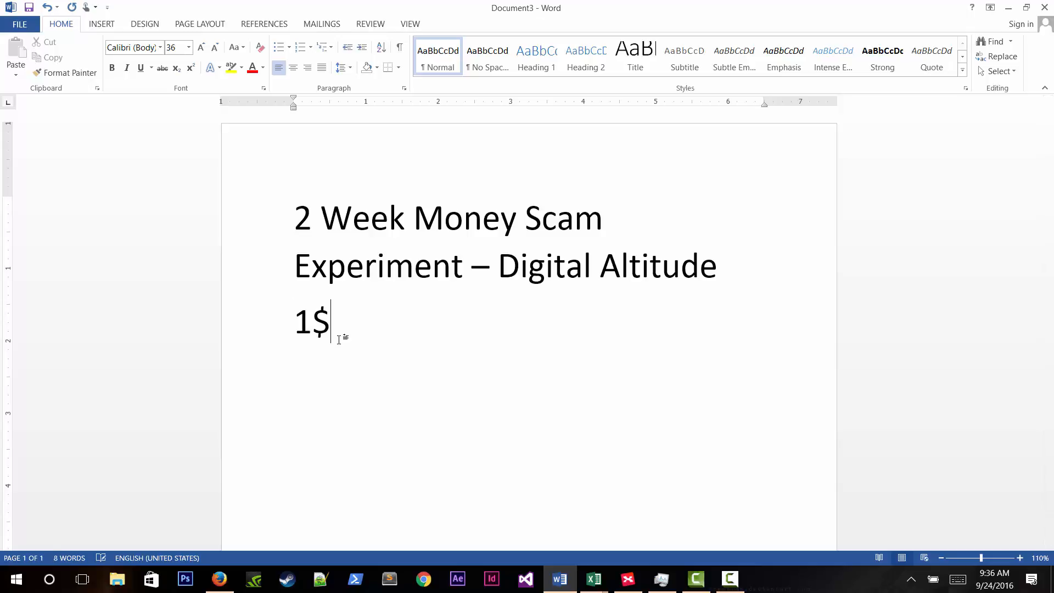
type("-")
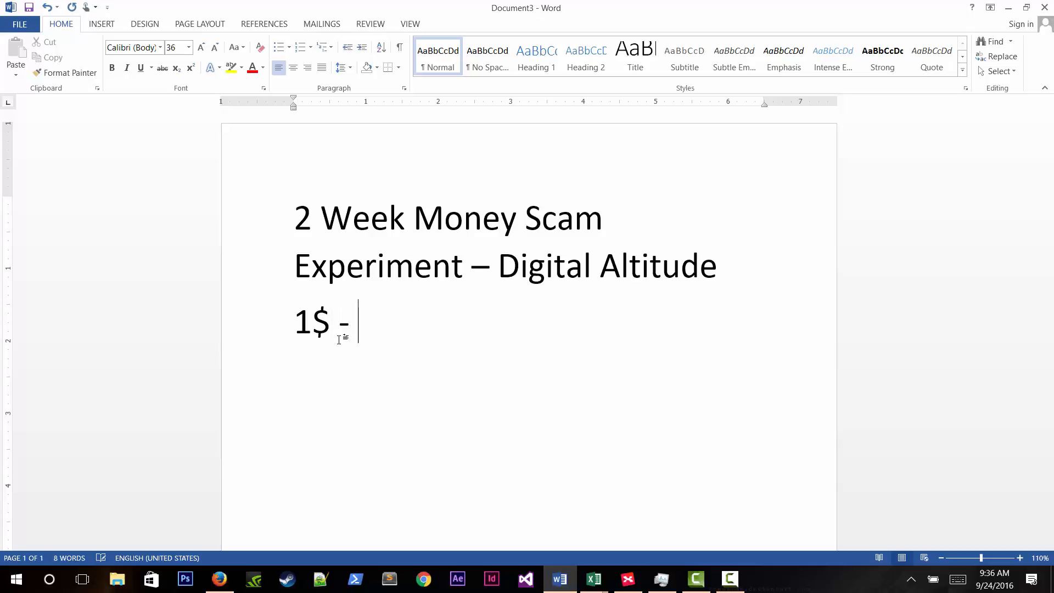
type("Refunde")
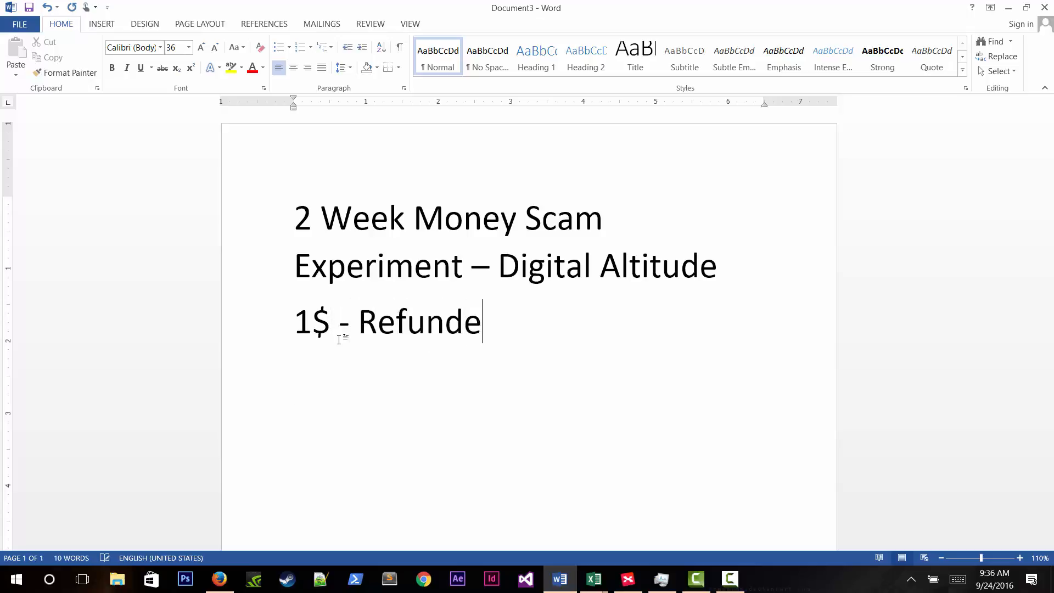
type("able")
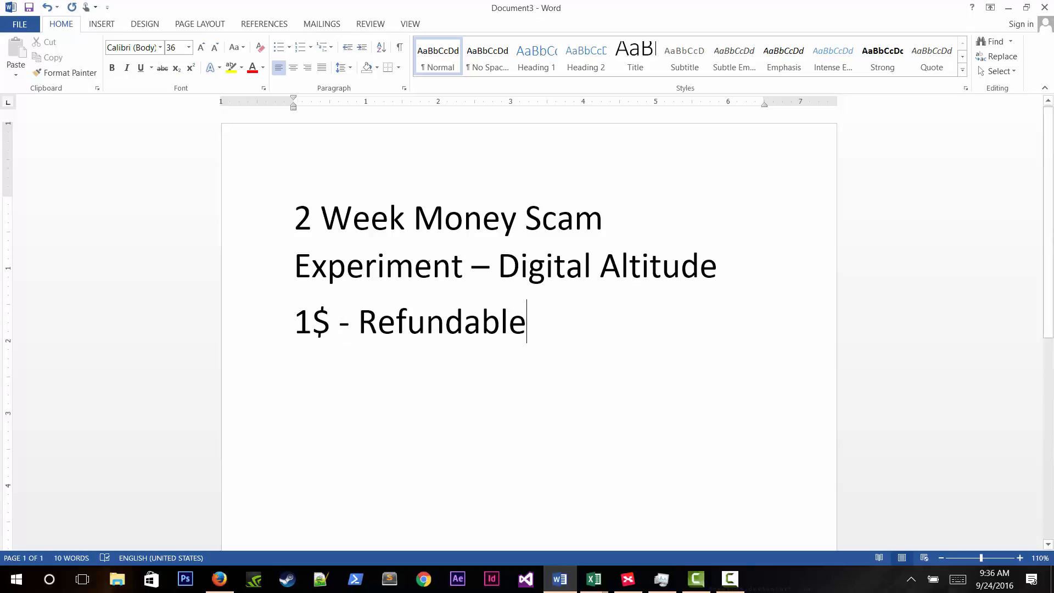
left_click(357, 322)
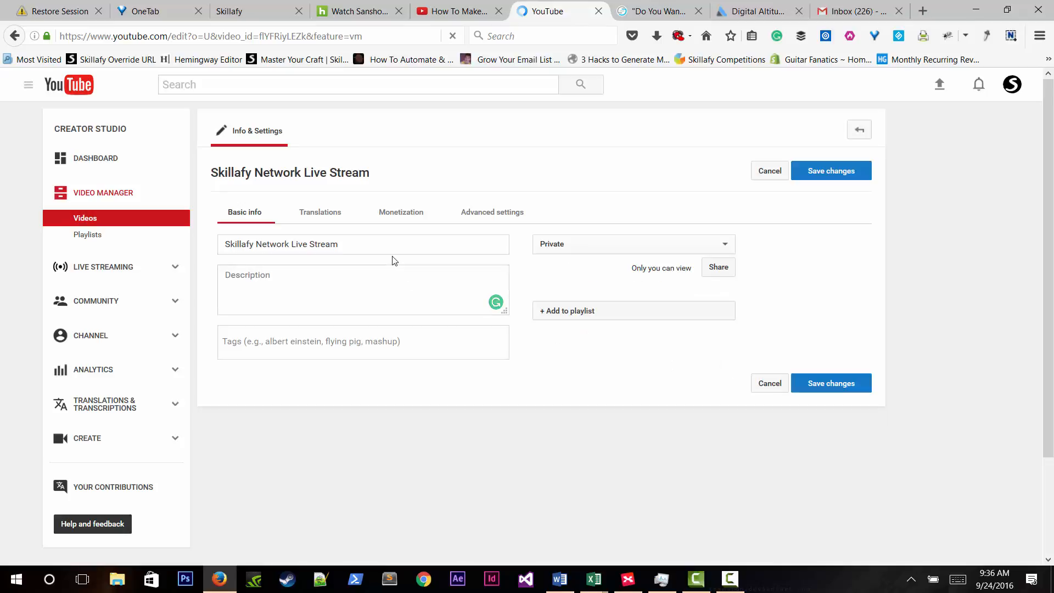
Return to the video list, pause the Online Sales Pro sales video and go to the Digital Altitude dashboard.
left_click(319, 212)
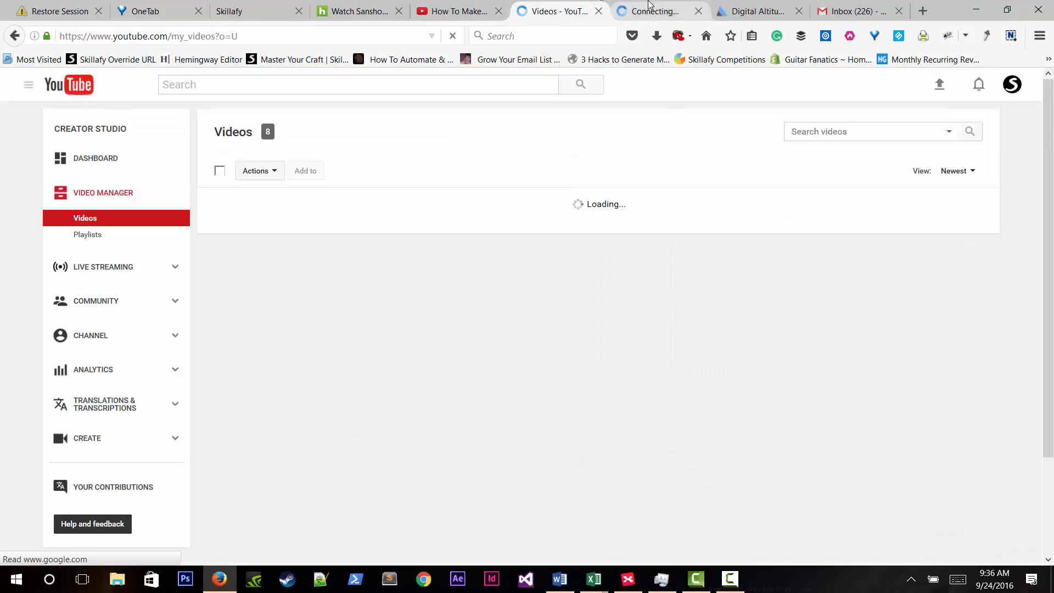
left_click(655, 11)
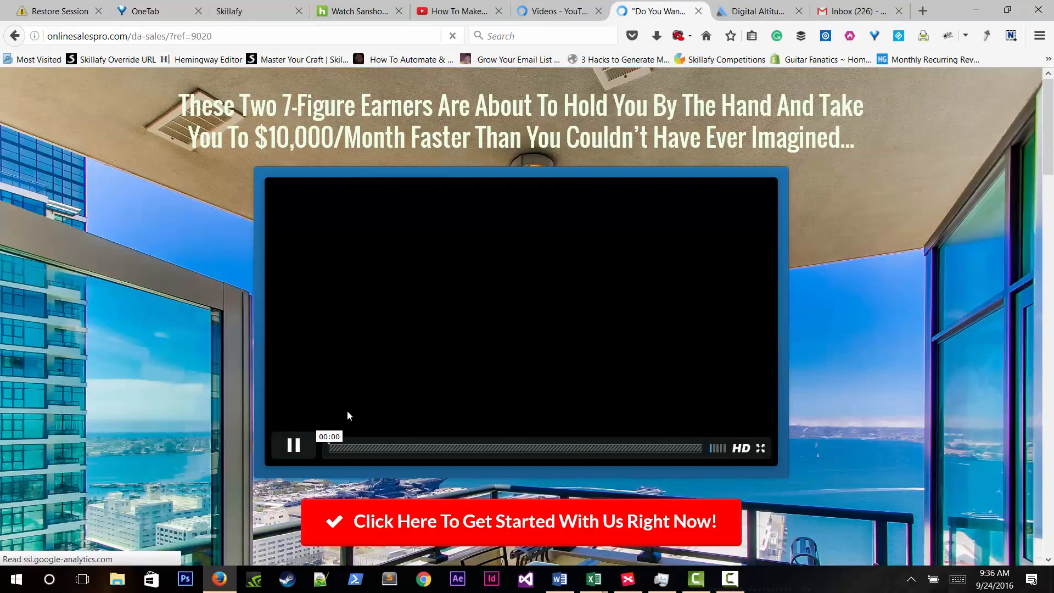
left_click(294, 445)
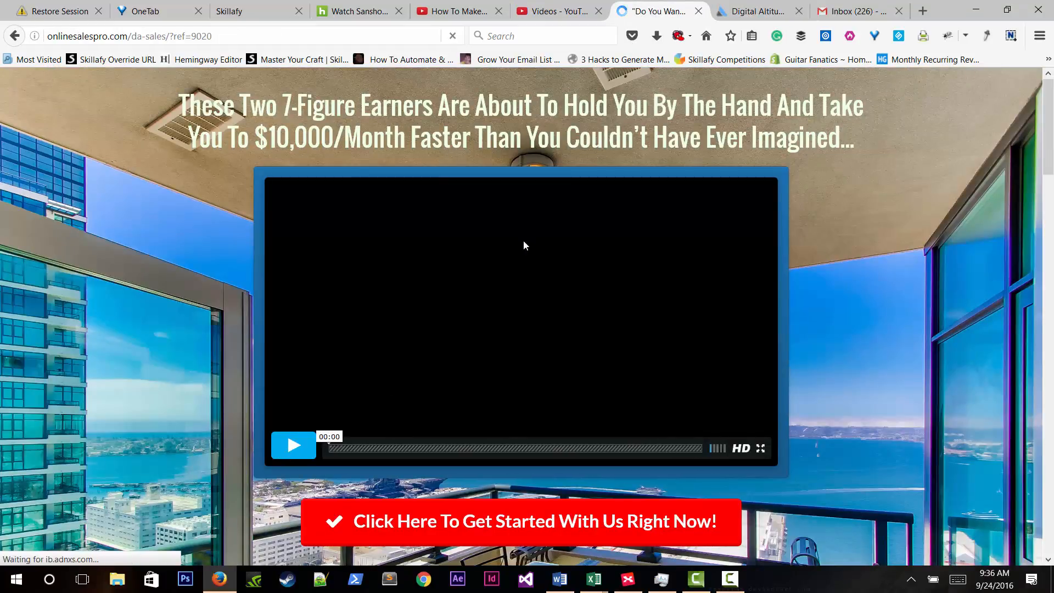
left_click(759, 11)
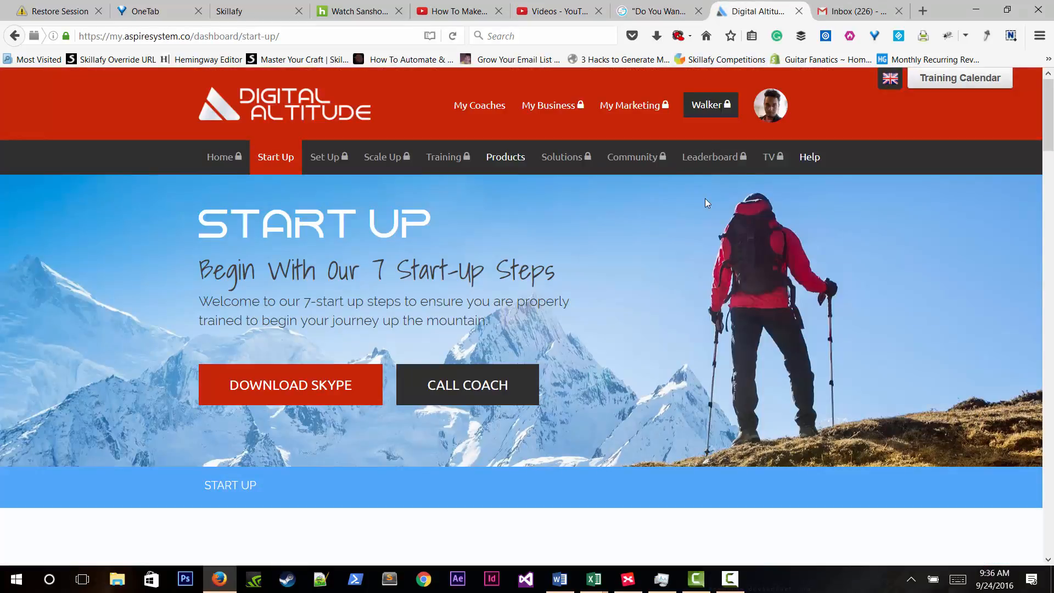
scroll("down", 3)
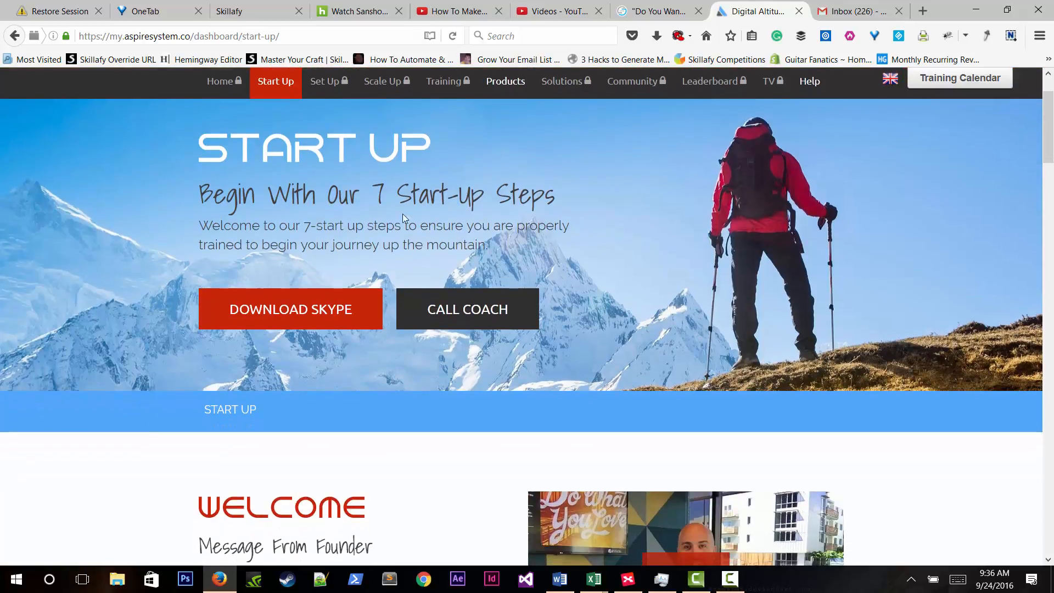
mouse_move(310, 407)
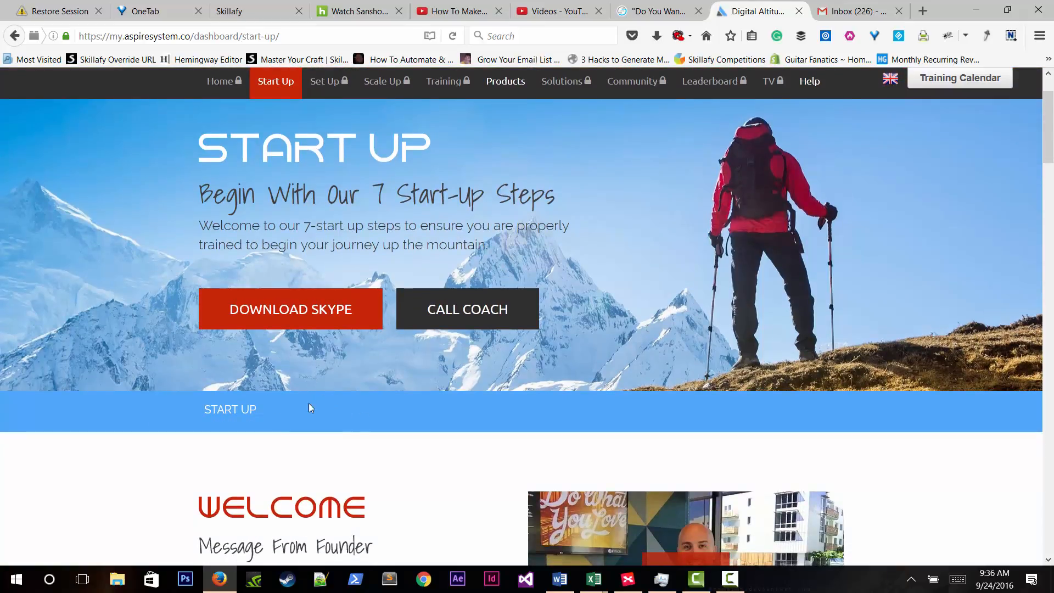
scroll("down", 3)
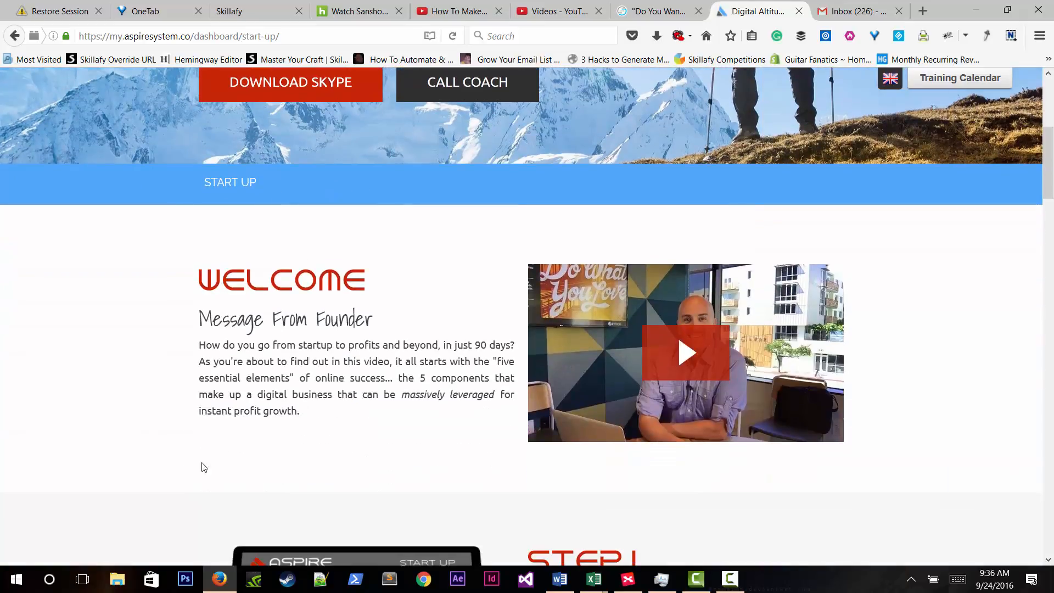
mouse_move(249, 406)
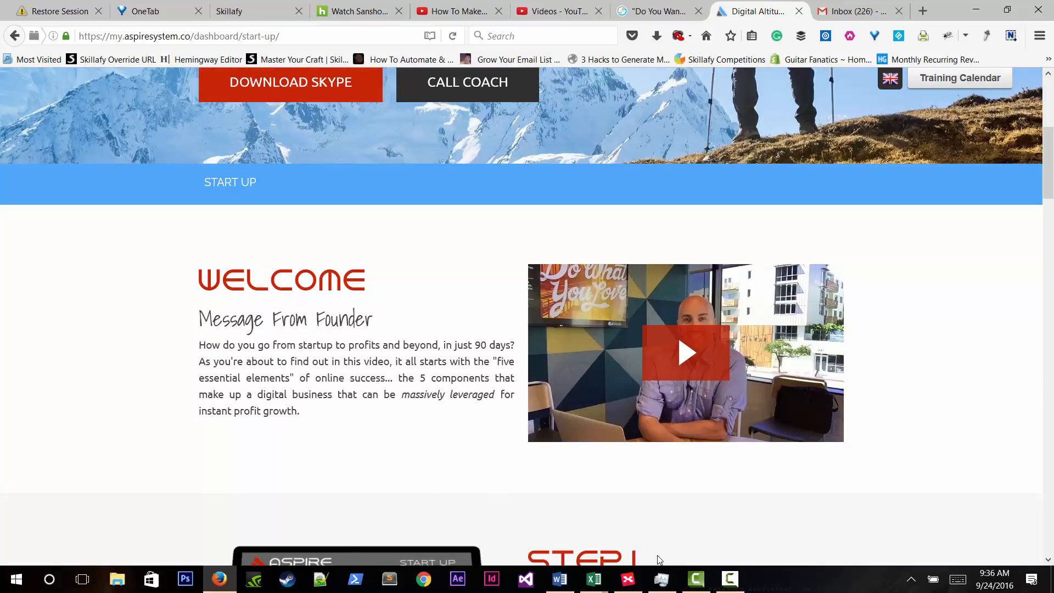
scroll("down", 3)
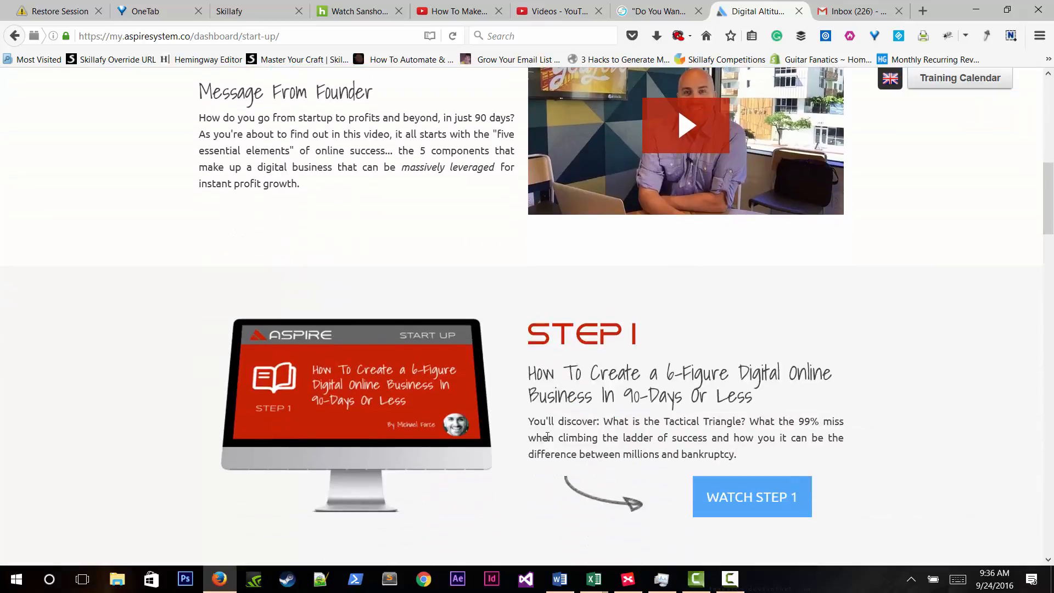
scroll("down", 3)
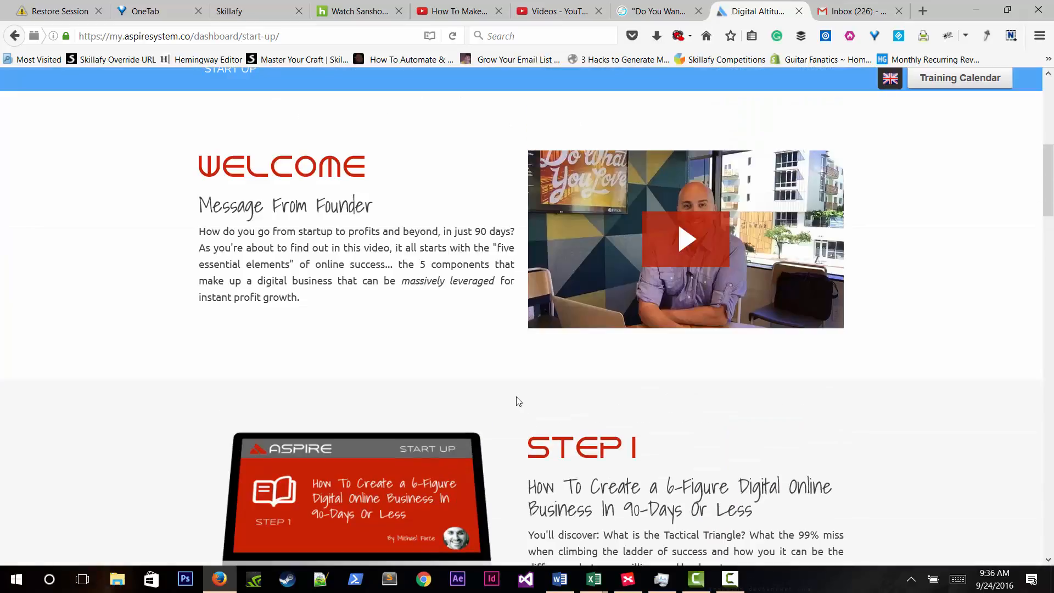
scroll("up", 3)
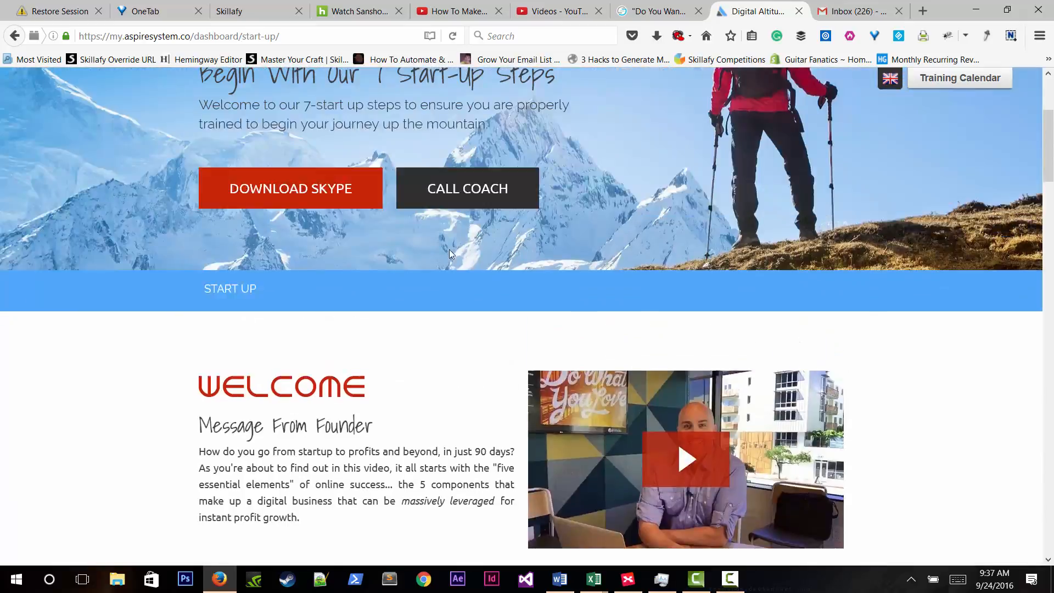
scroll("up", 3)
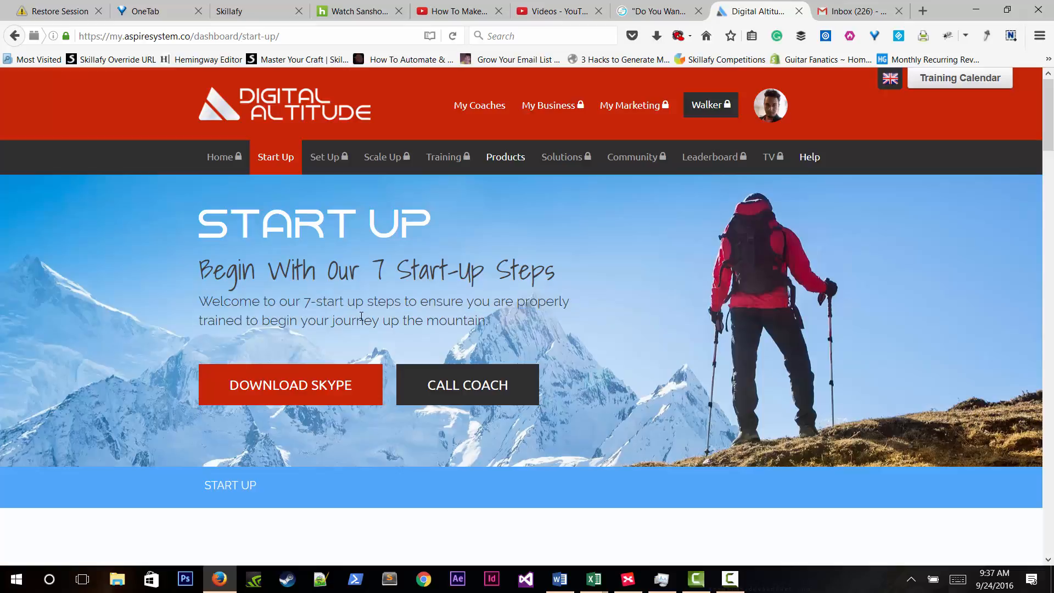
double_click(370, 301)
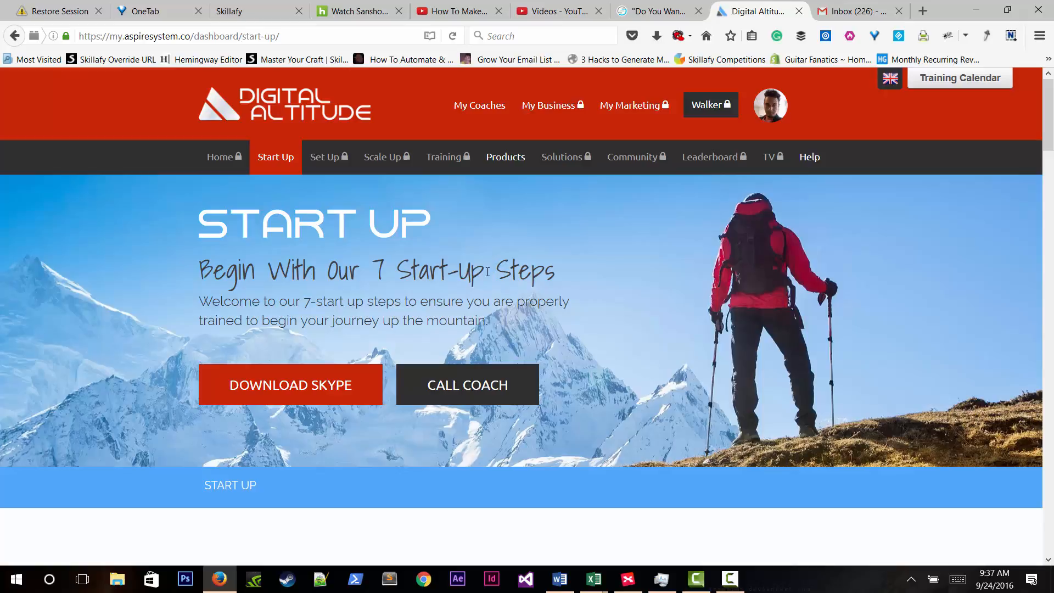
double_click(475, 271)
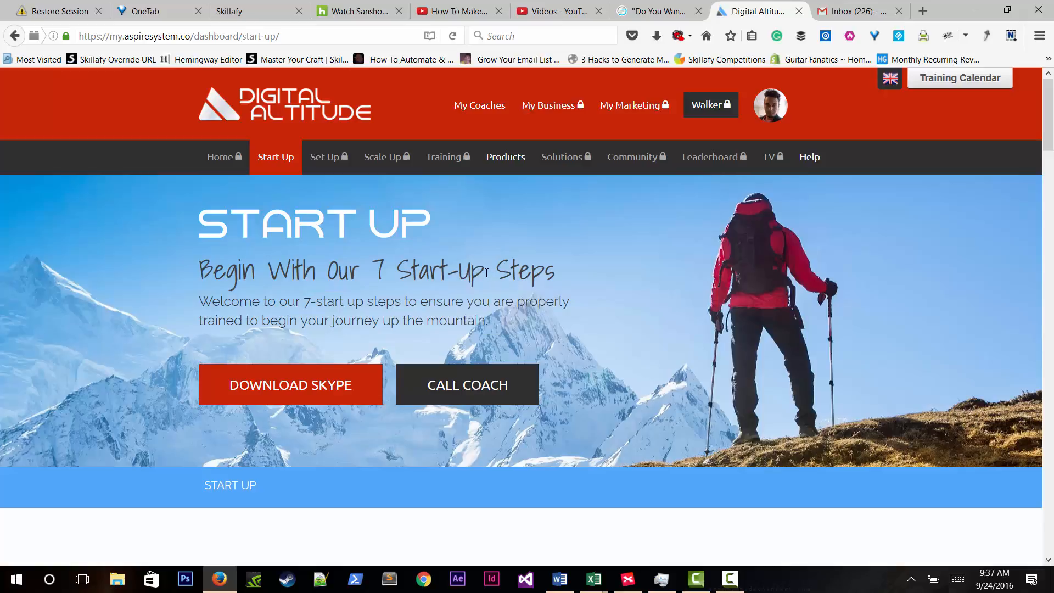
mouse_move(797, 434)
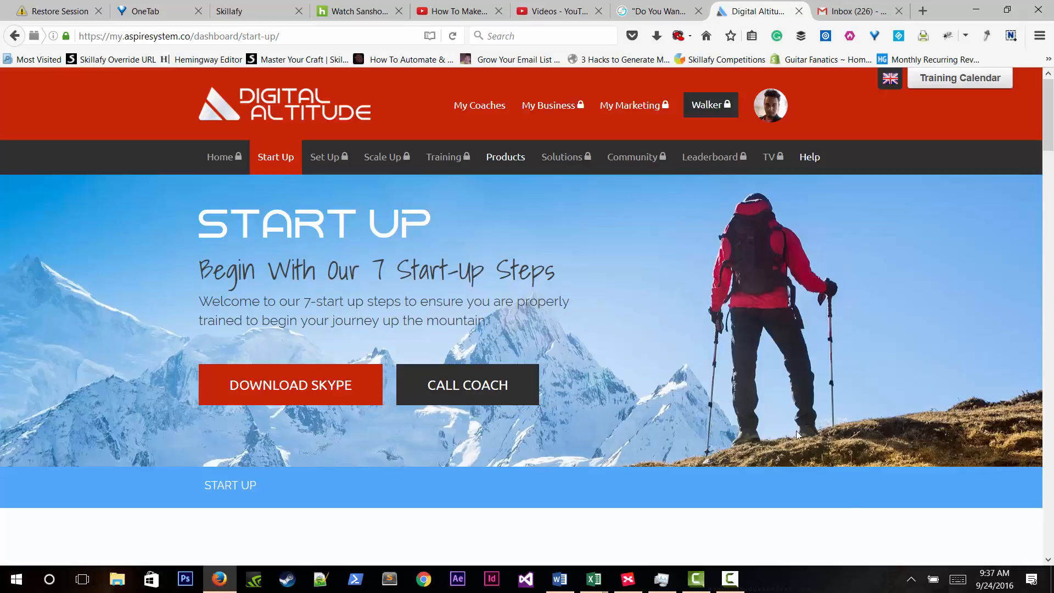
scroll("down", 3)
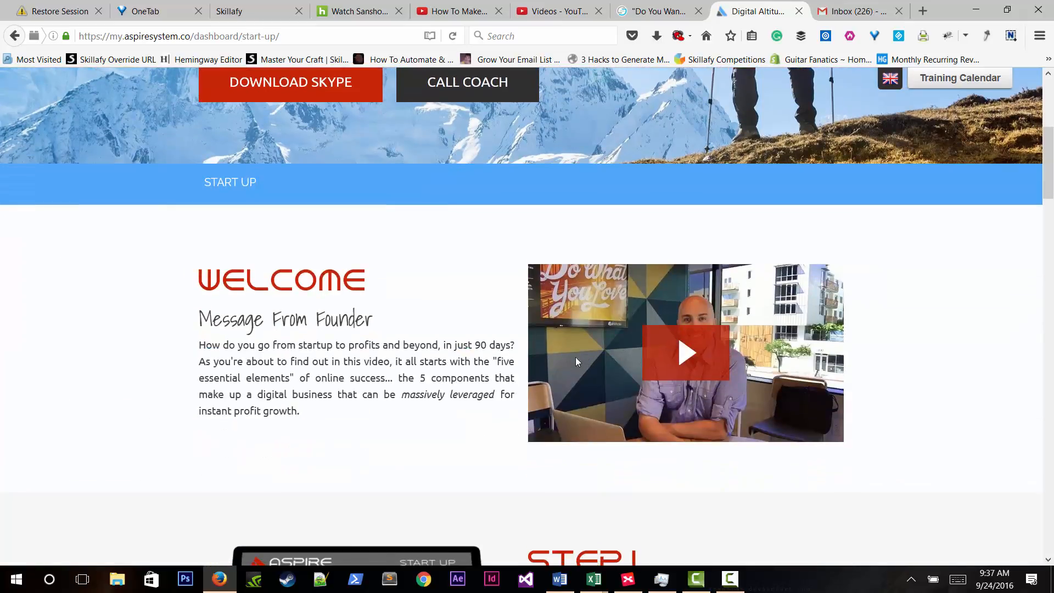
scroll("down", 3)
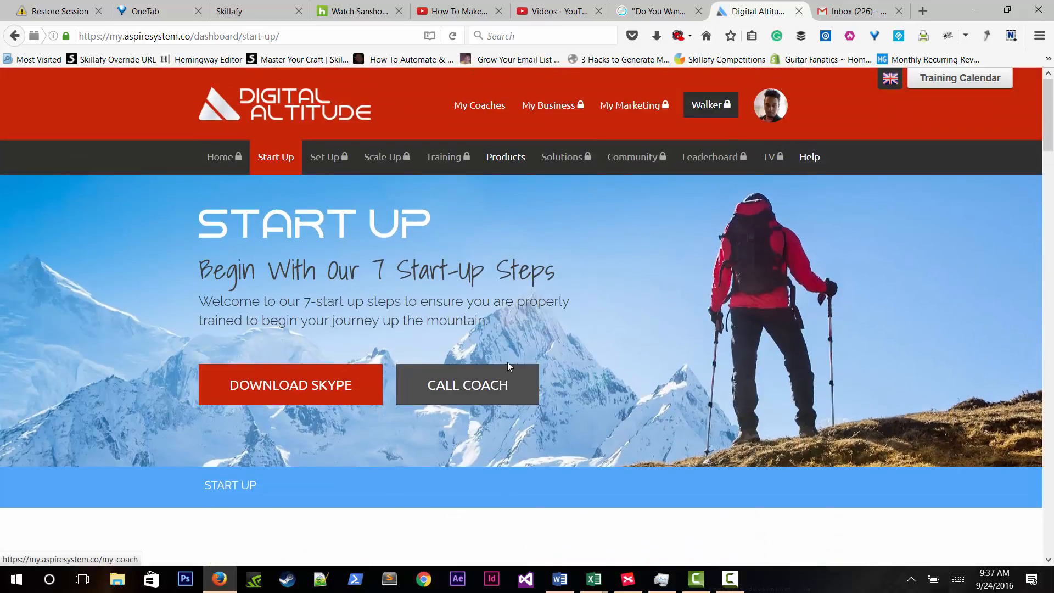
mouse_move(467, 384)
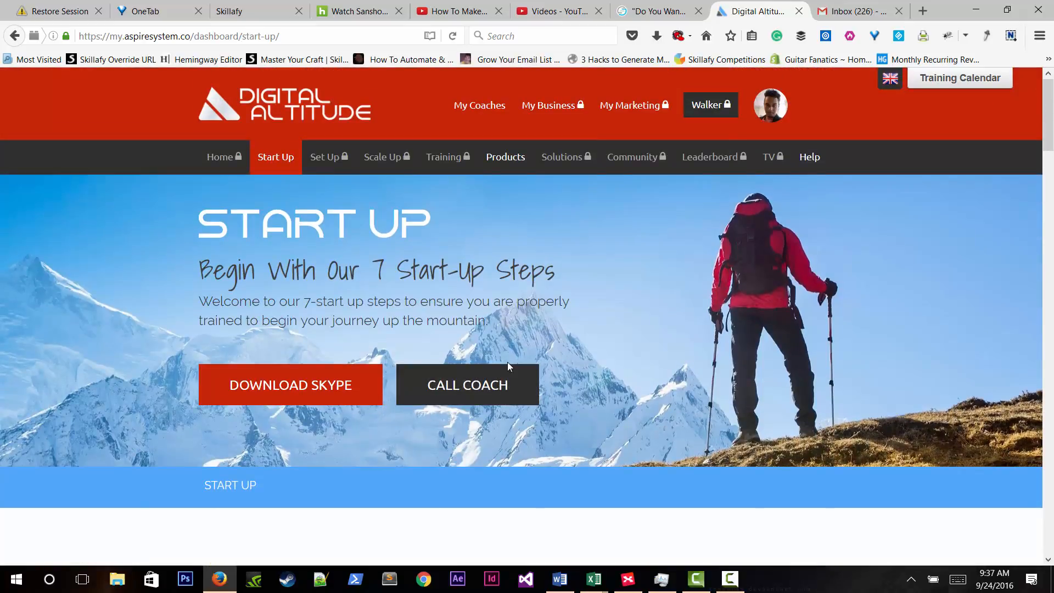
mouse_move(629, 218)
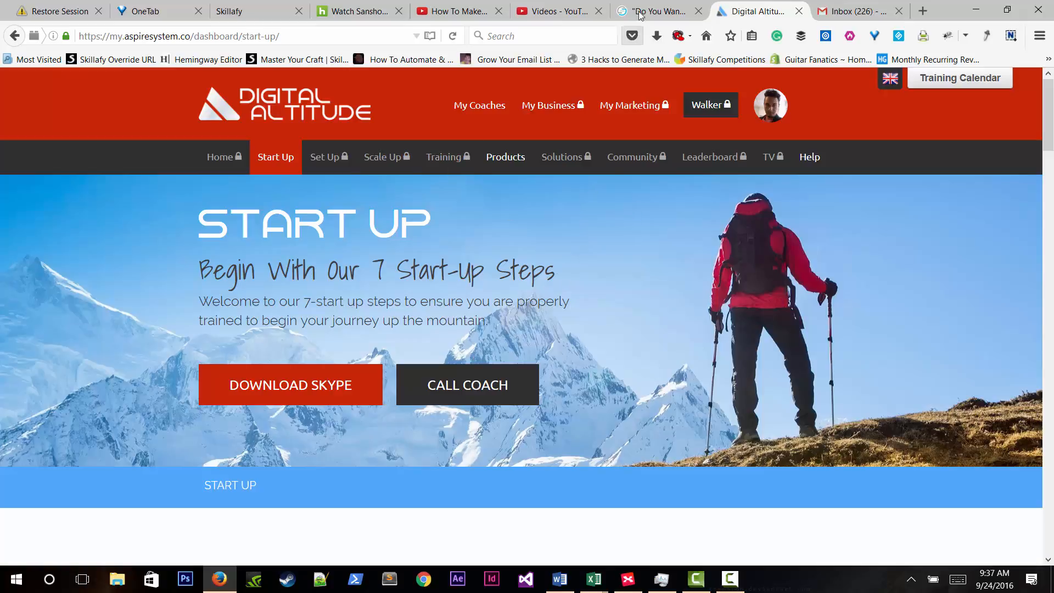
left_click(552, 11)
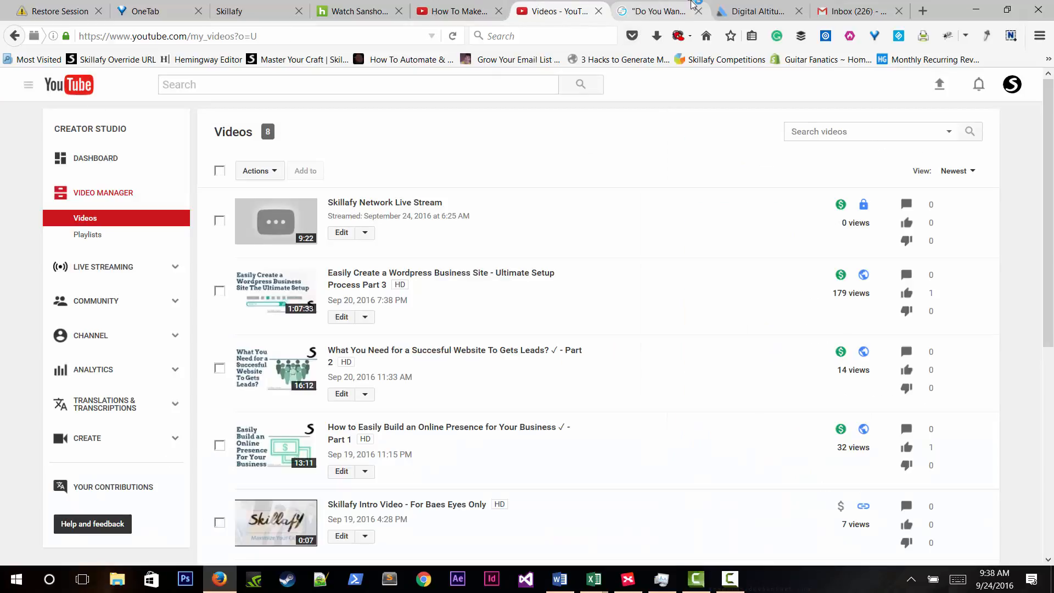
left_click(756, 11)
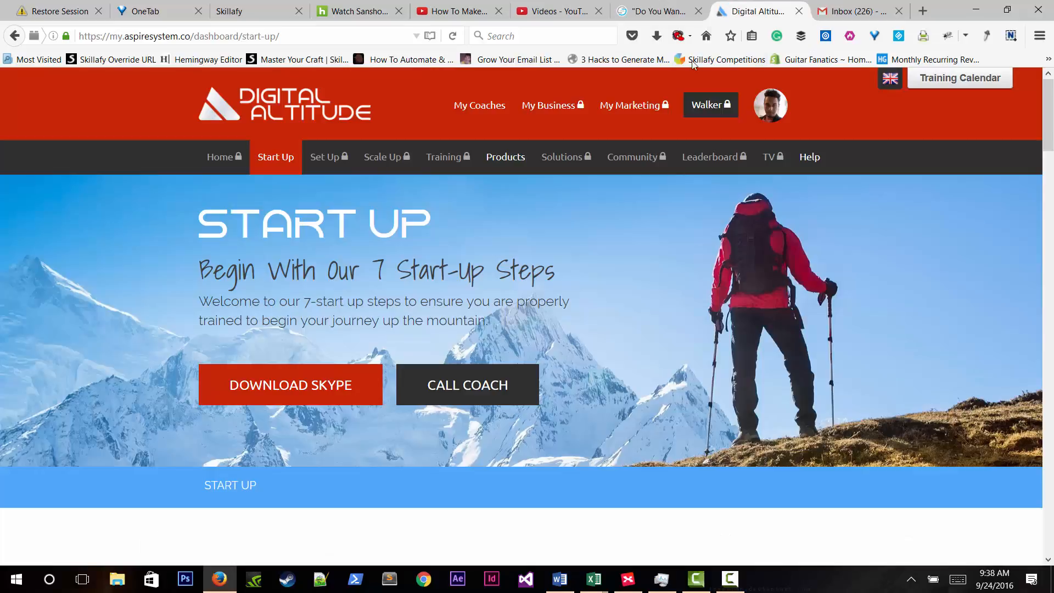
mouse_move(570, 282)
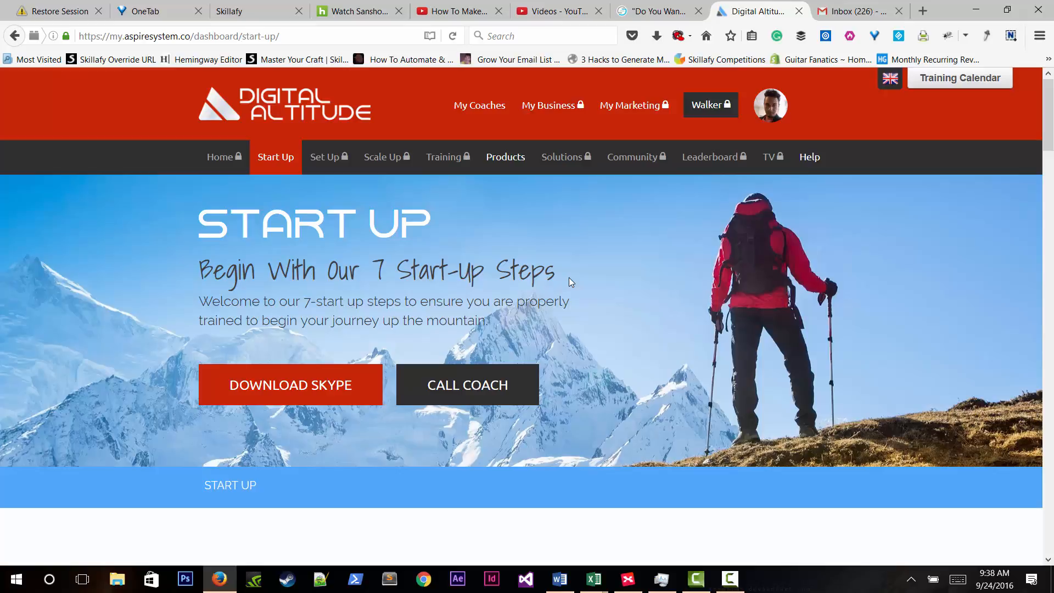
double_click(508, 271)
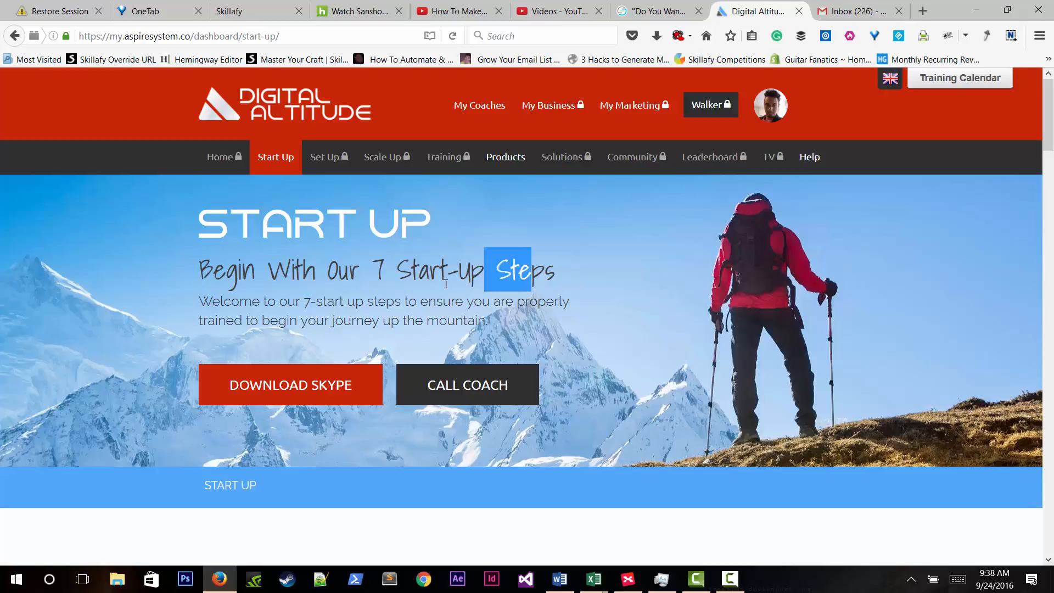
scroll("down", 3)
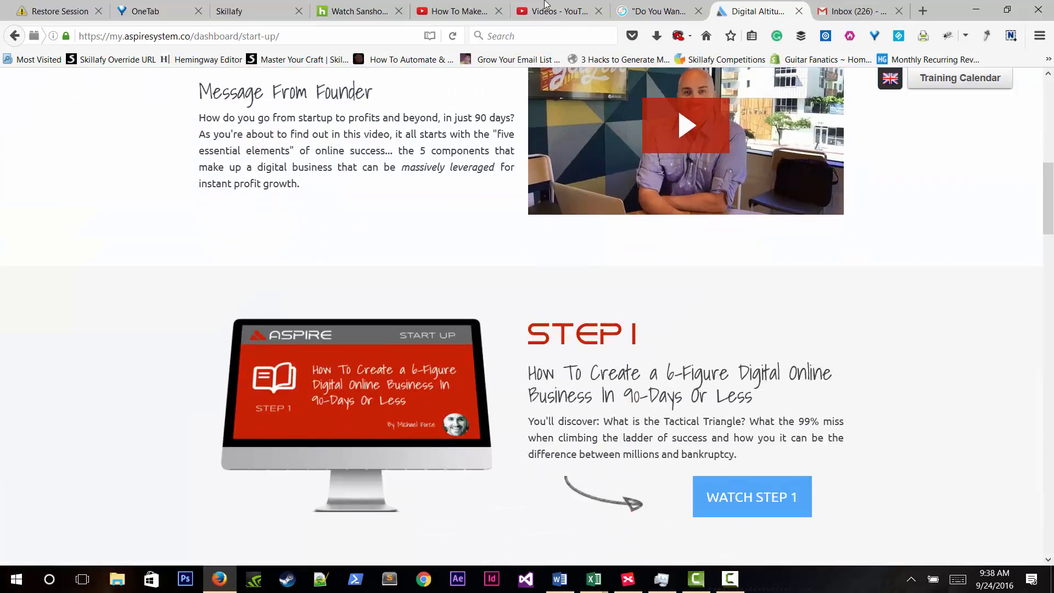
Open the Skillafy Network Live Stream video from the YouTube Studio video list.
left_click(551, 11)
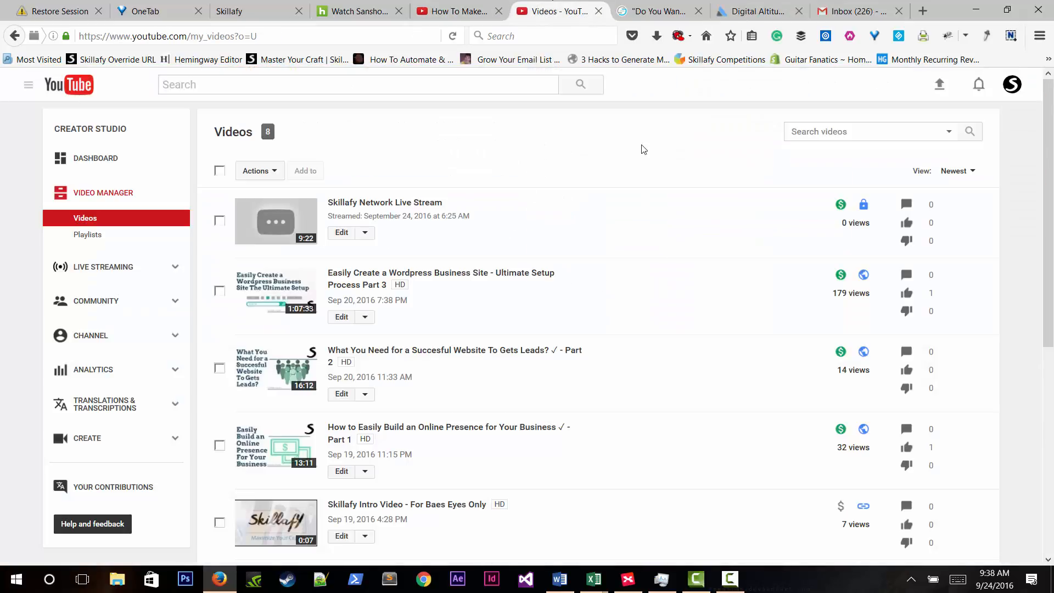
mouse_move(408, 202)
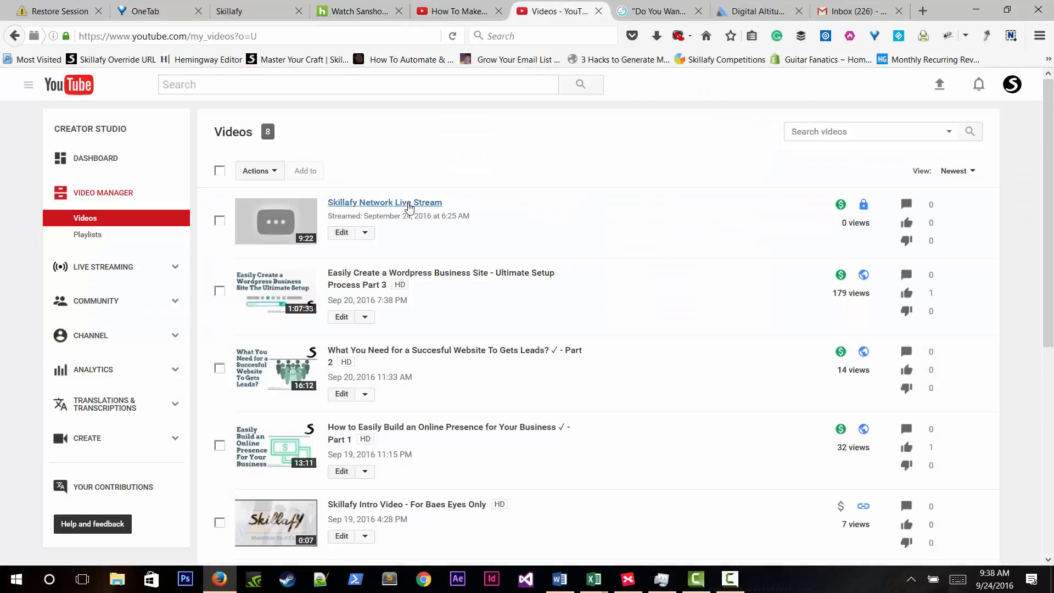
left_click(385, 202)
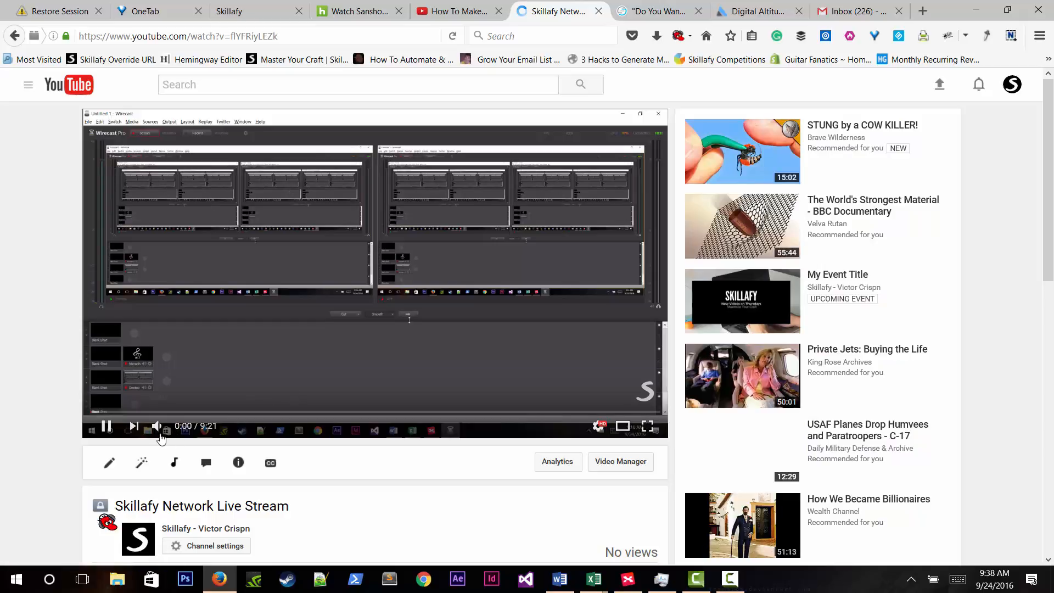
Mute the live stream replay and skip ahead to the ASPIRE trial signup portion.
left_click(198, 411)
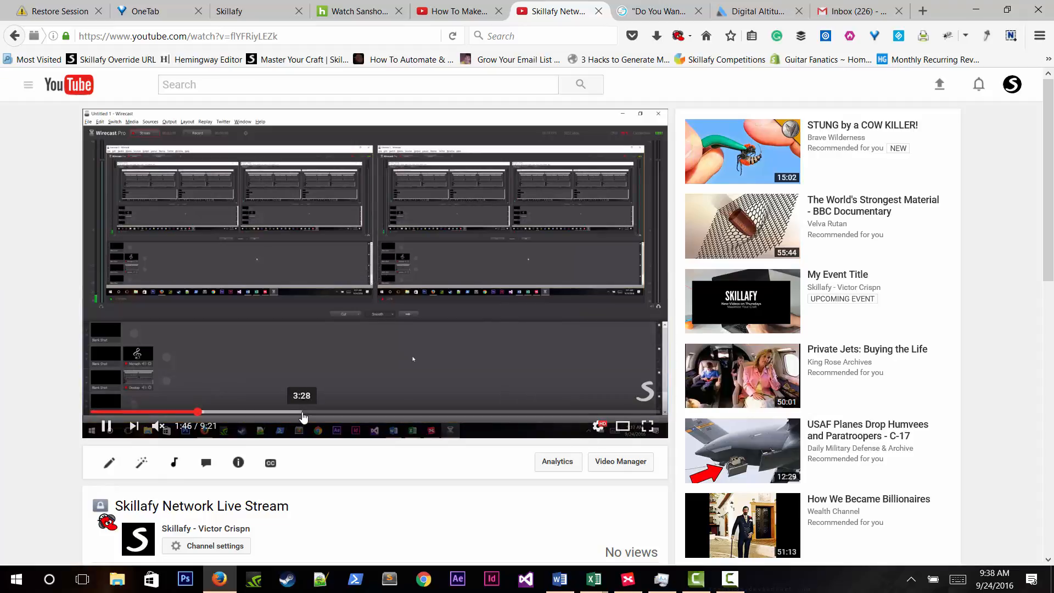
left_click(304, 411)
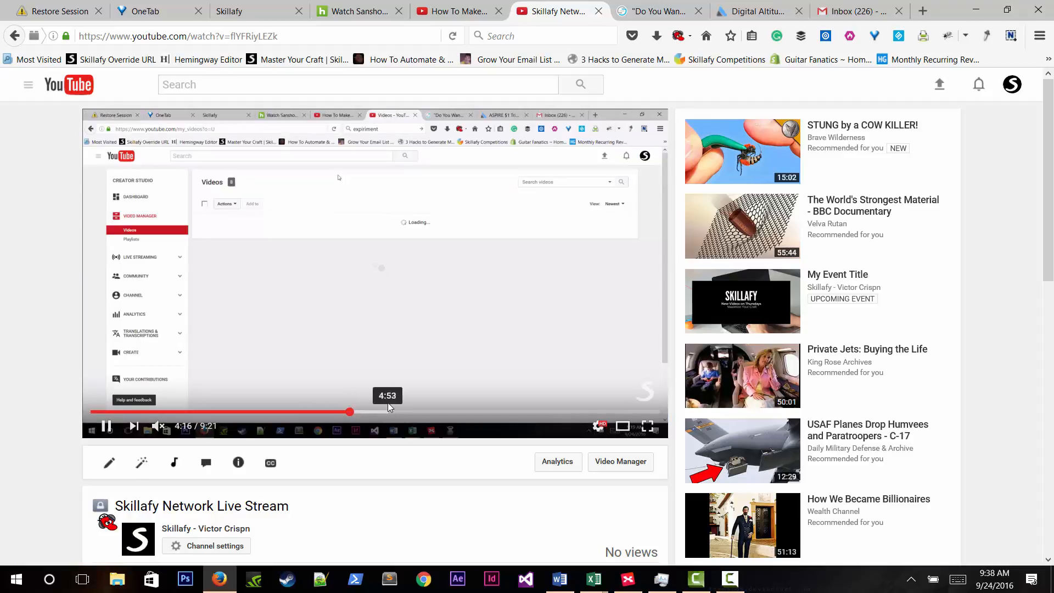
mouse_move(422, 415)
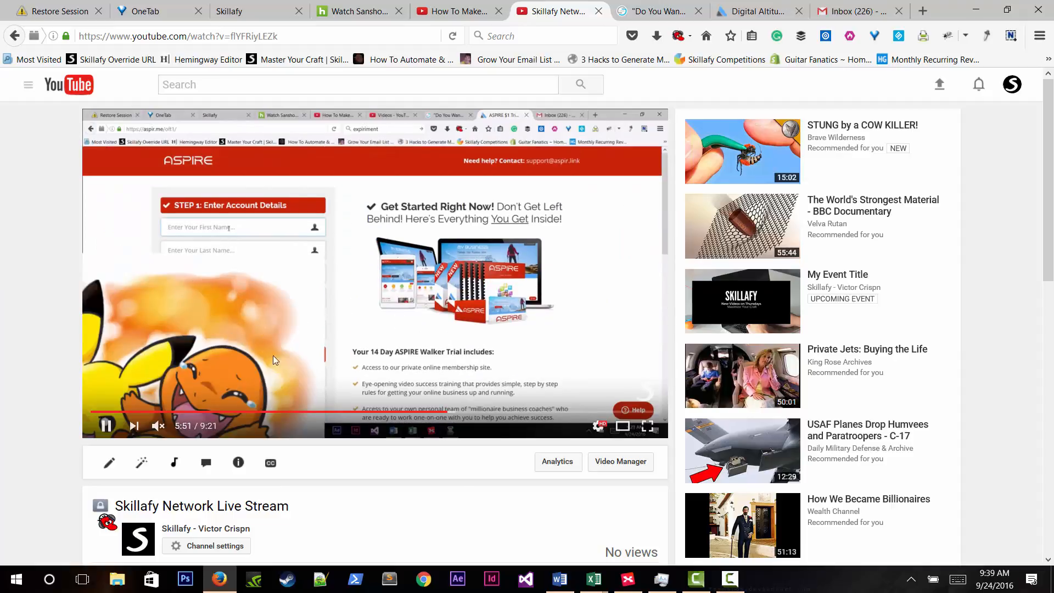
type("victor")
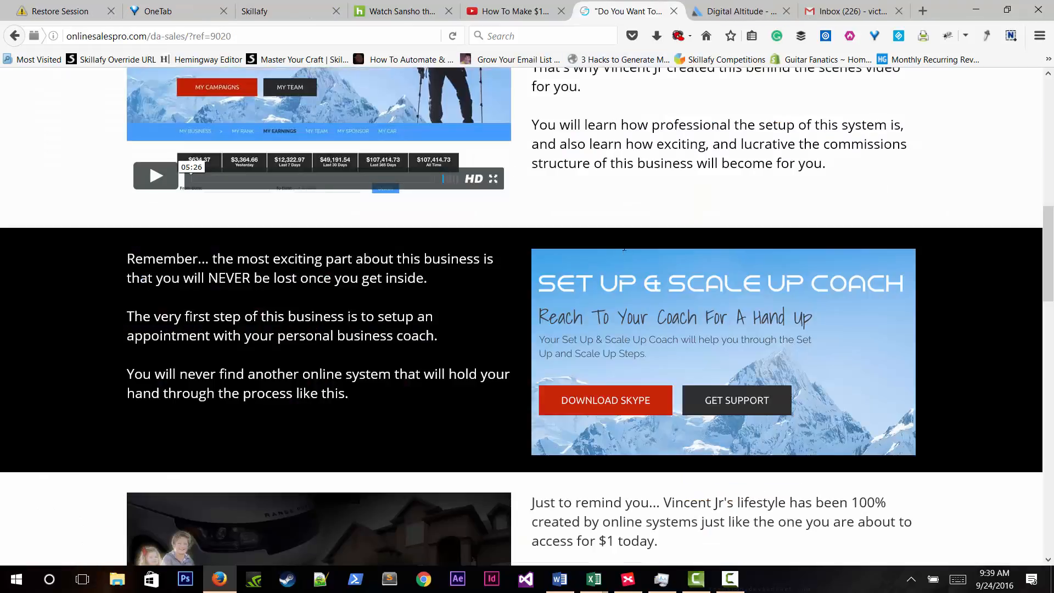
scroll("up", 3)
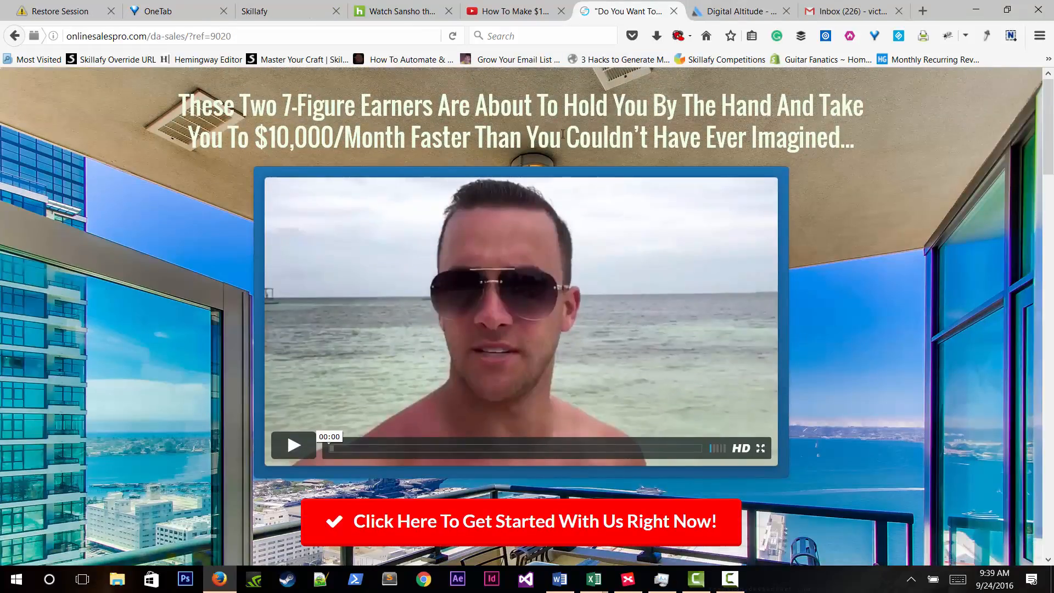
left_click(511, 11)
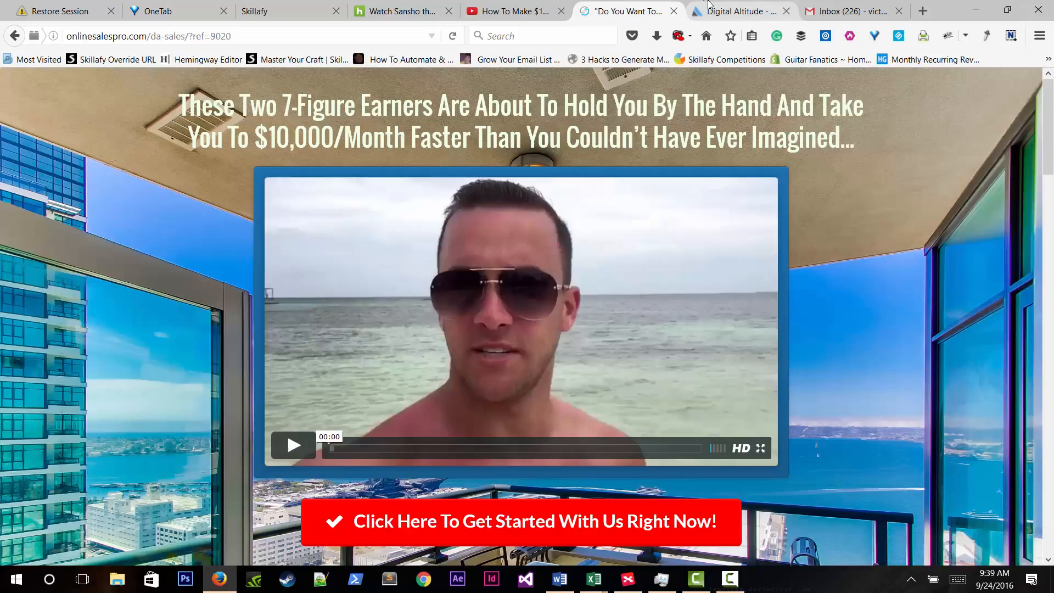
left_click(740, 11)
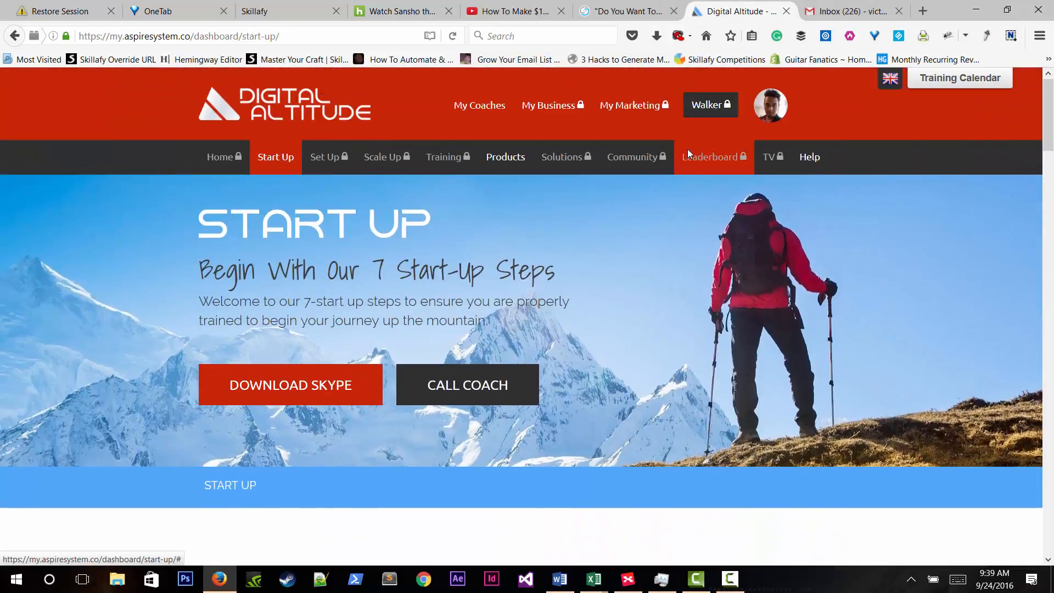
mouse_move(769, 132)
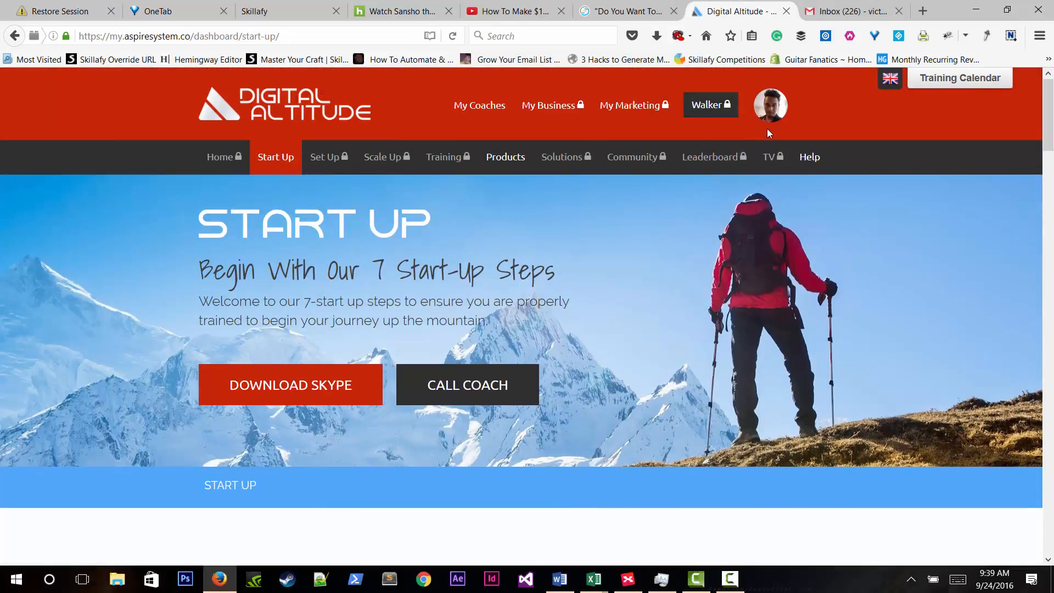
mouse_move(598, 265)
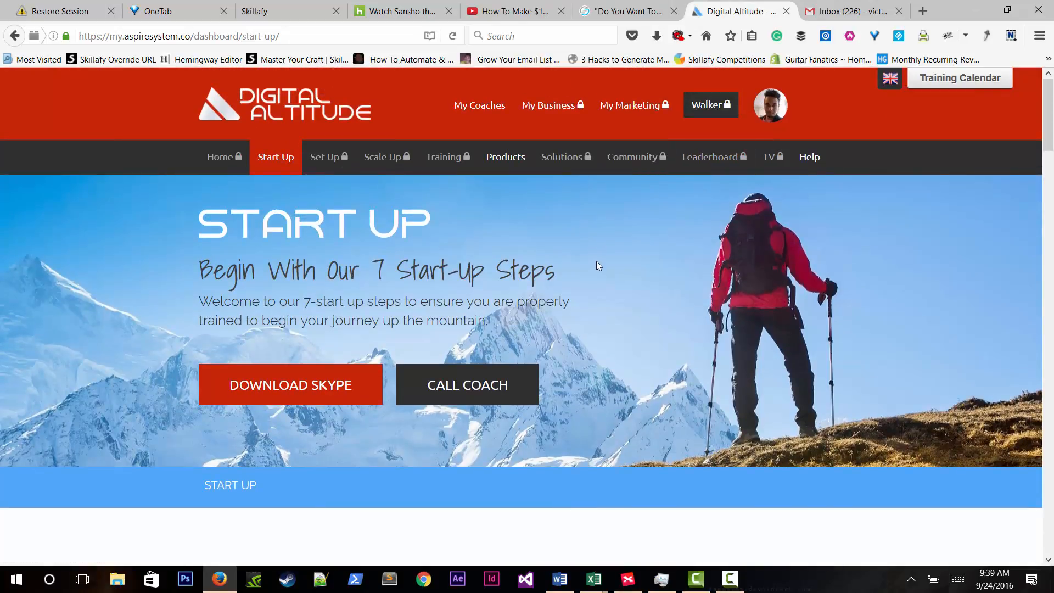
scroll("down", 3)
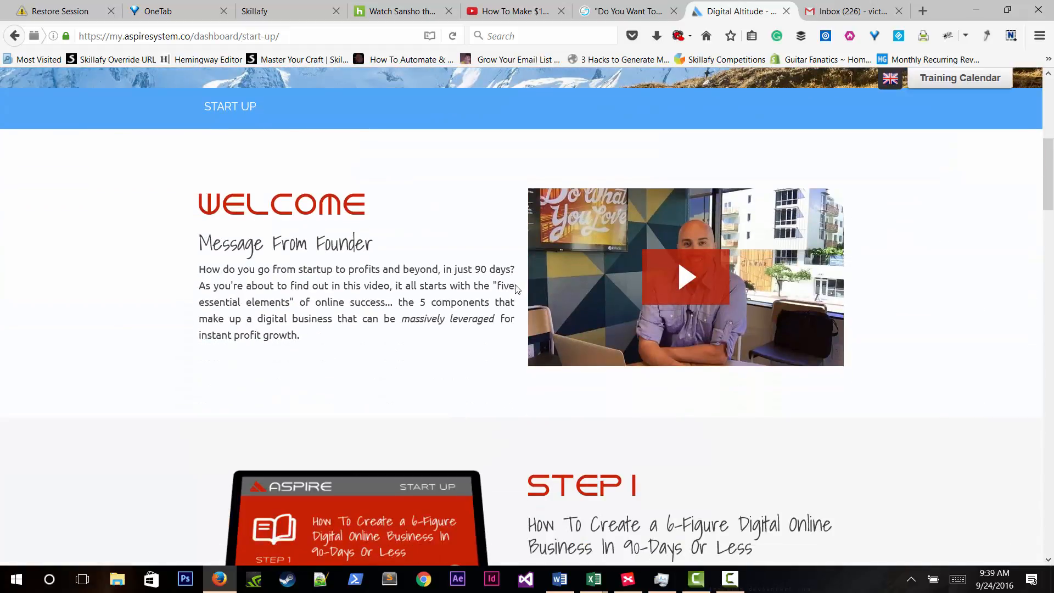
scroll("down", 3)
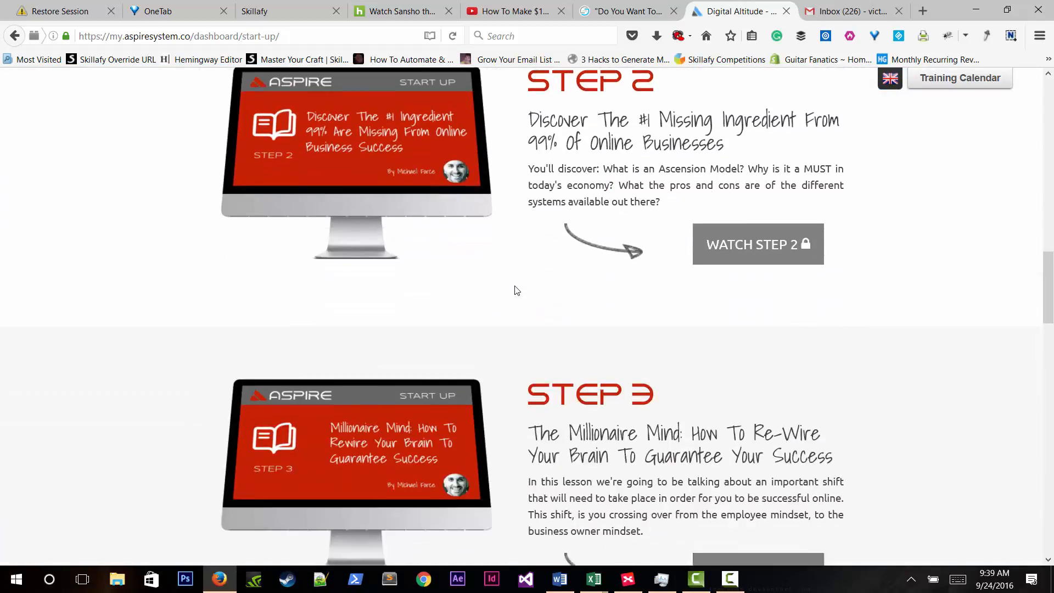
scroll("down", 3)
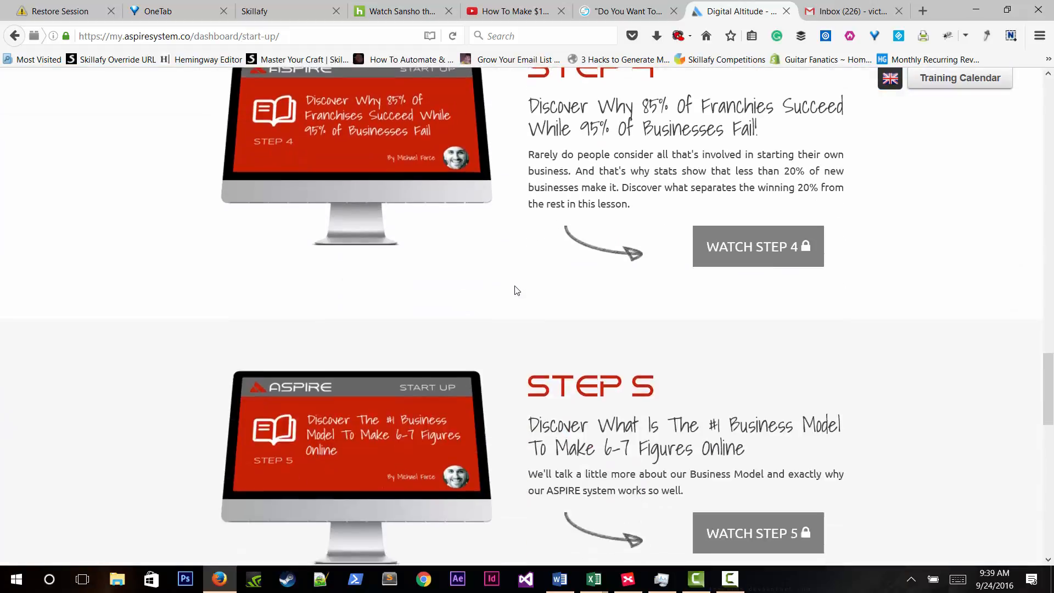
scroll("down", 3)
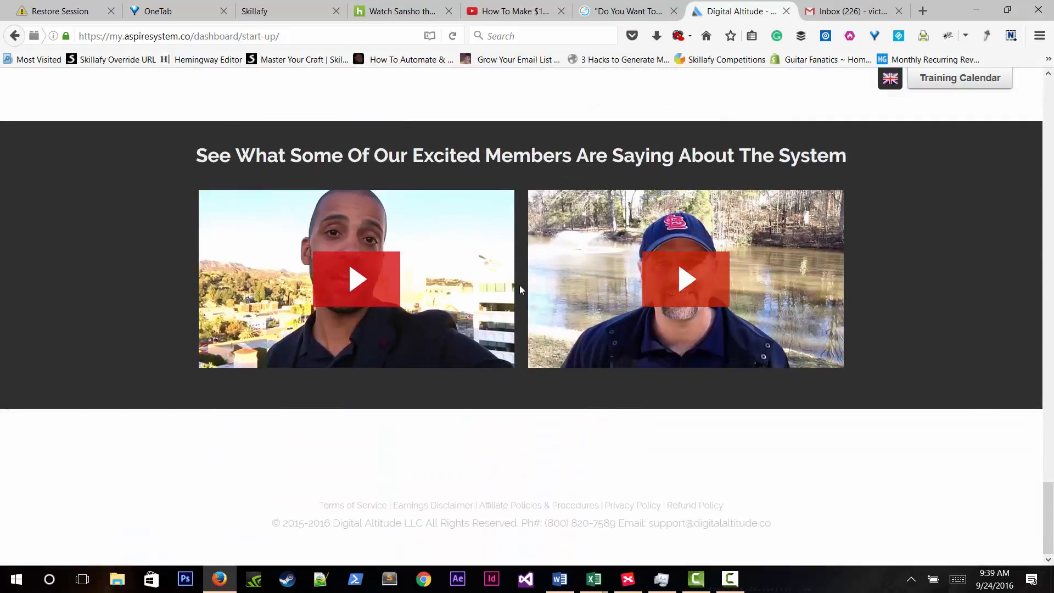
scroll("up", 3)
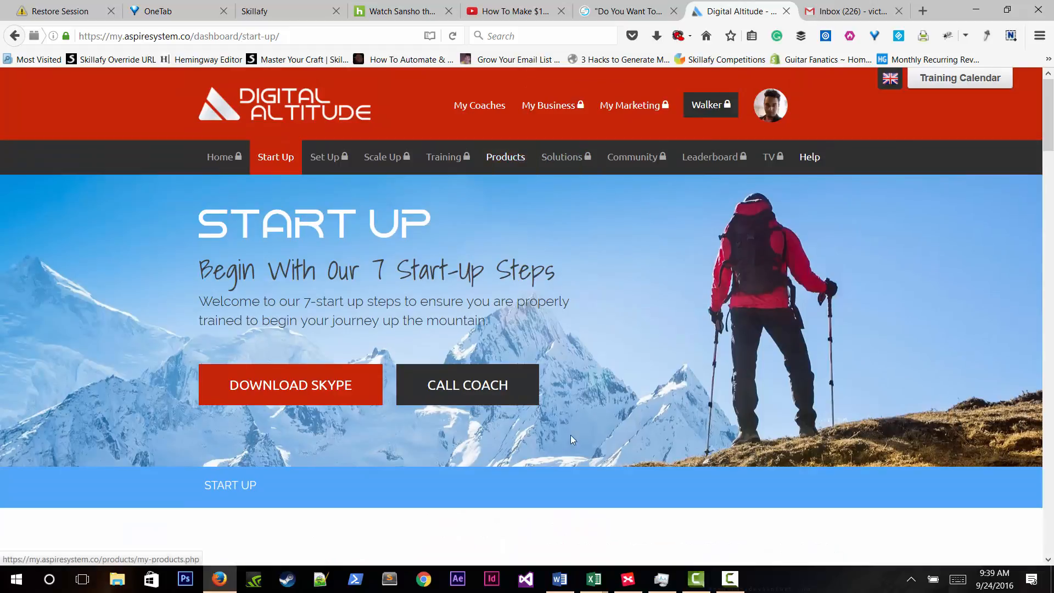
Add the line 'SOLO ADS – Emails – 100 MMO Niche' below '1$ - Refundable' in Word.
left_click(559, 579)
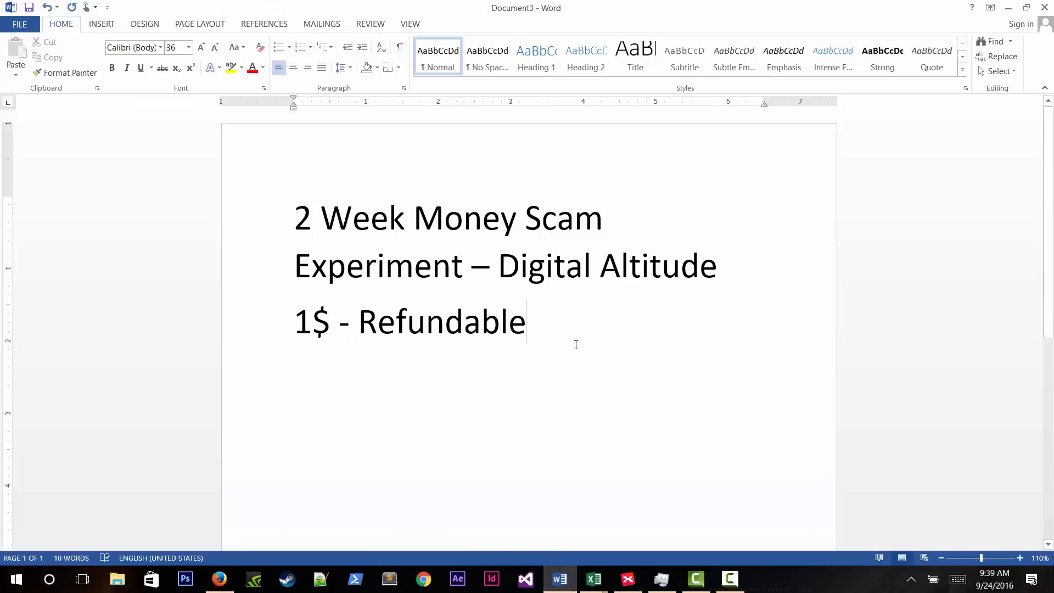
mouse_move(505, 212)
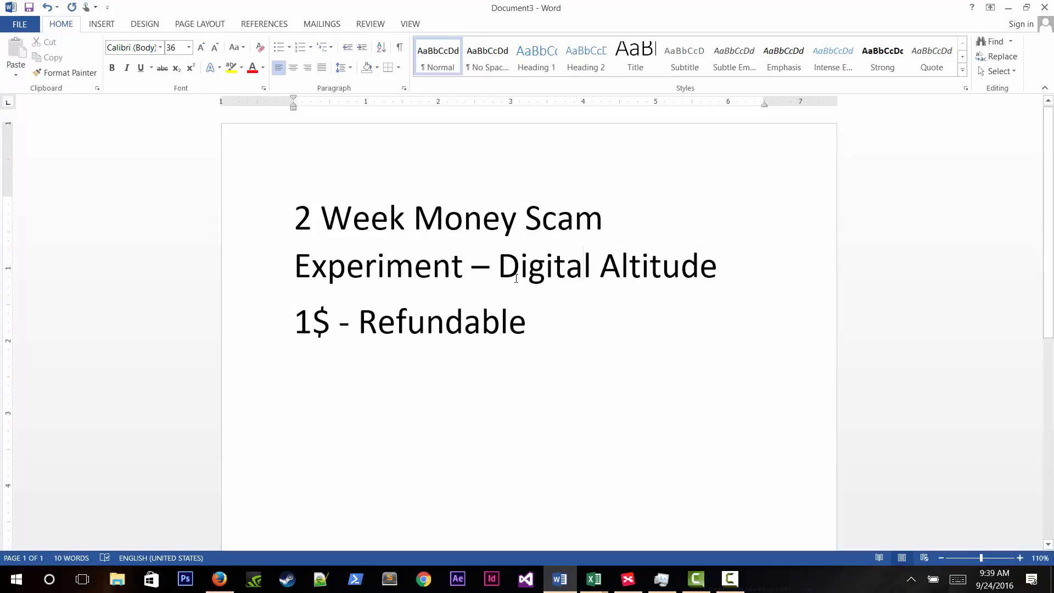
left_click(600, 265)
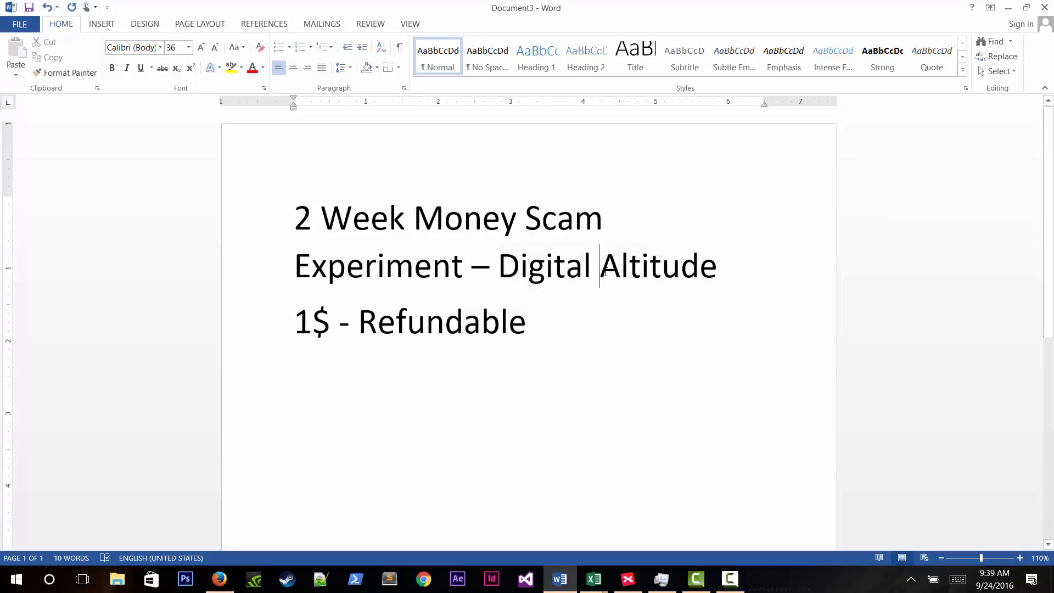
left_click(497, 266)
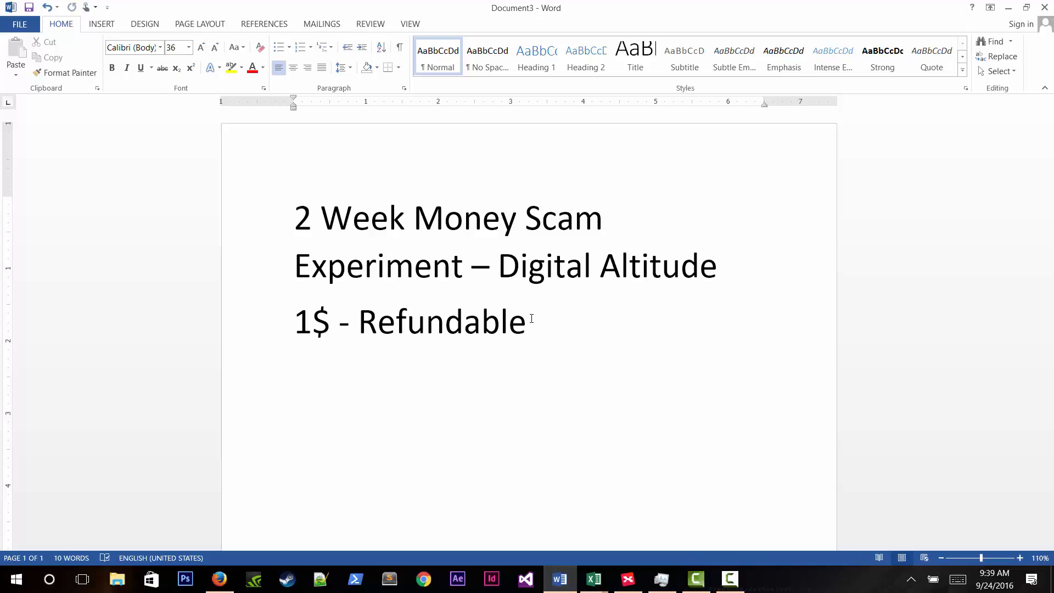
type("SOLO")
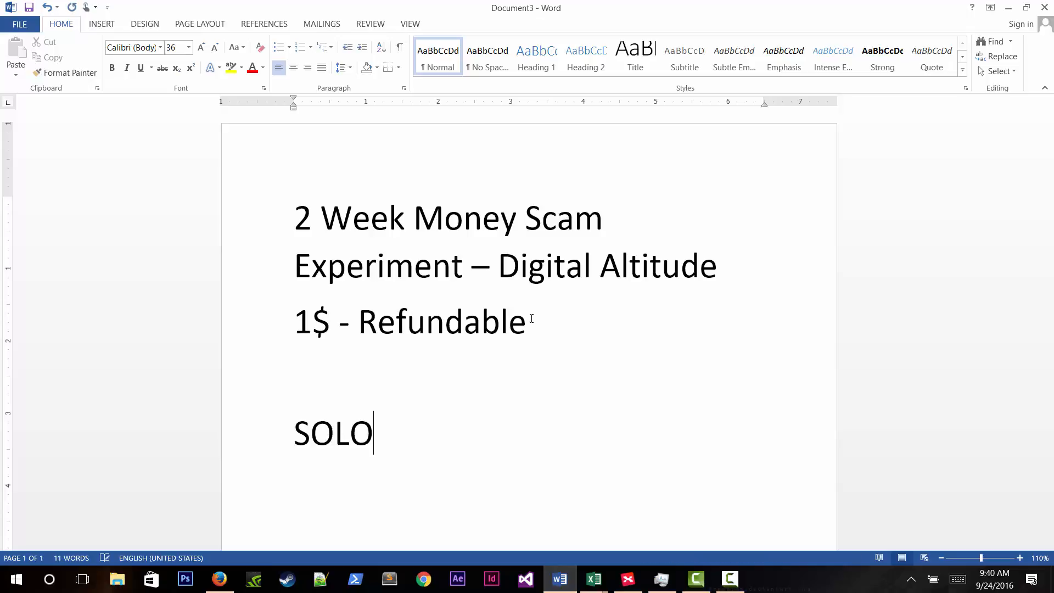
type("ADS -")
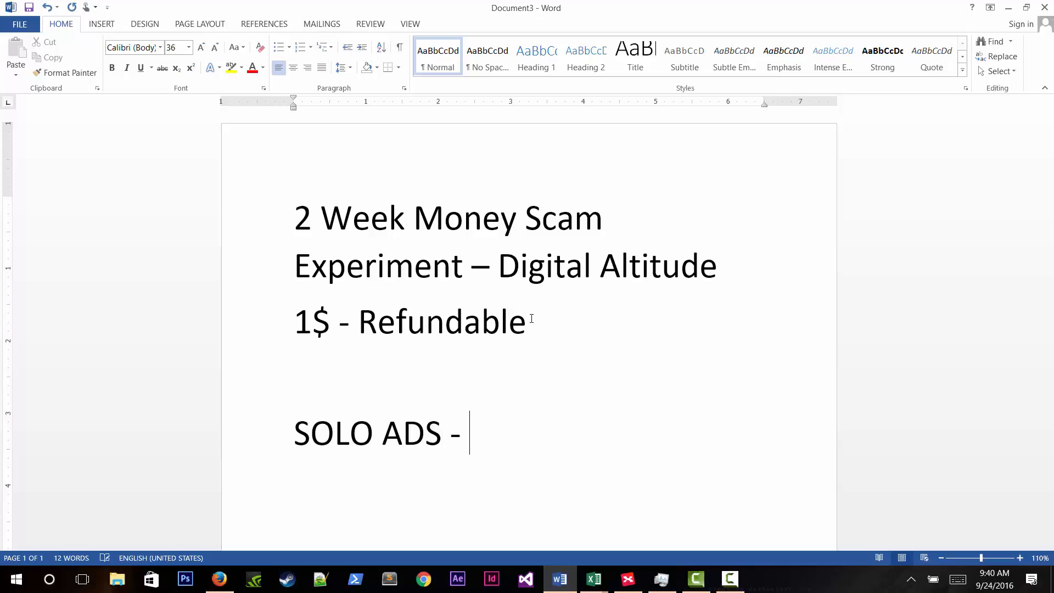
type("Emails")
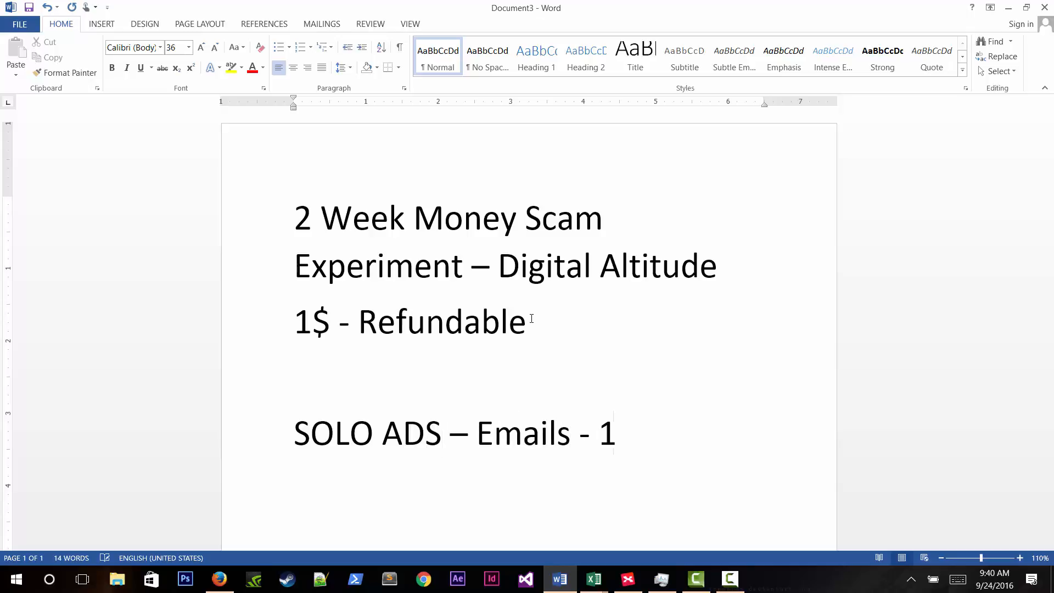
type(",000")
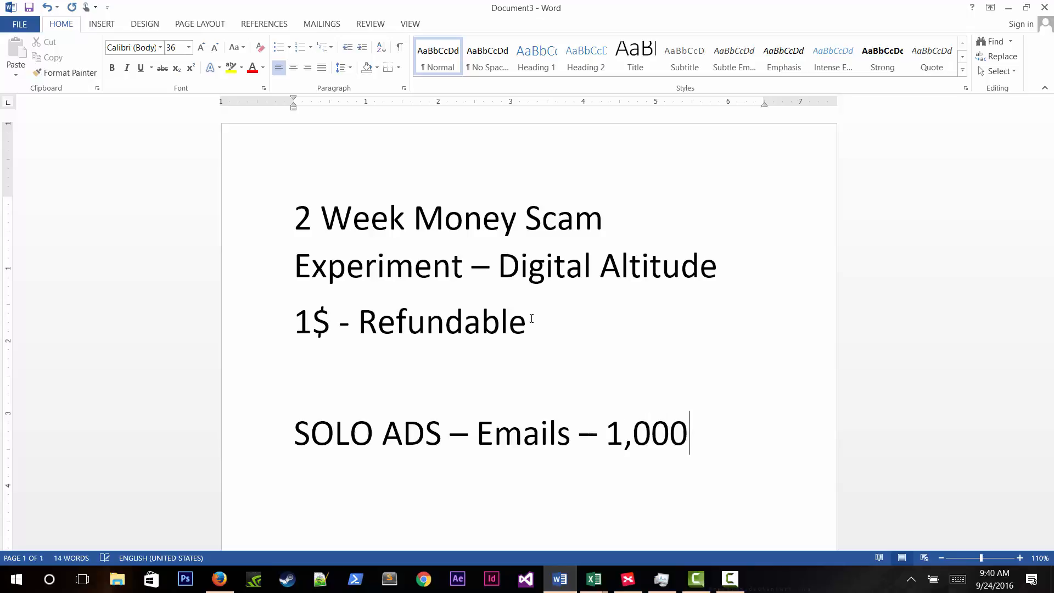
type("MMO")
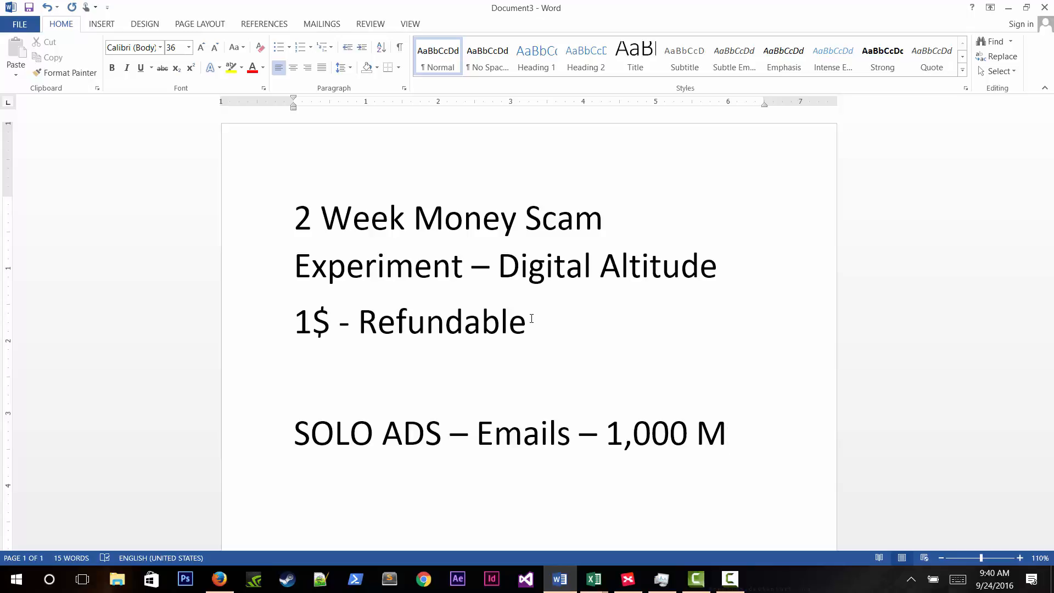
type("MO Niche")
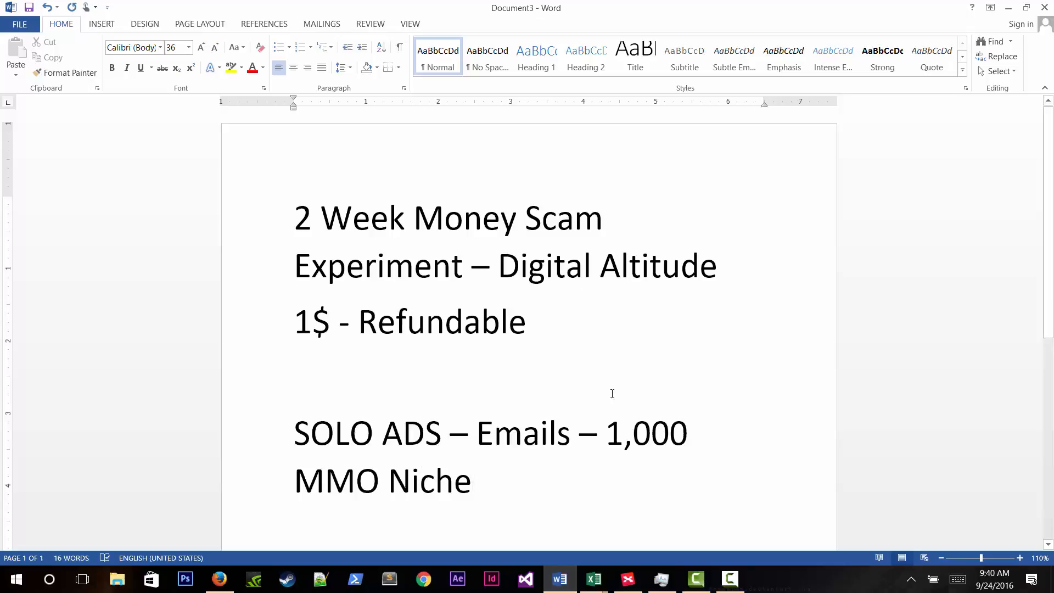
scroll("down", 3)
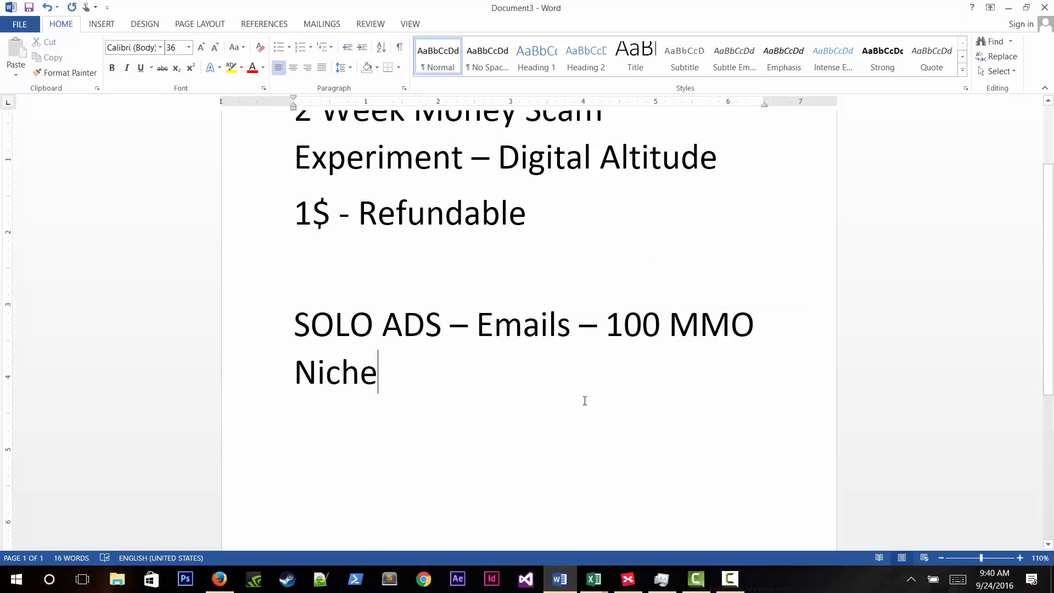
Add the line '1$ - 100' and the corrected figure 80% (replacing 30%) below the Niche line.
key("enter")
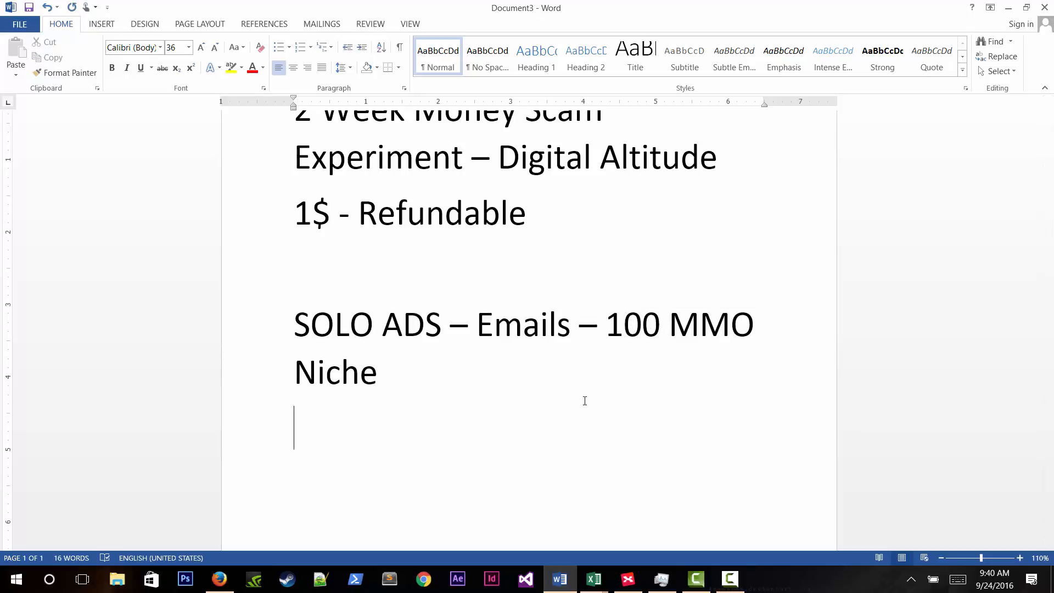
type("1")
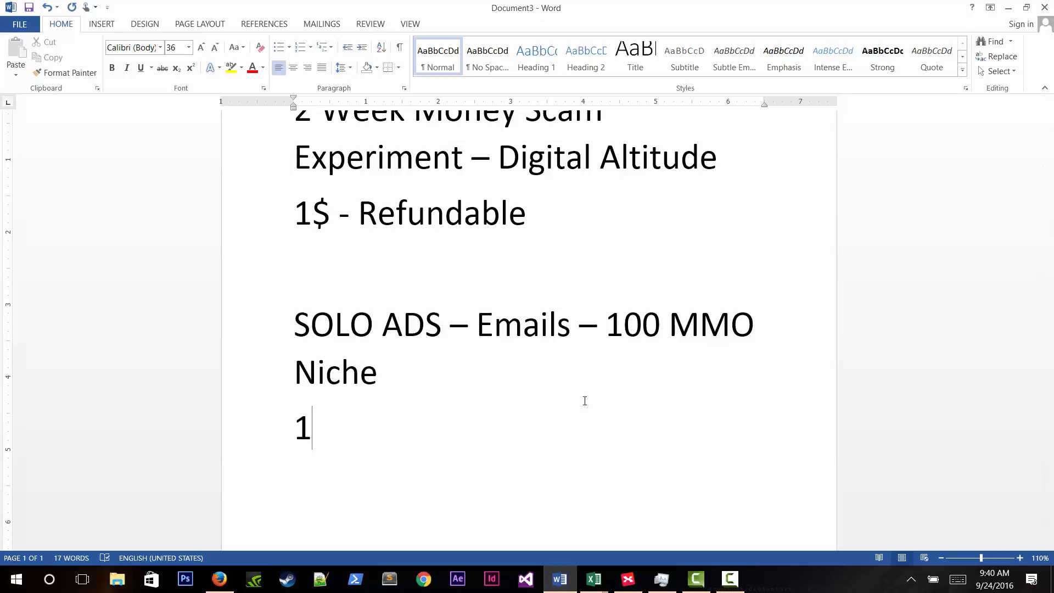
type("$ - 100")
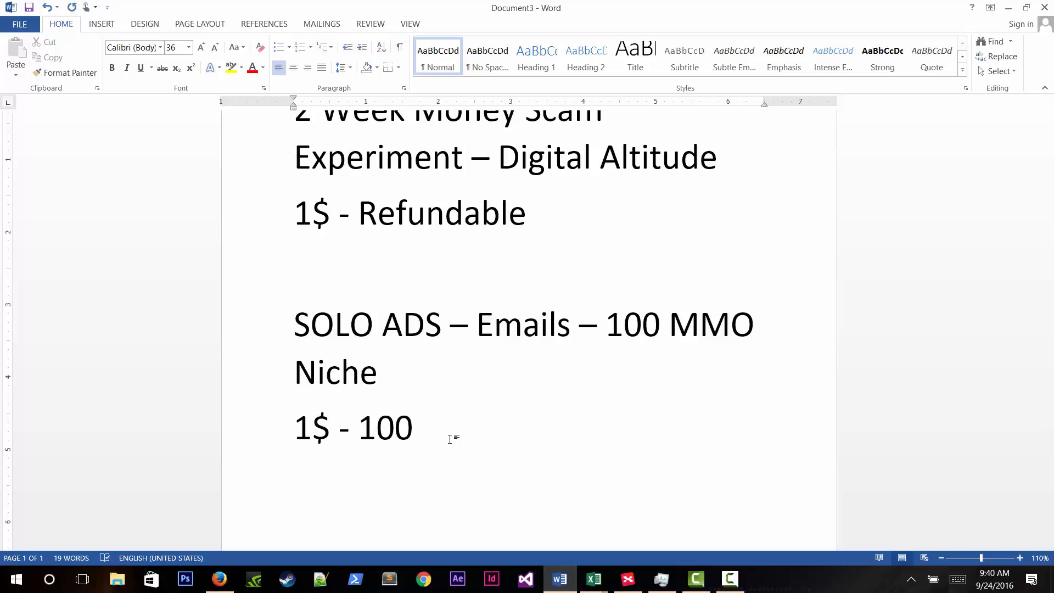
type("30%")
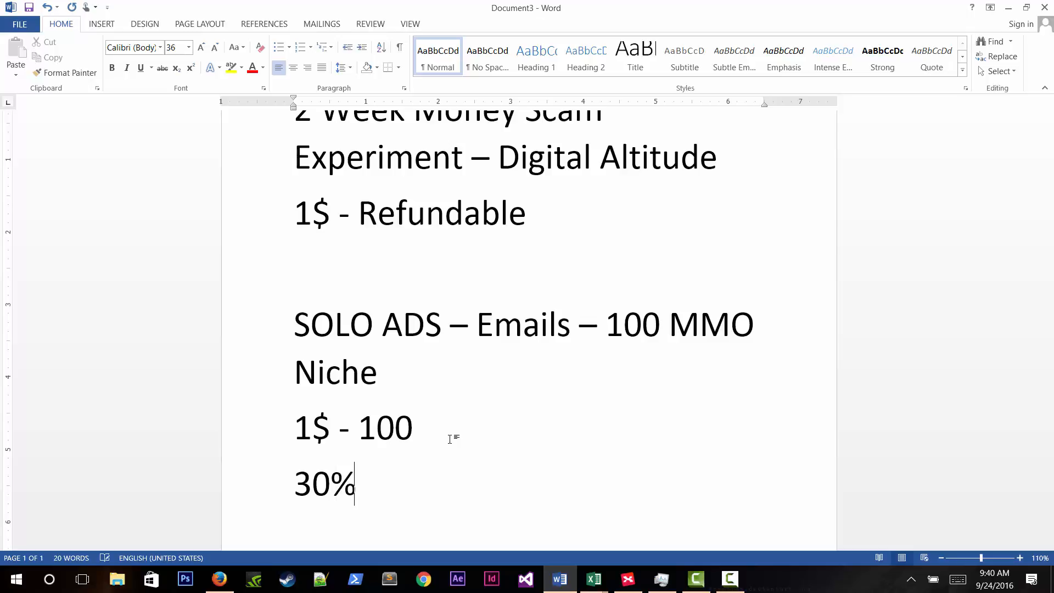
key("Backspace")
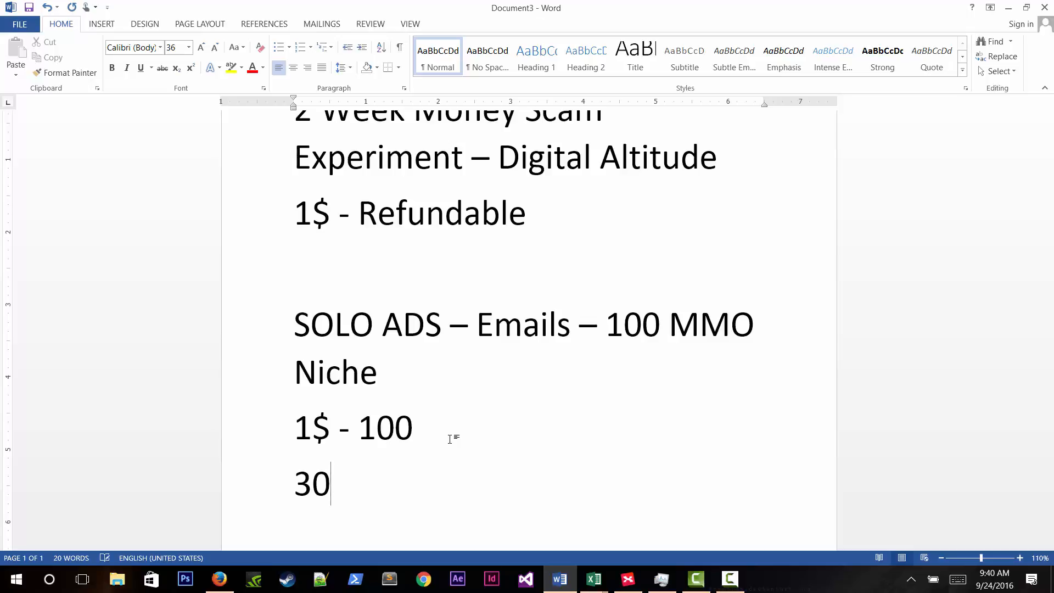
type("80")
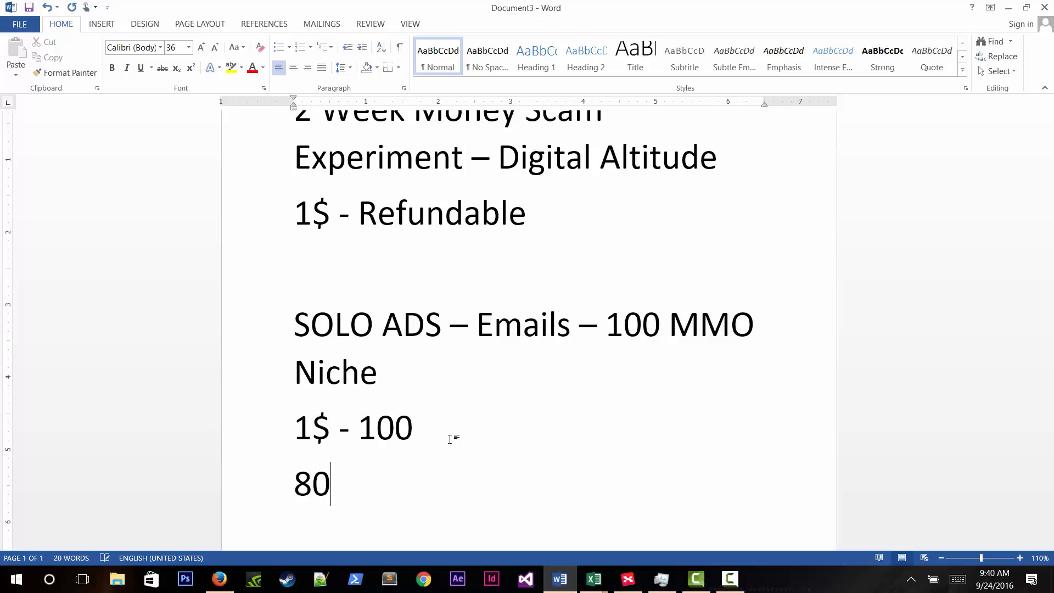
type("%")
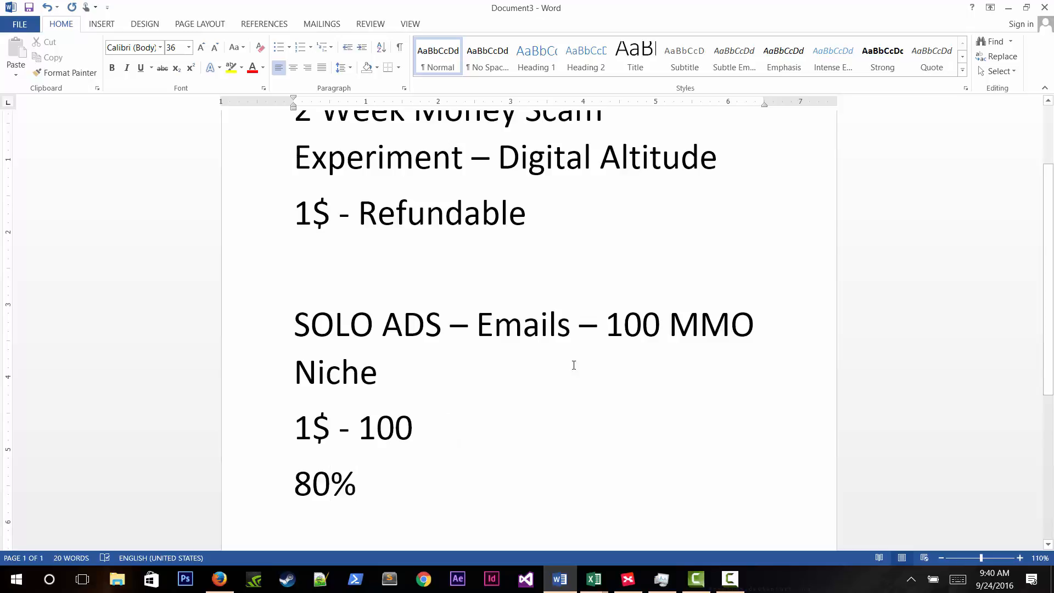
Complete the notes as '1$ - 100 = $100' and '80% - 80 PPl', then return to the XMind map.
left_click(358, 484)
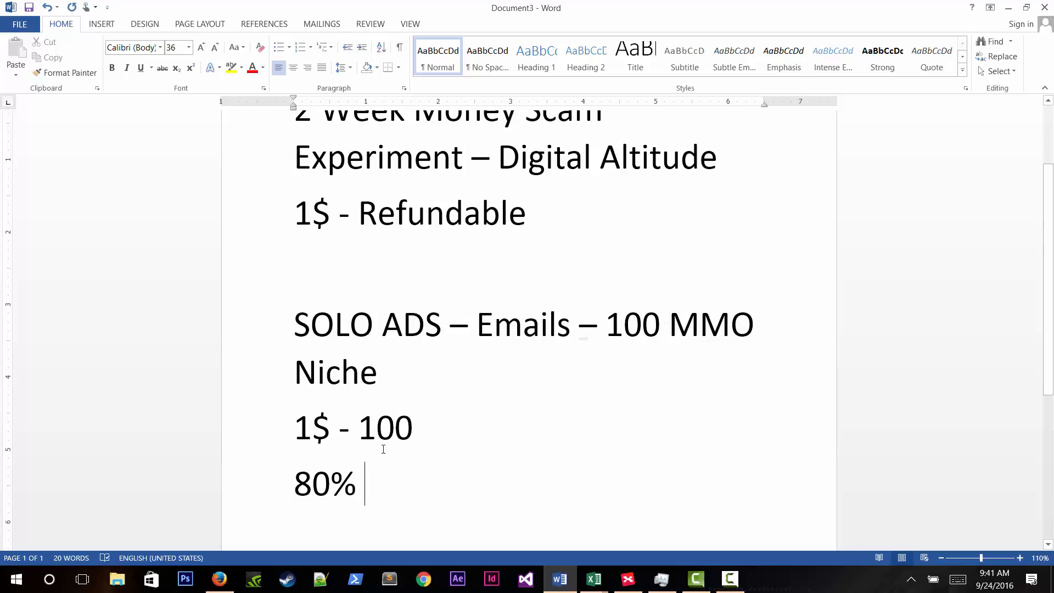
scroll("down", 3)
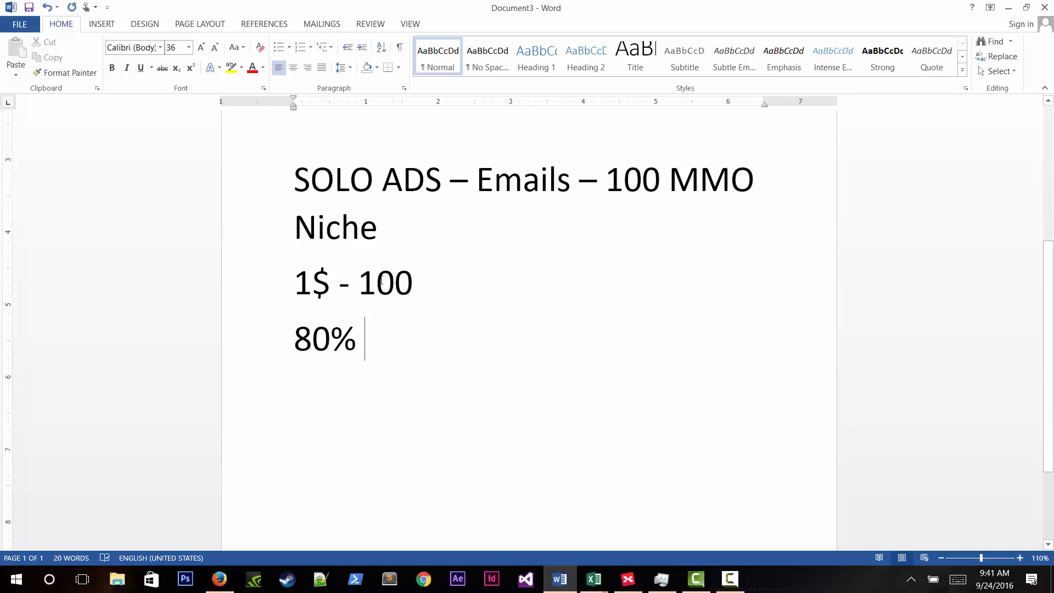
type("=")
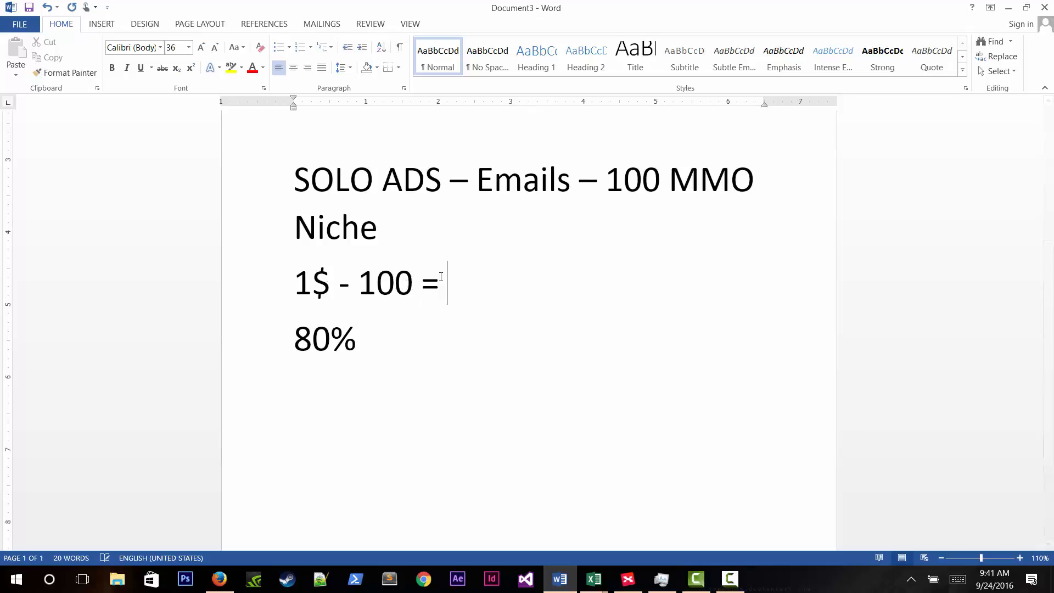
type("$100")
left_click(327, 338)
type(" -")
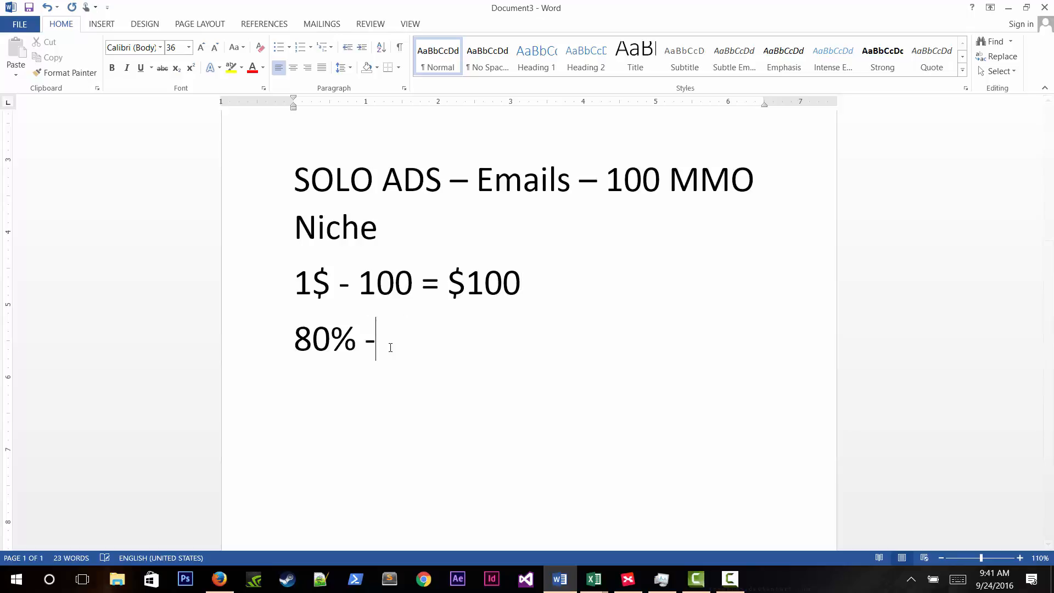
type("80 PPI")
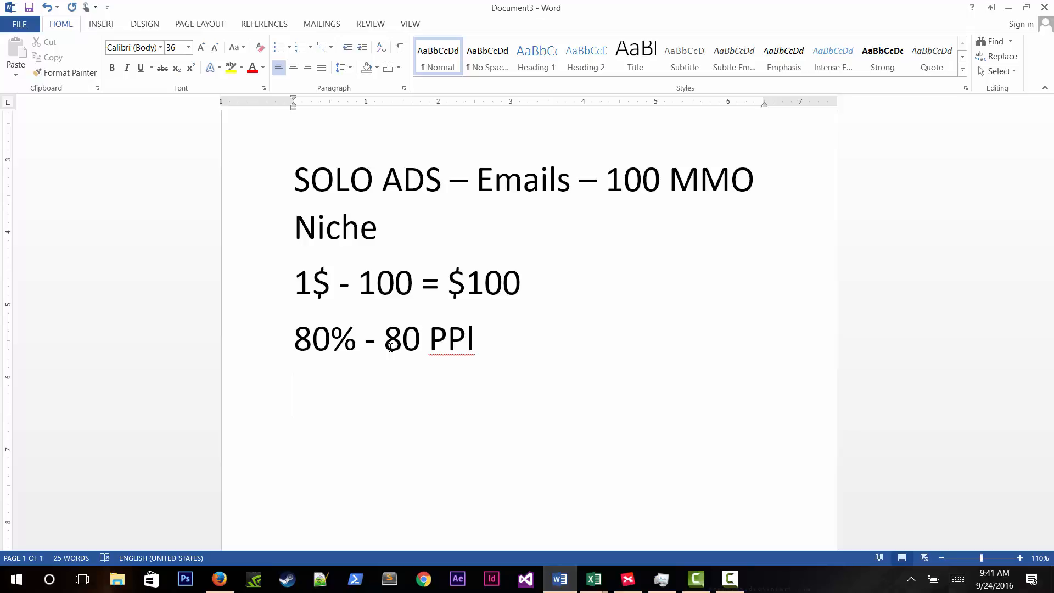
scroll("down", 3)
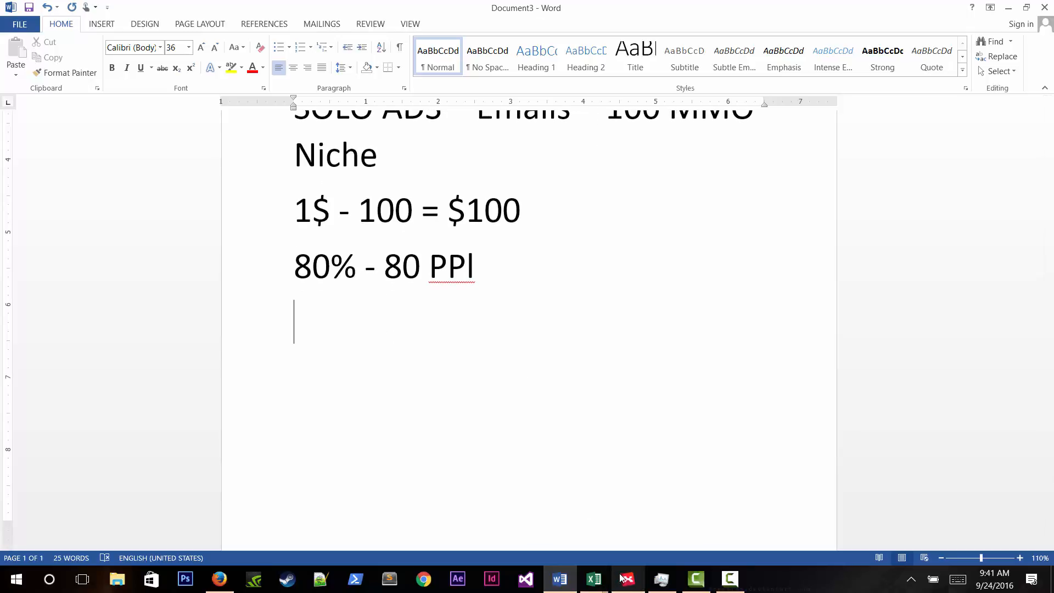
left_click(696, 578)
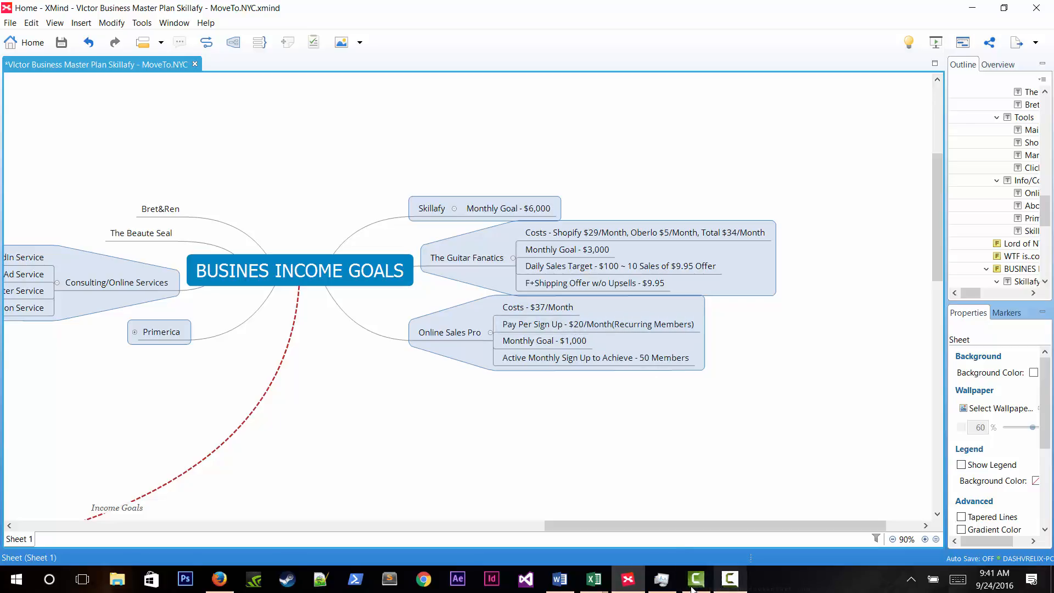
key("alt+tab")
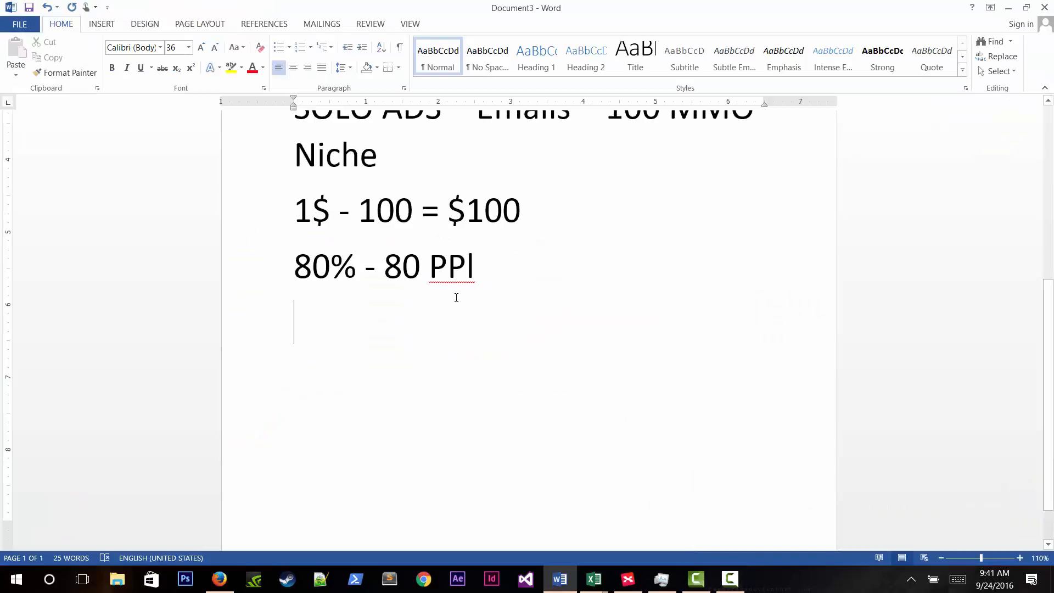
Switch to the Digital Altitude Start Up page and scroll through its welcome video and first step.
left_click(218, 579)
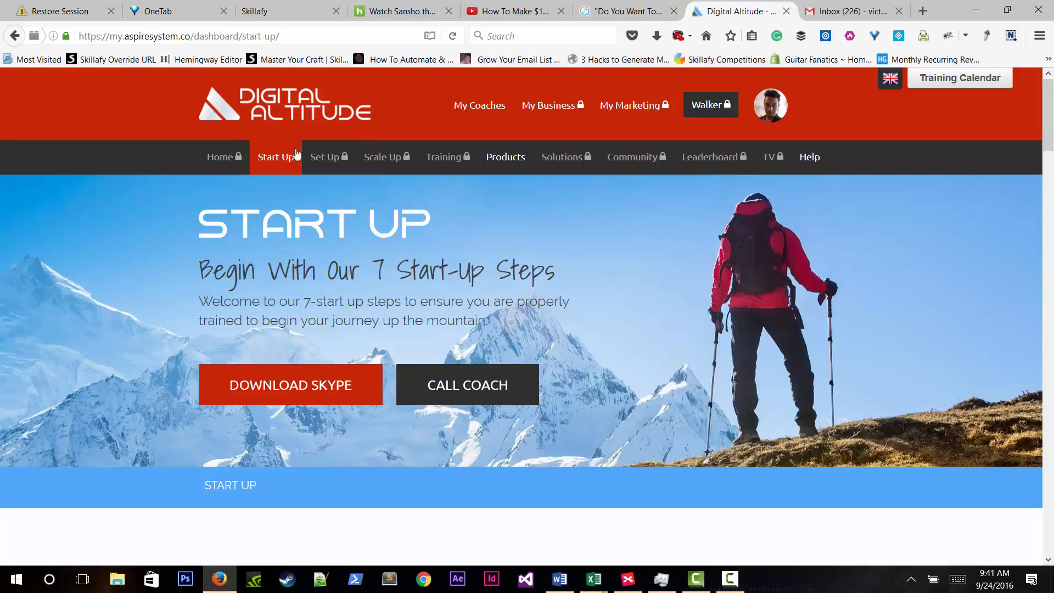
scroll("down", 3)
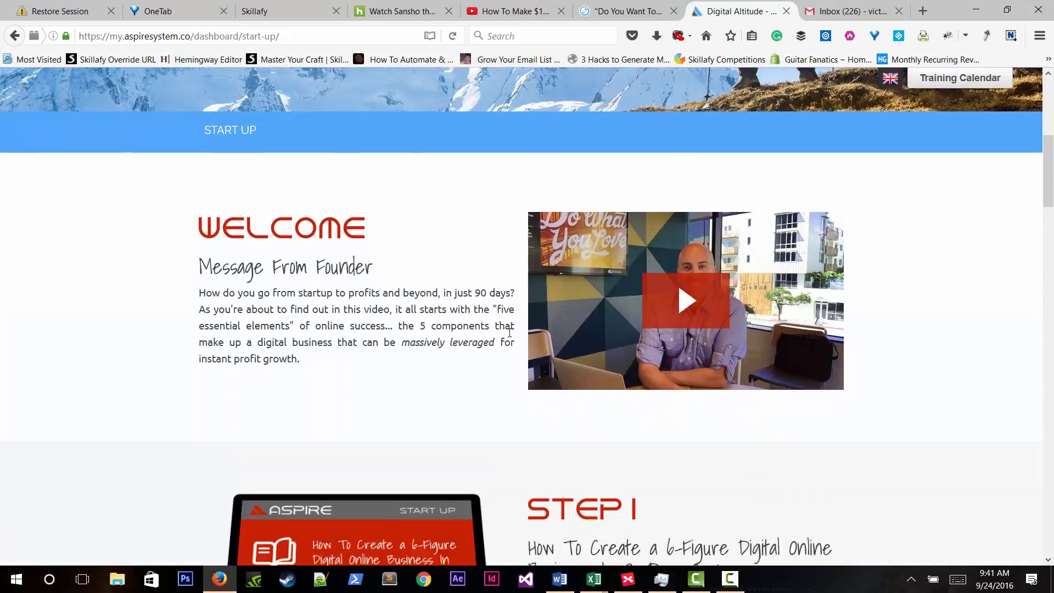
scroll("down", 3)
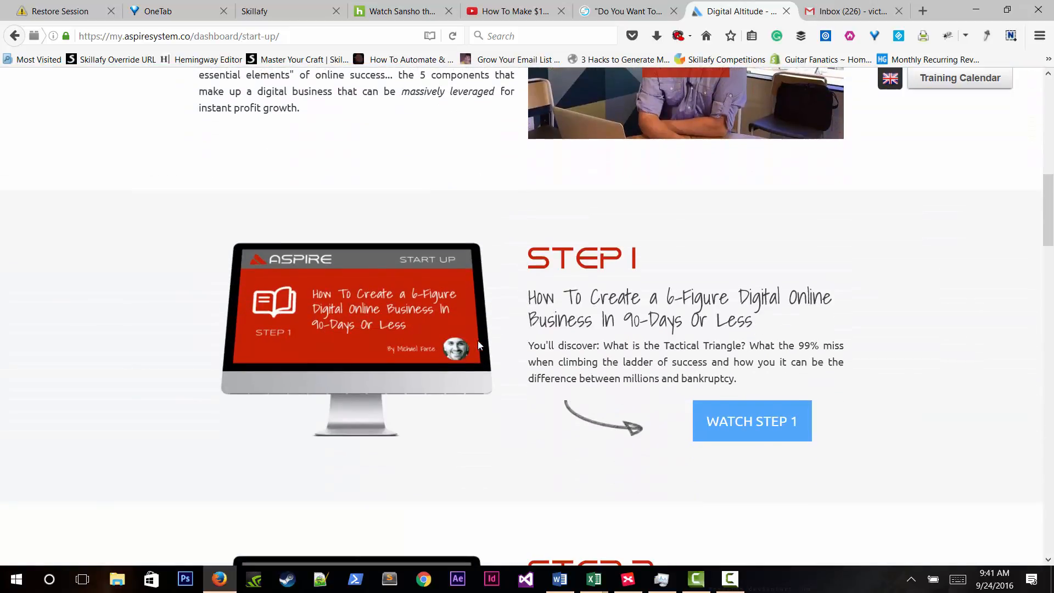
scroll("down", 3)
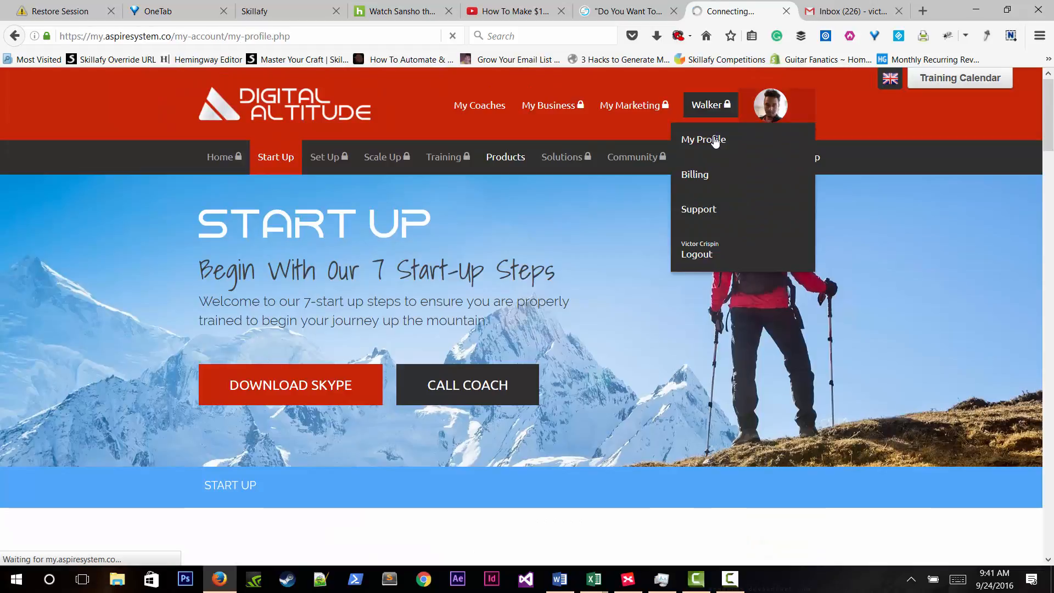
Review the My Profile page's username, contact details and Gravatar photo, then head to the Pay Me page.
left_click(703, 139)
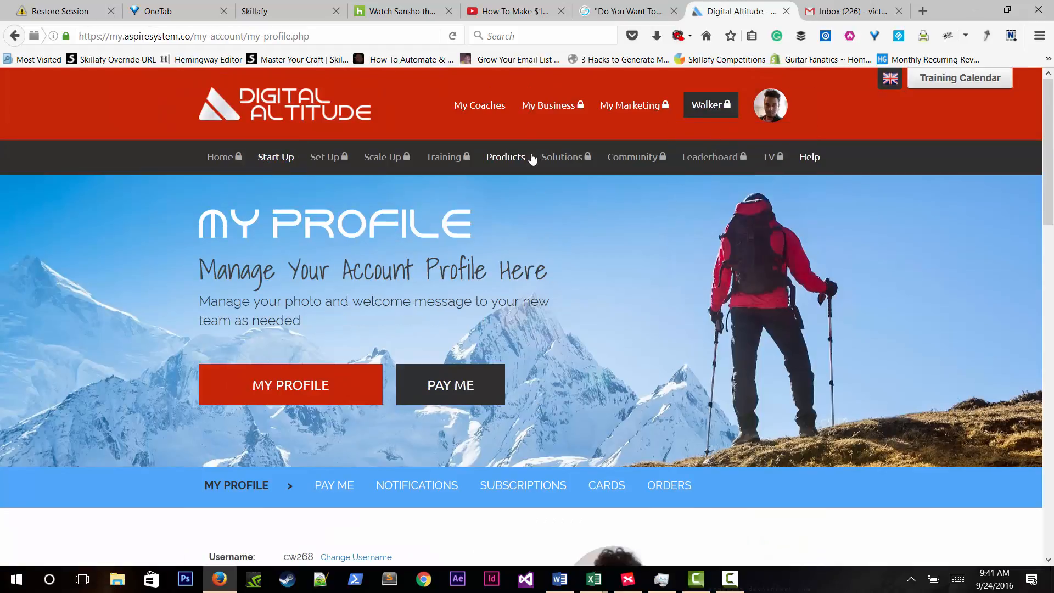
scroll("down", 3)
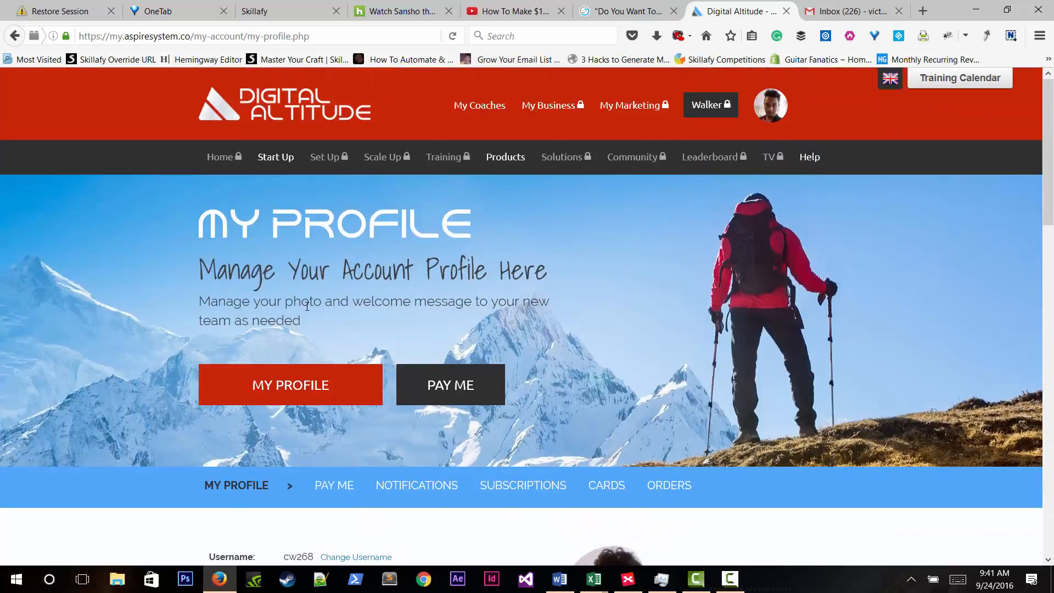
scroll("down", 3)
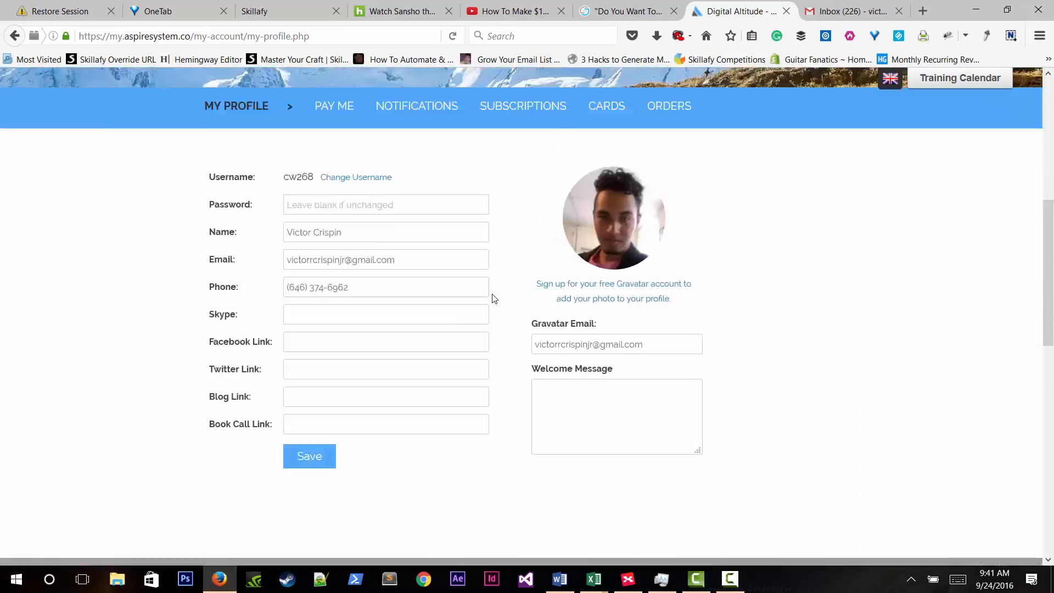
scroll("down", 3)
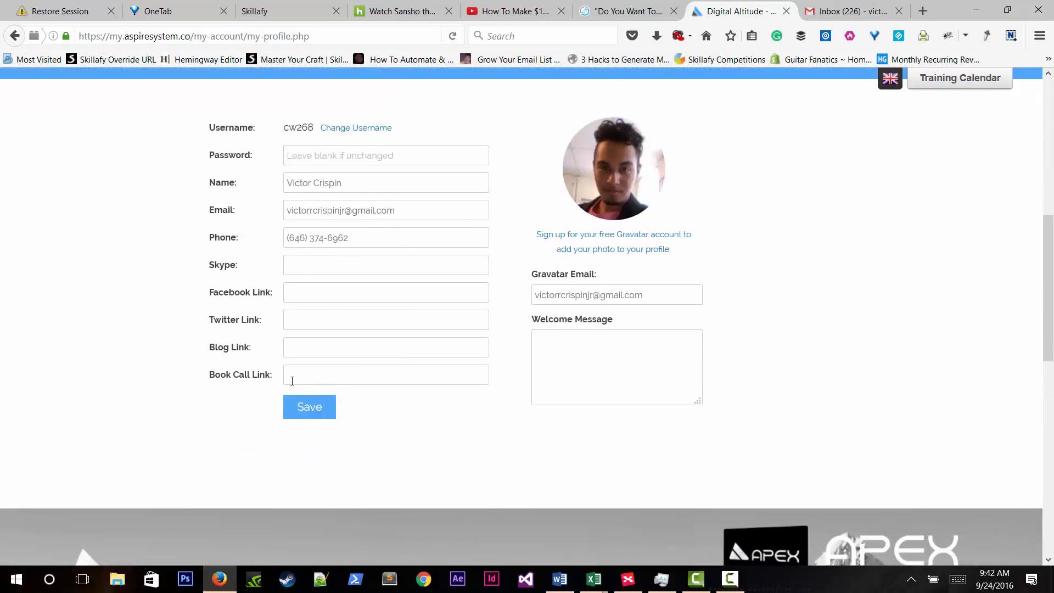
left_click(385, 292)
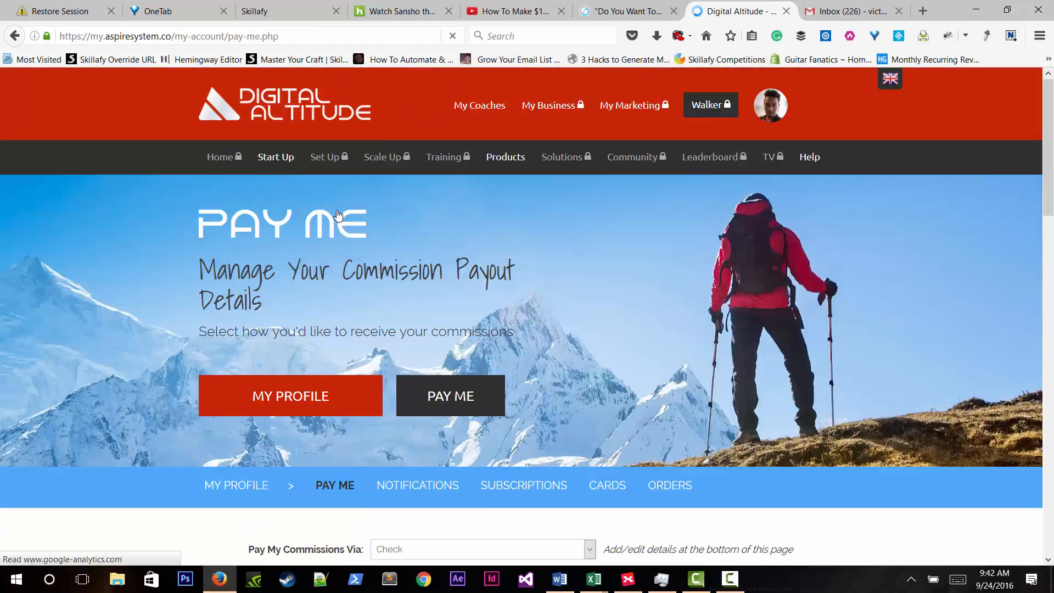
scroll("down", 3)
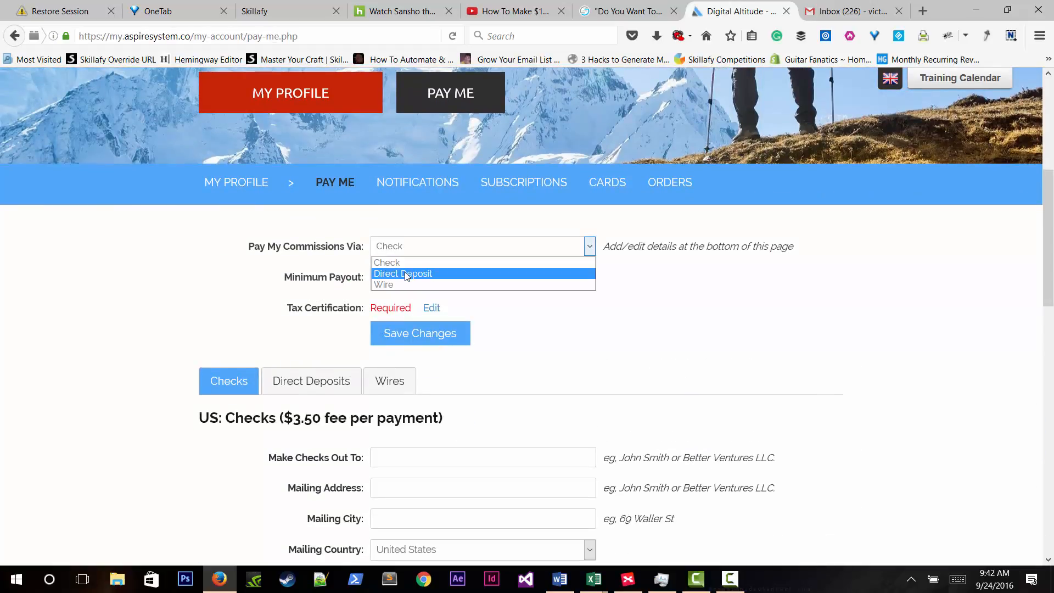
left_click(402, 273)
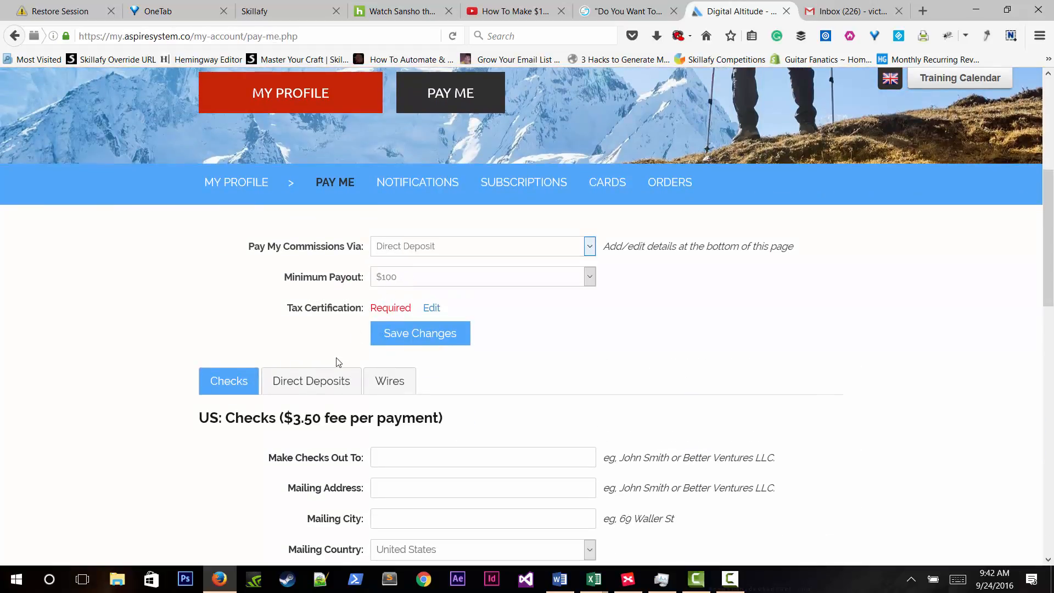
scroll("down", 3)
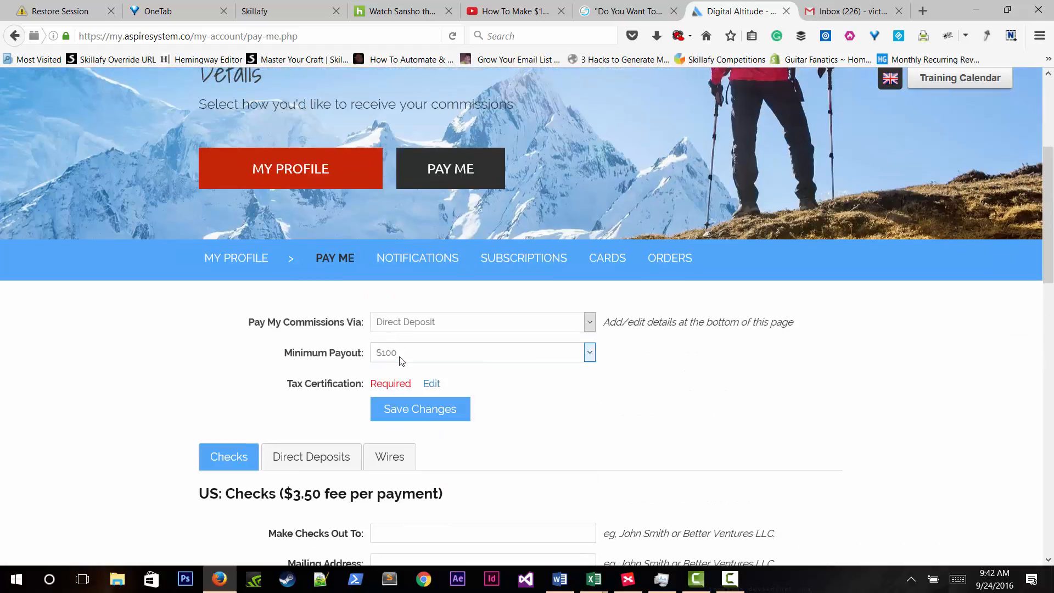
scroll("down", 3)
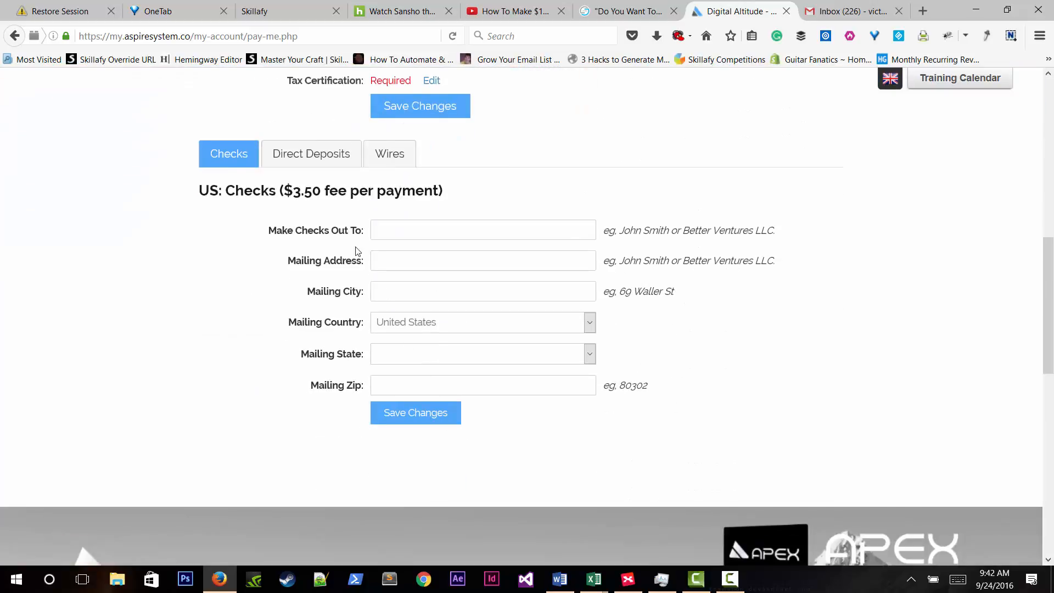
left_click(311, 154)
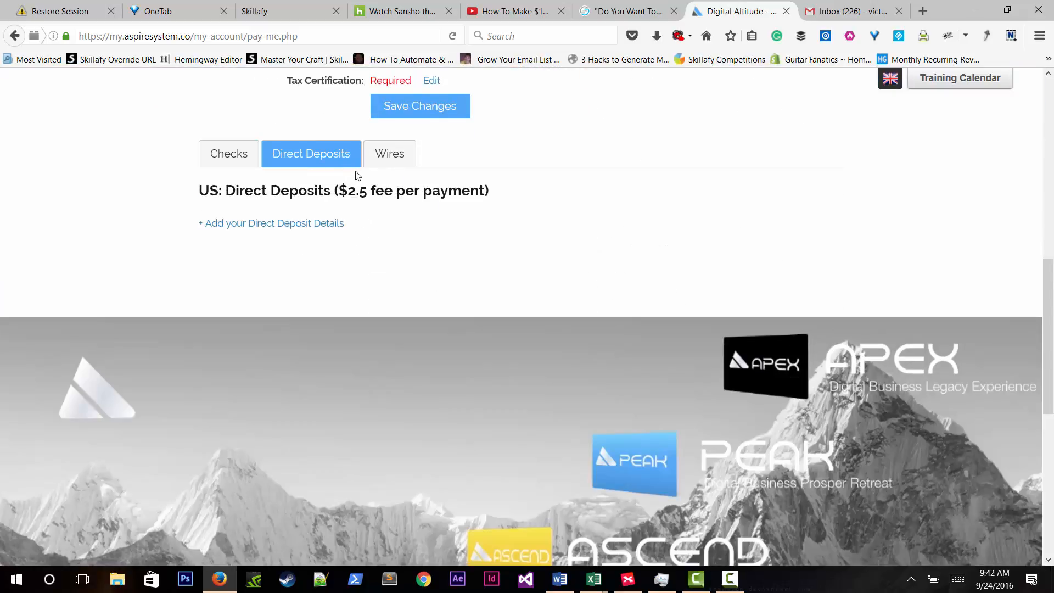
mouse_move(222, 227)
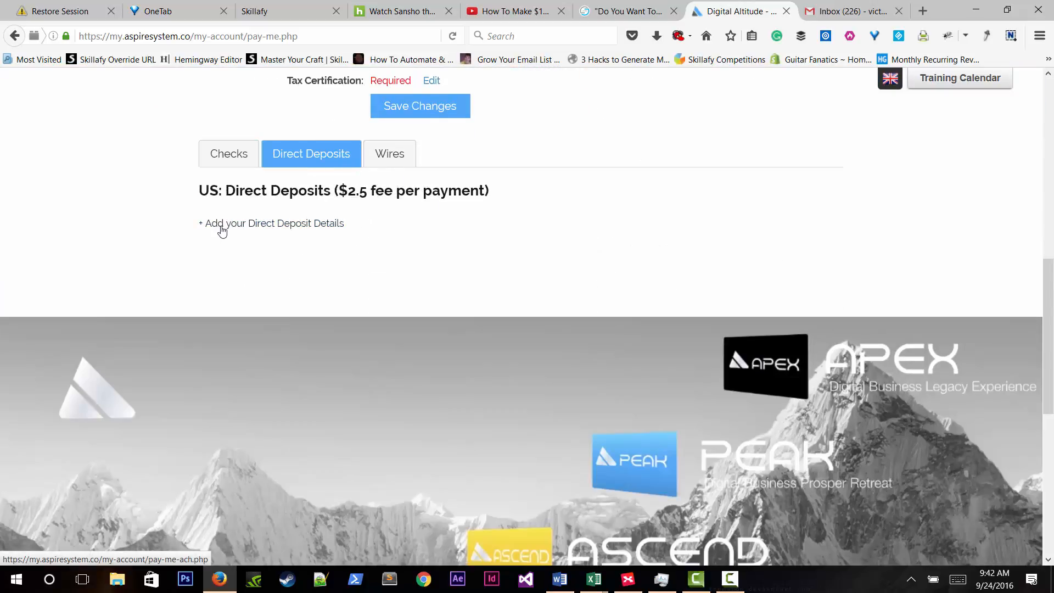
left_click(271, 223)
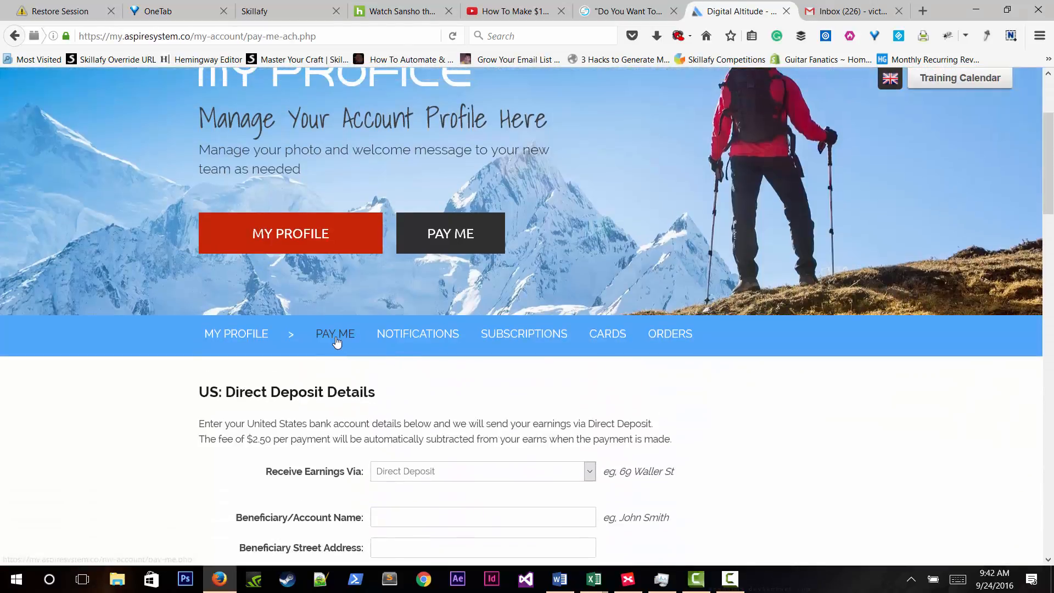
left_click(334, 334)
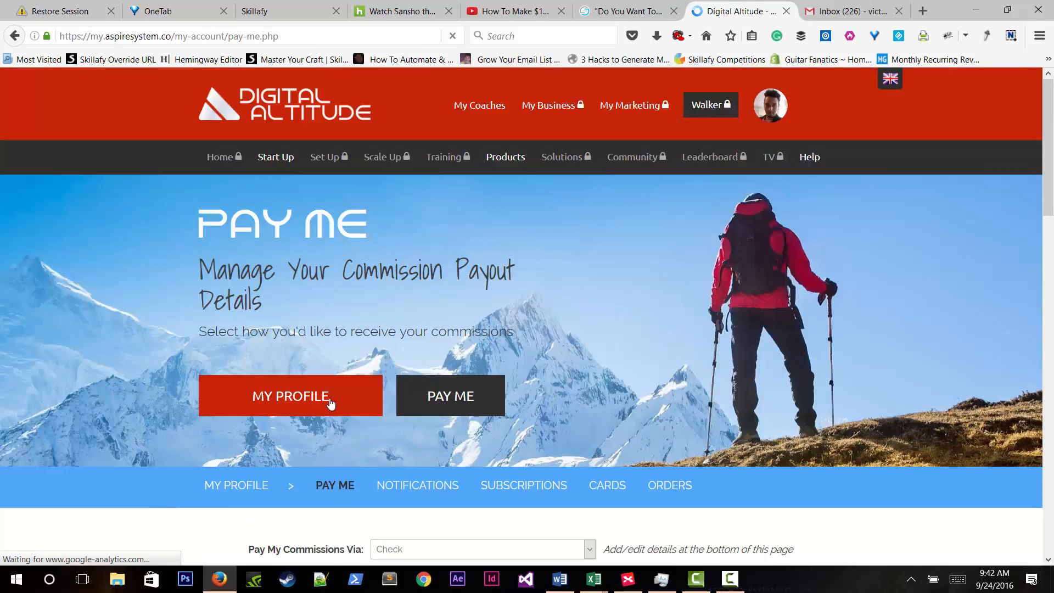
scroll("down", 3)
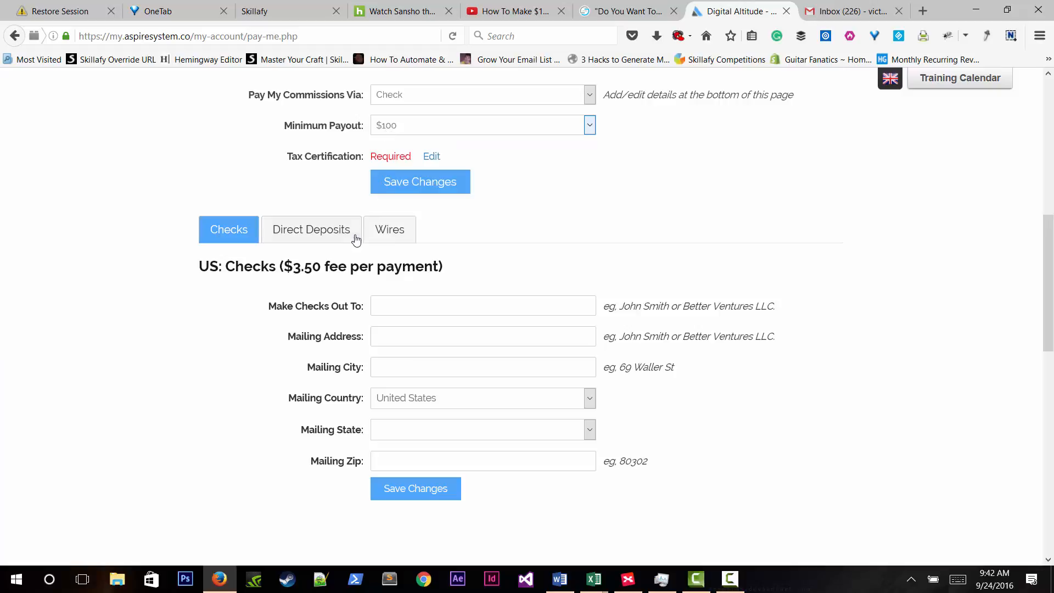
left_click(311, 229)
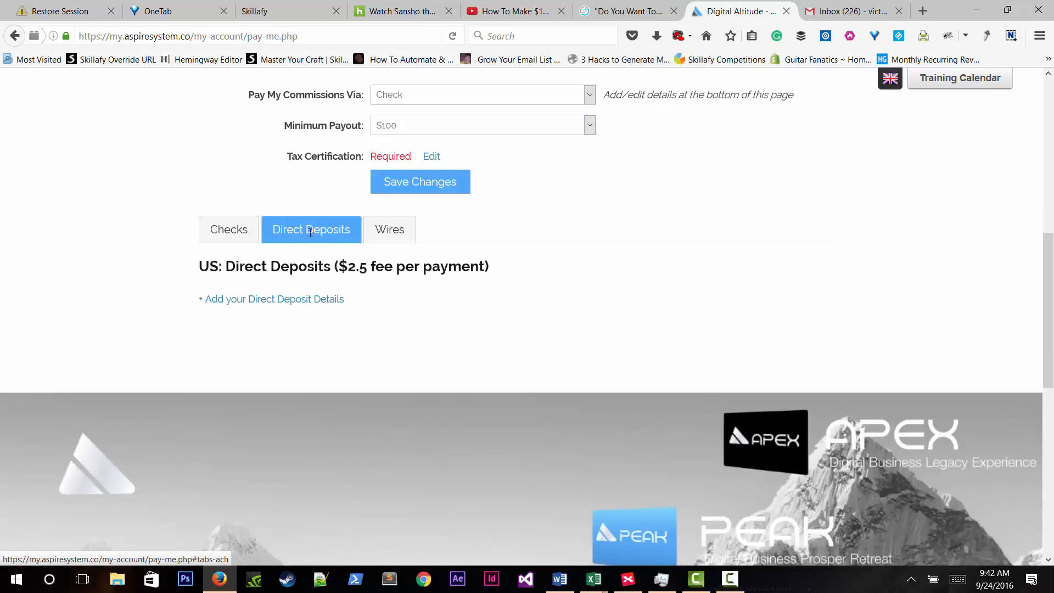
scroll("up", 3)
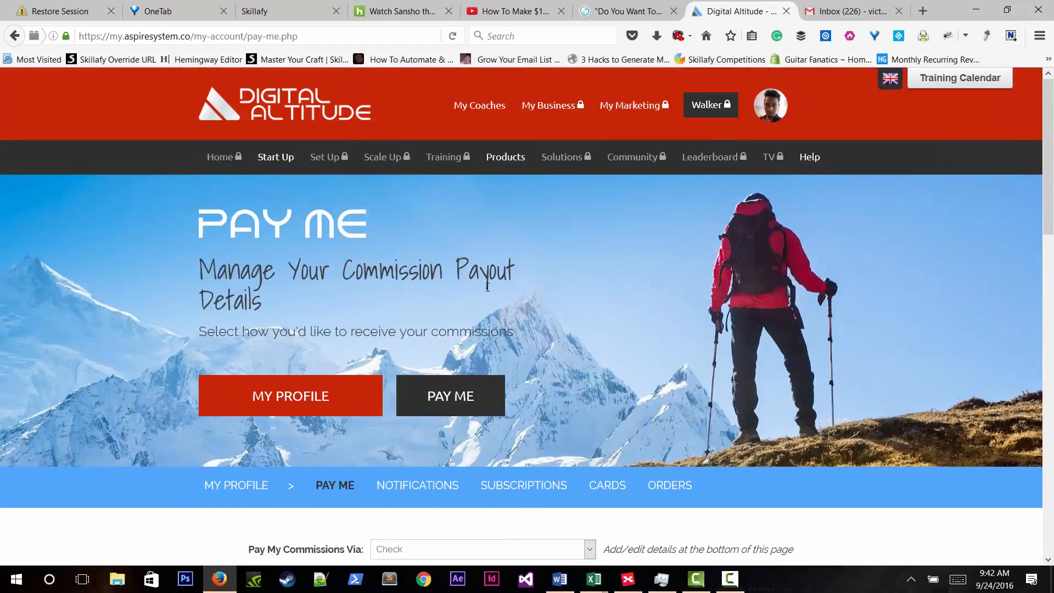
Visit the notification settings and the Subscriptions page showing no active subscriptions.
left_click(417, 484)
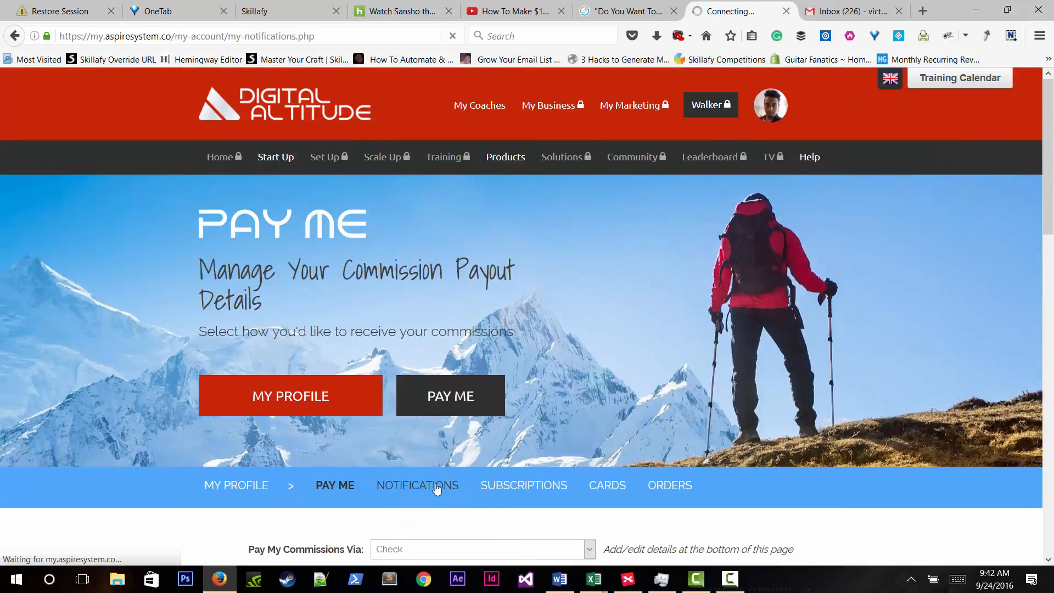
left_click(417, 485)
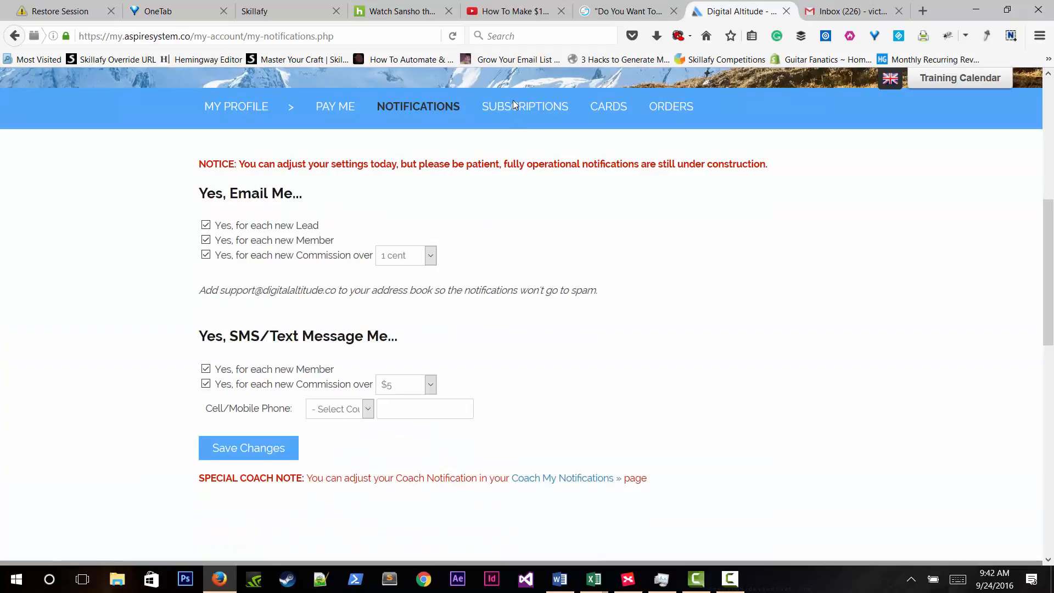
left_click(525, 107)
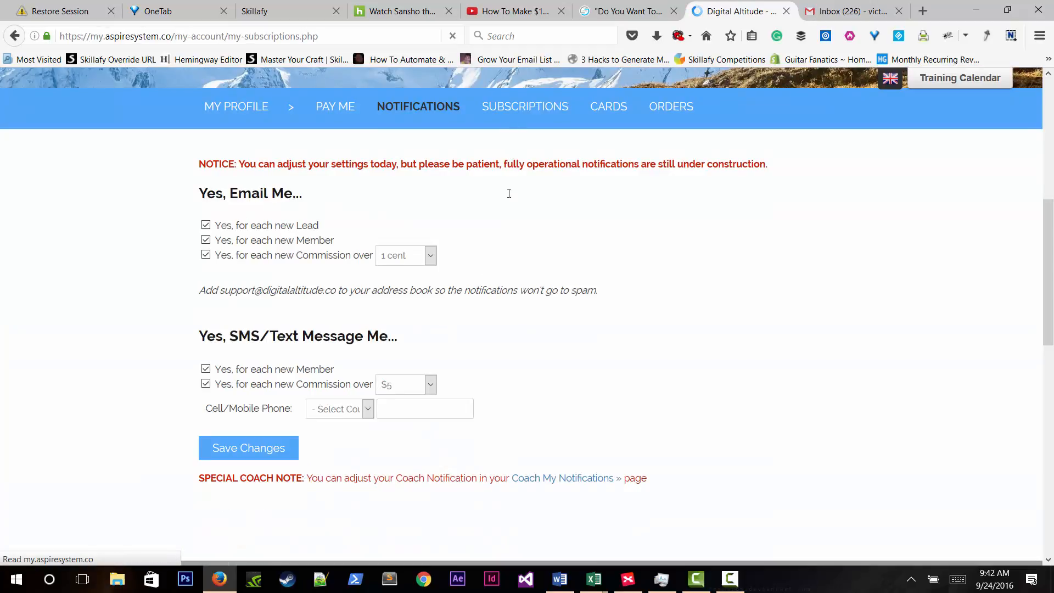
left_click(525, 106)
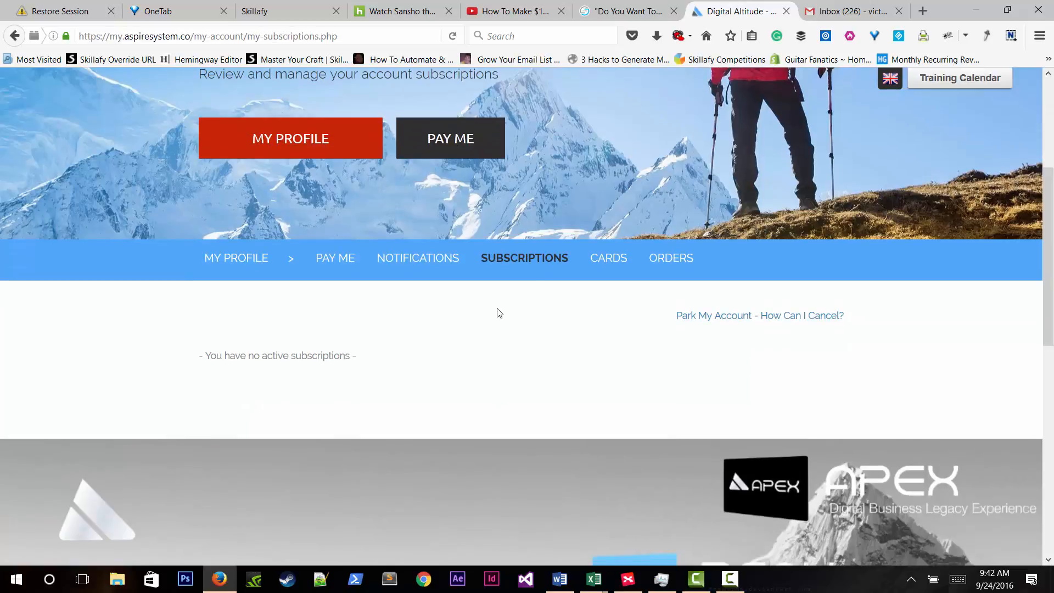
mouse_move(531, 325)
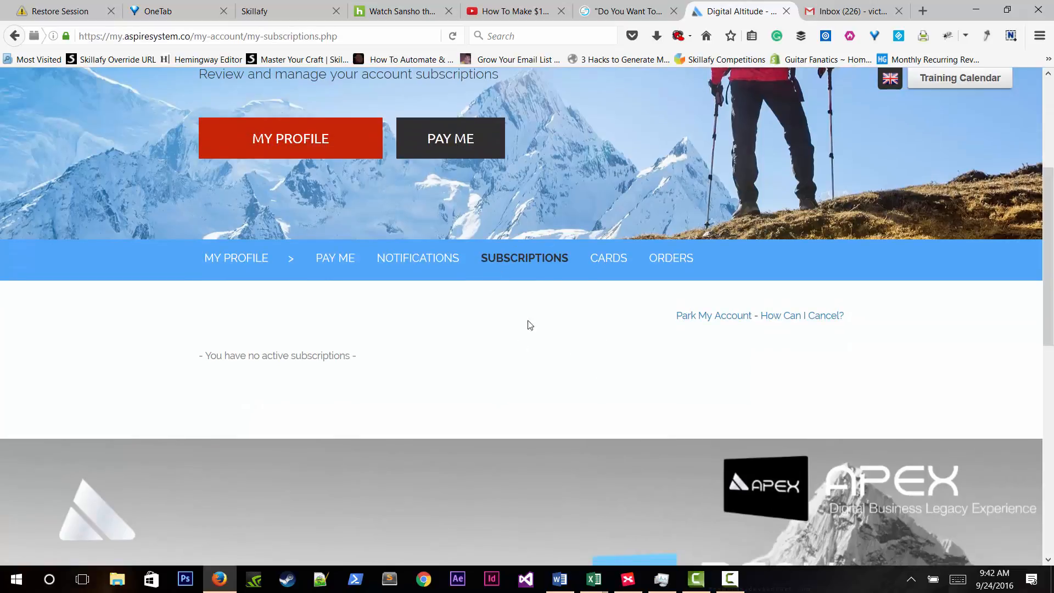
mouse_move(558, 325)
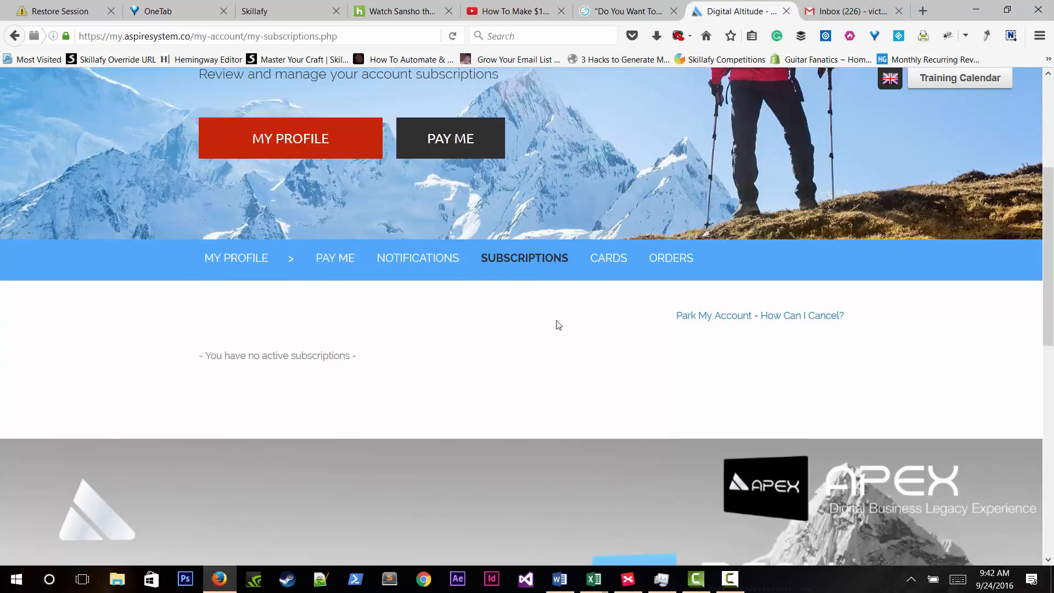
left_click(729, 578)
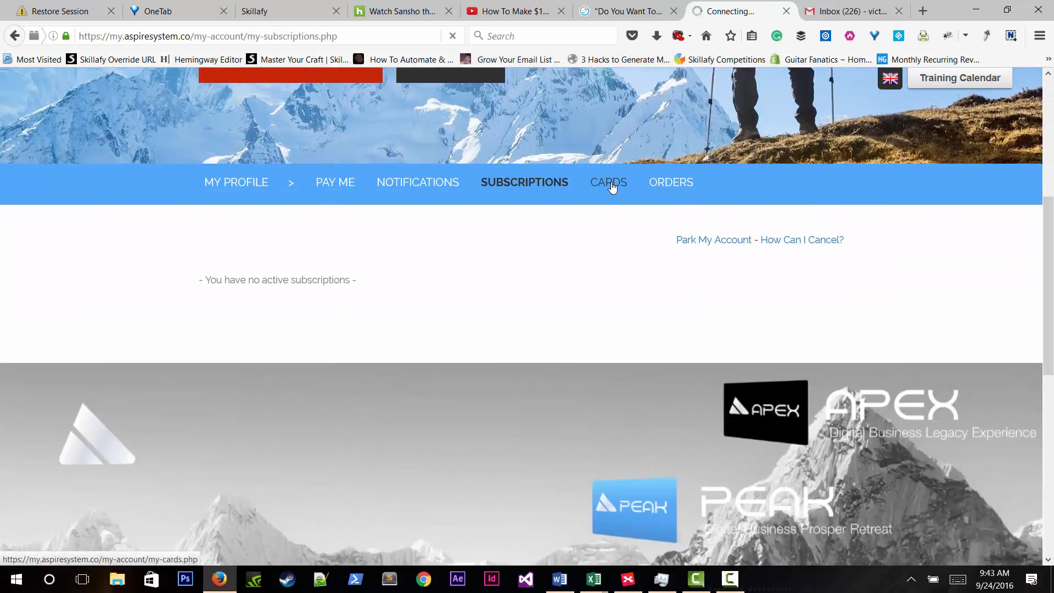
Review the My Cards page and then the My Products page.
left_click(607, 182)
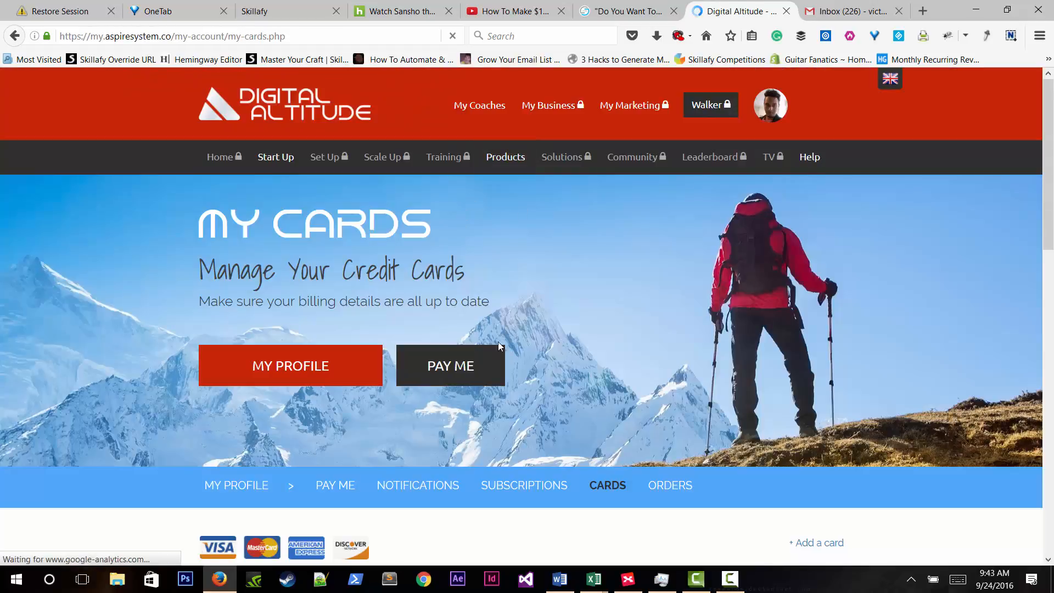
scroll("down", 3)
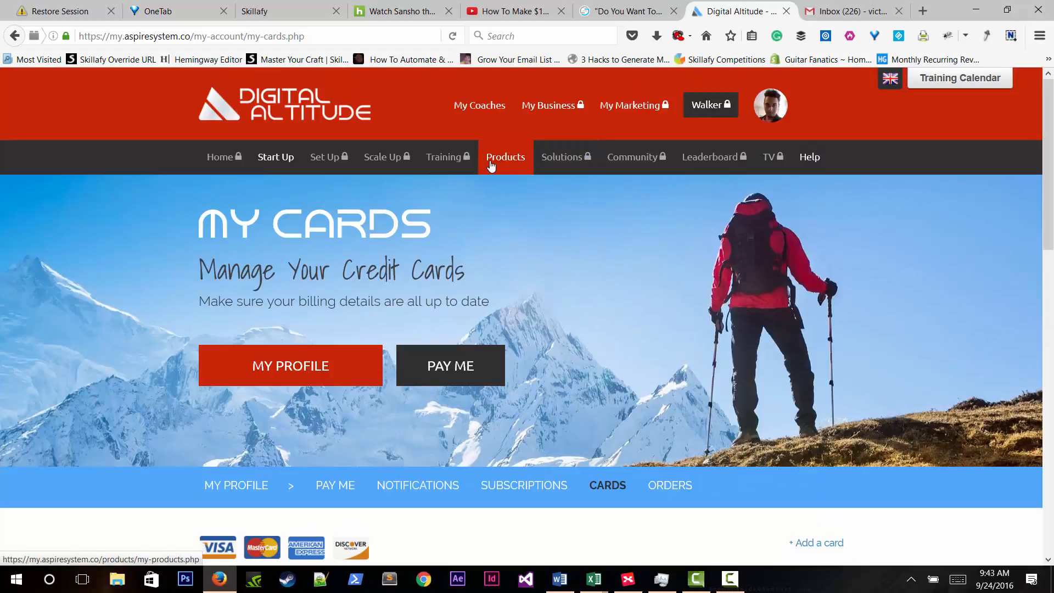
left_click(506, 157)
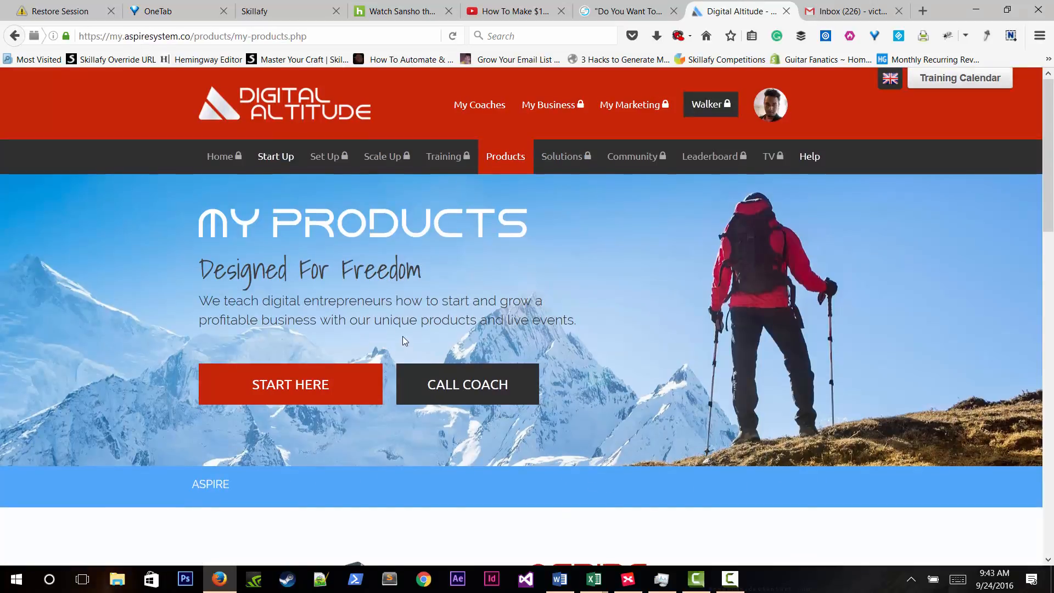
scroll("down", 3)
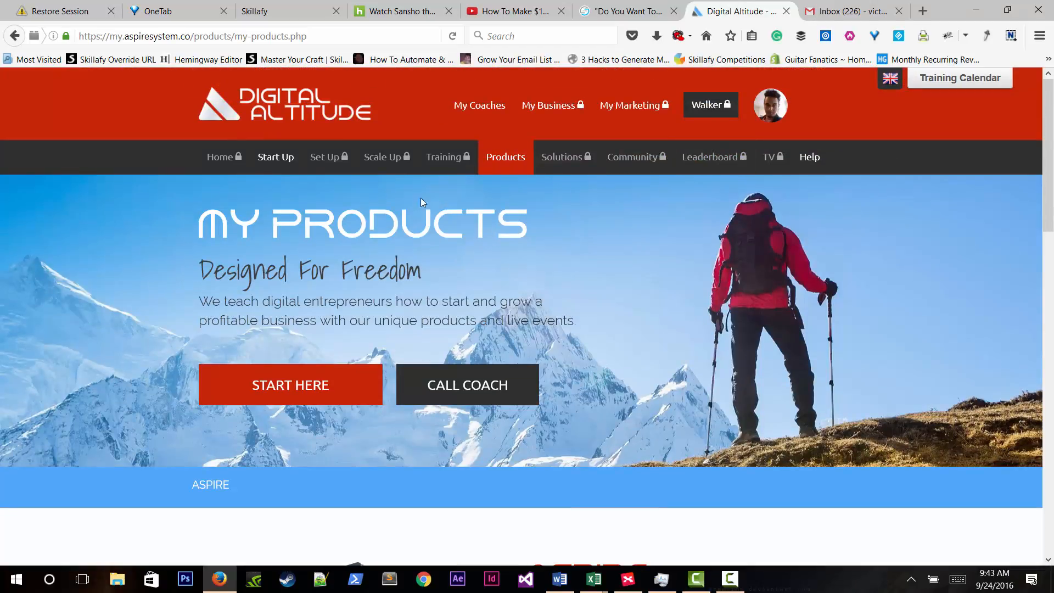
mouse_move(479, 106)
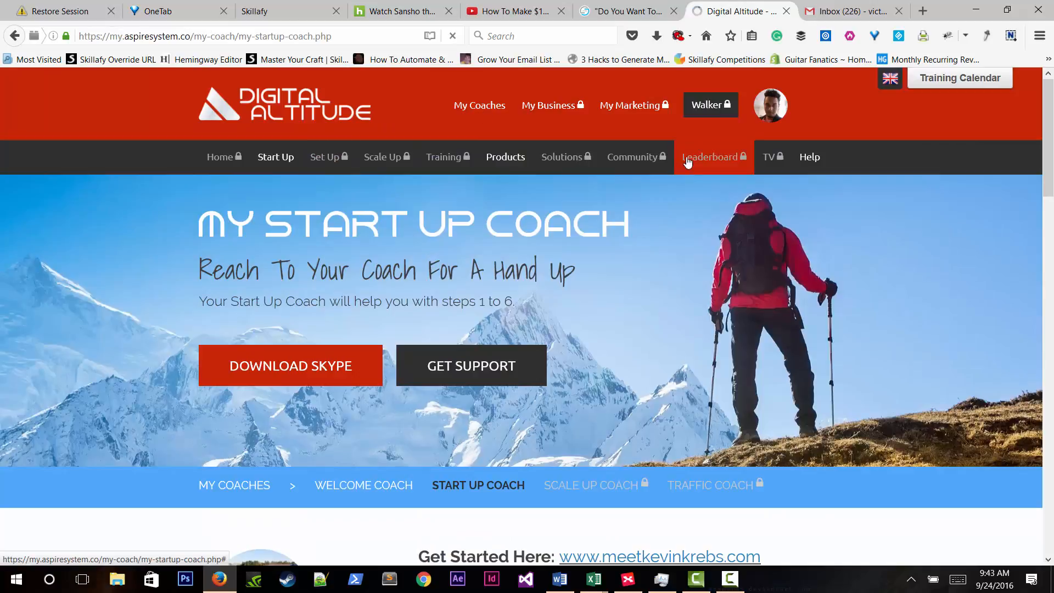
Revisit the My Profile page contact details, then switch to the Gmail inbox tab.
left_click(710, 106)
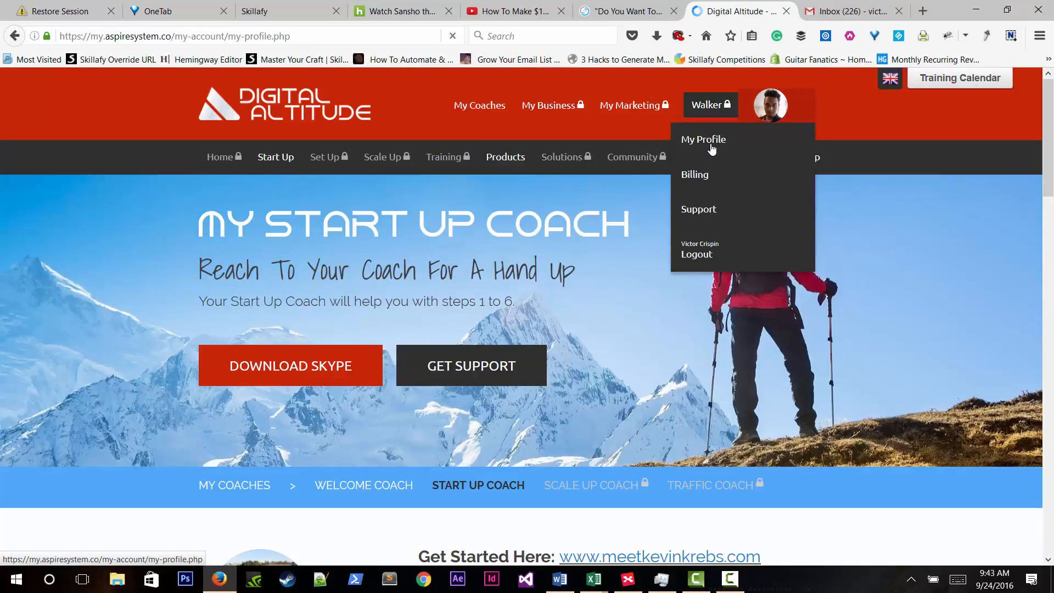
left_click(703, 140)
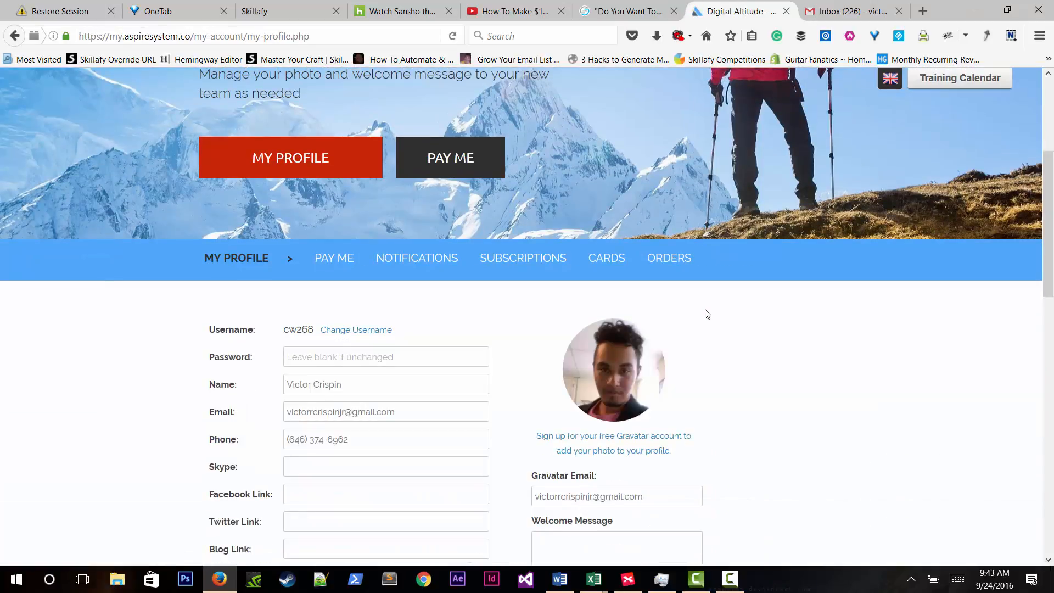
scroll("down", 3)
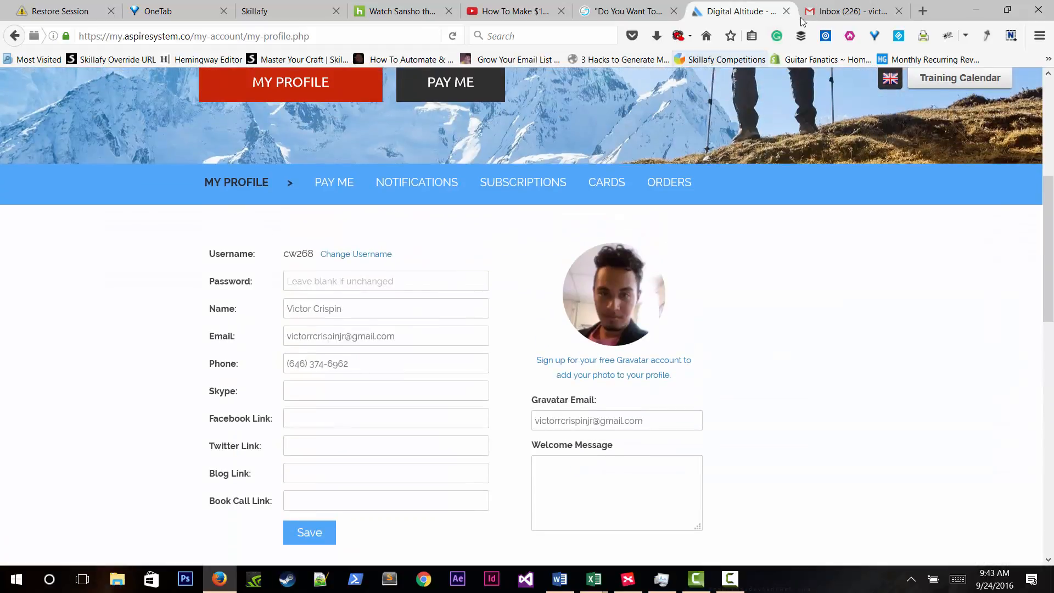
left_click(850, 11)
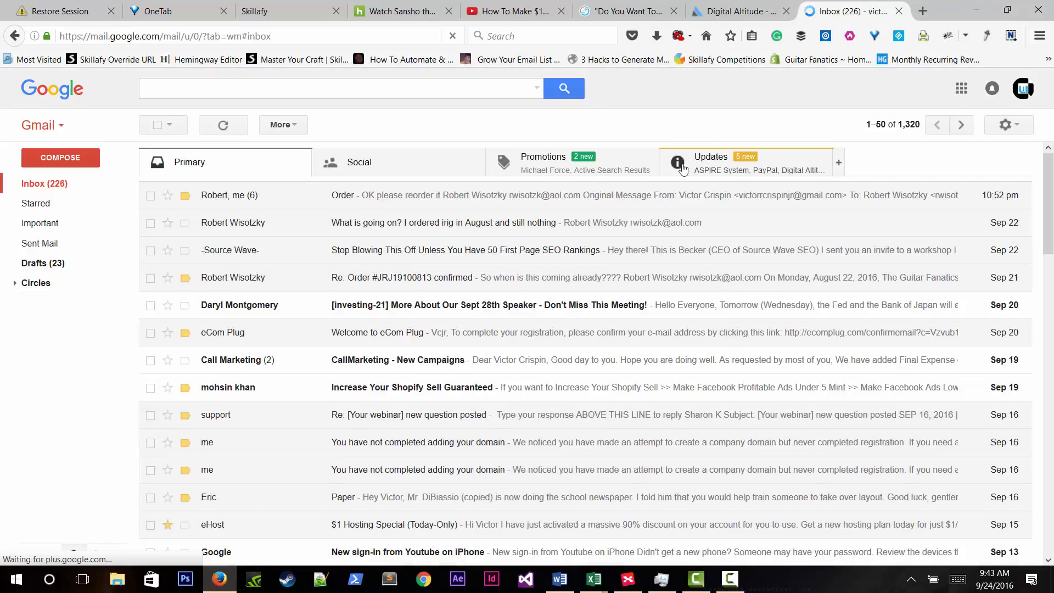
In Gmail's Updates category, read the [DA] Order Invoice email for the $1.00 signup.
left_click(711, 163)
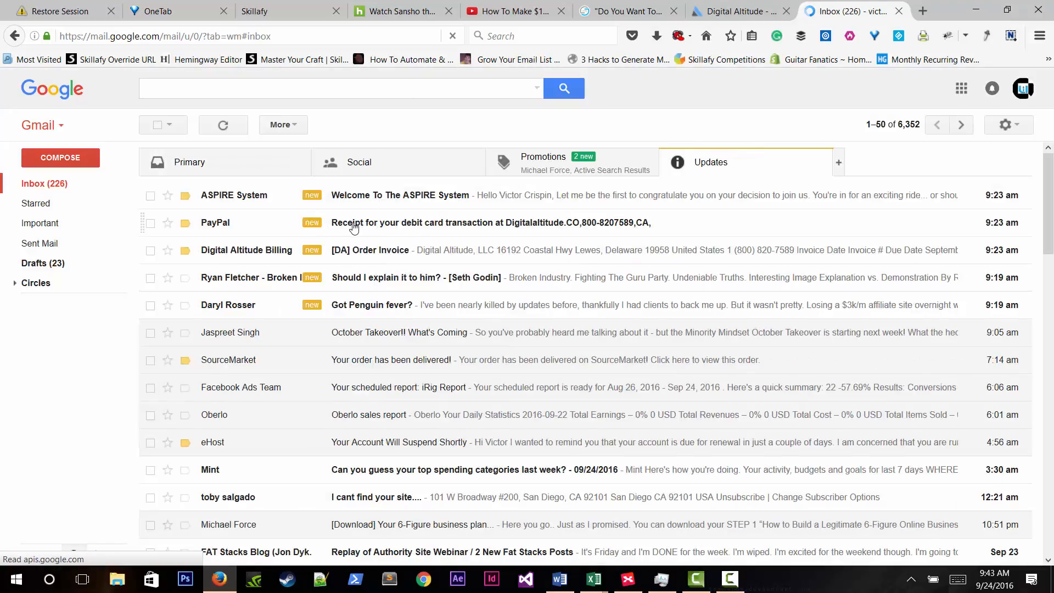
left_click(371, 251)
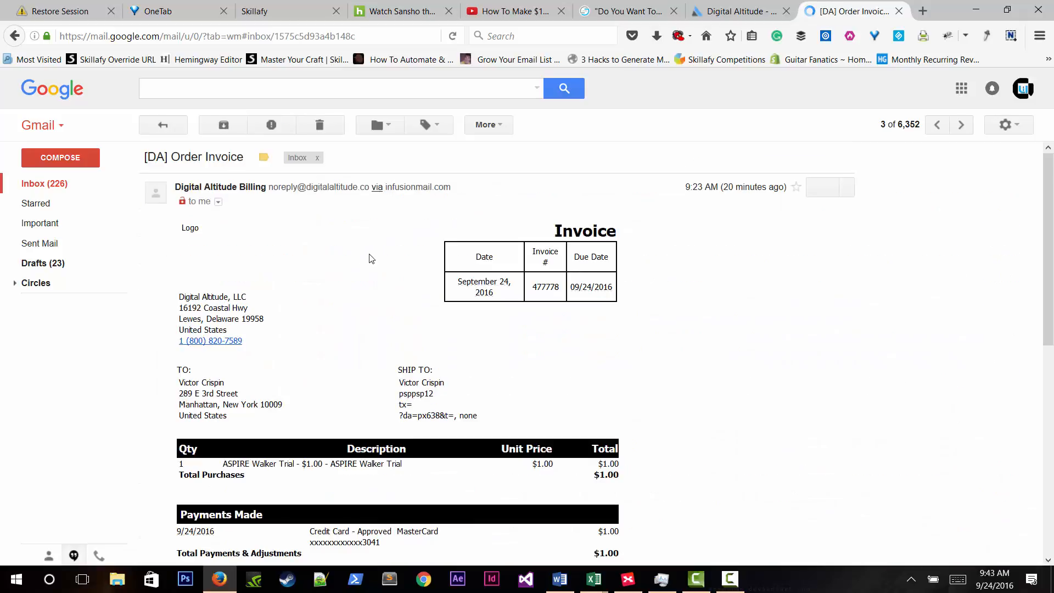
scroll("down", 3)
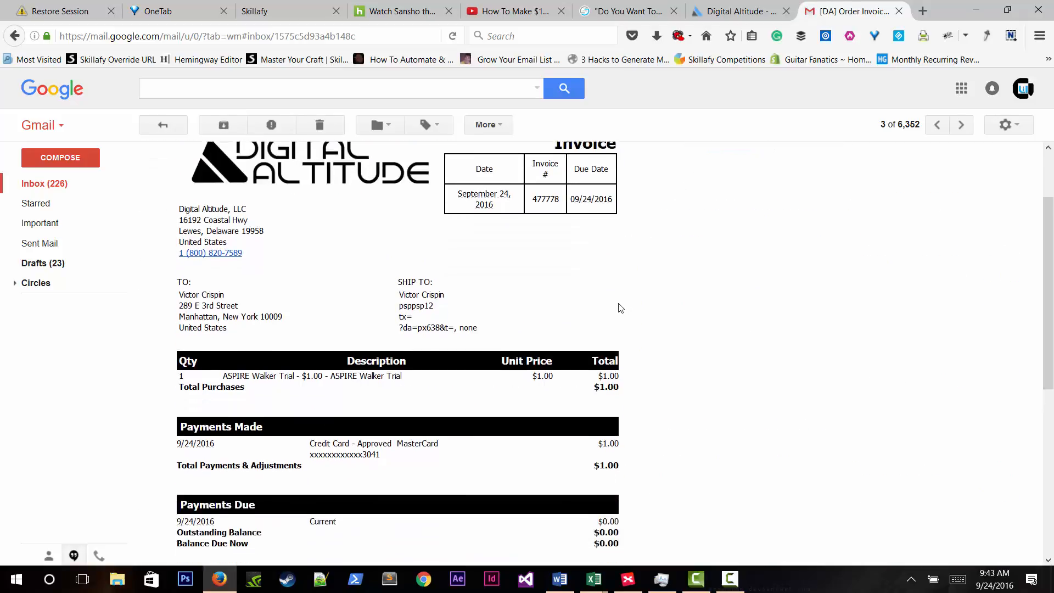
scroll("down", 3)
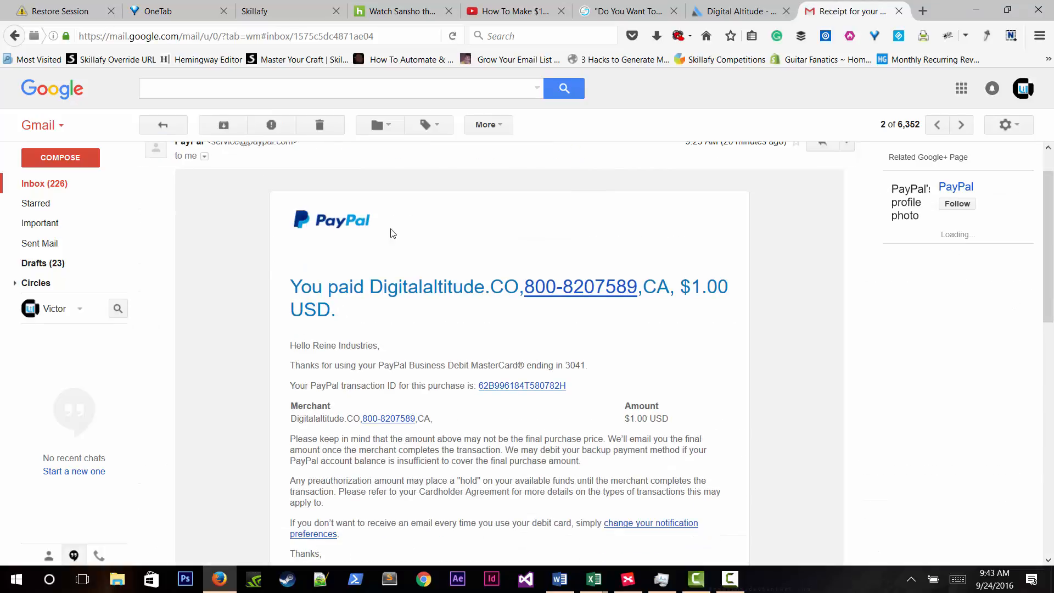
scroll("down", 3)
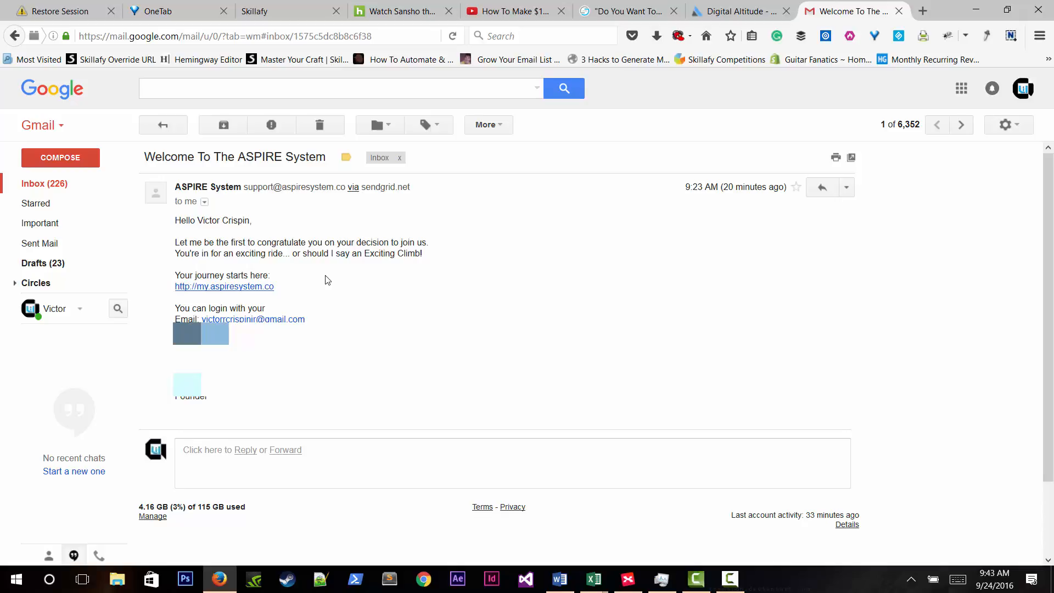
mouse_move(608, 229)
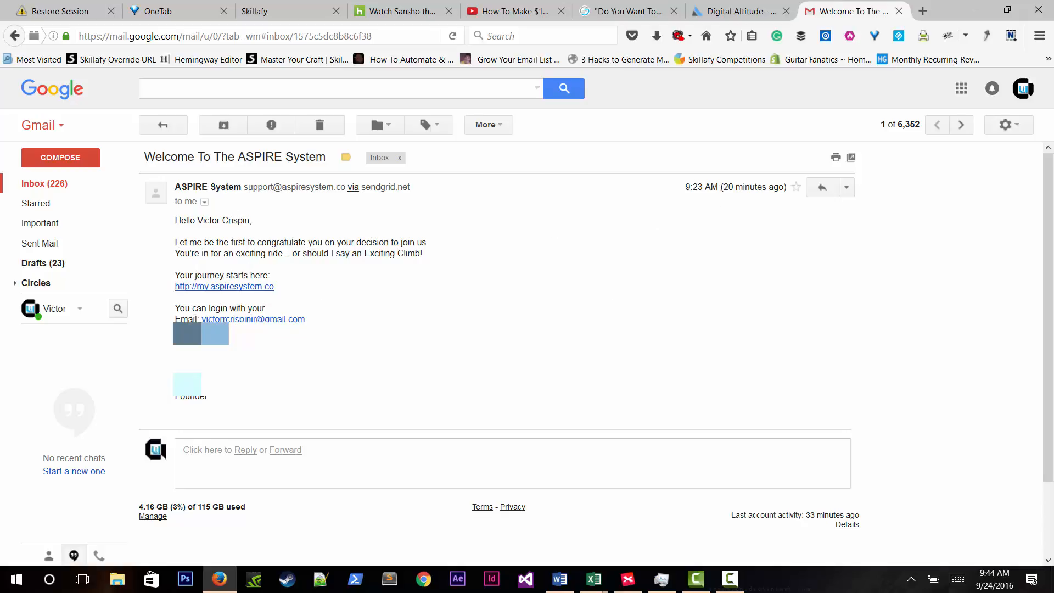
mouse_move(285, 292)
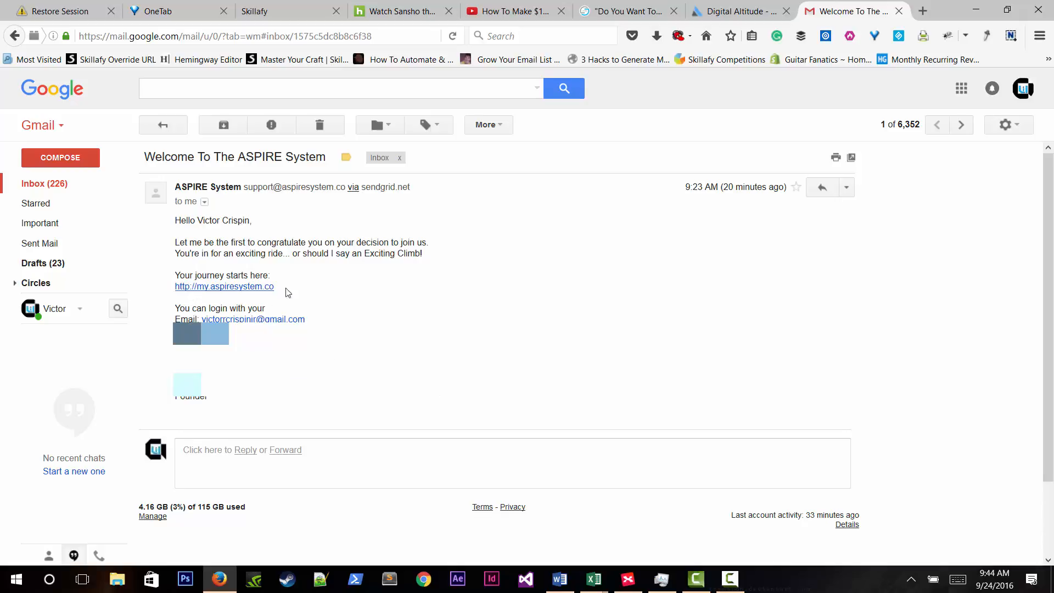
mouse_move(355, 347)
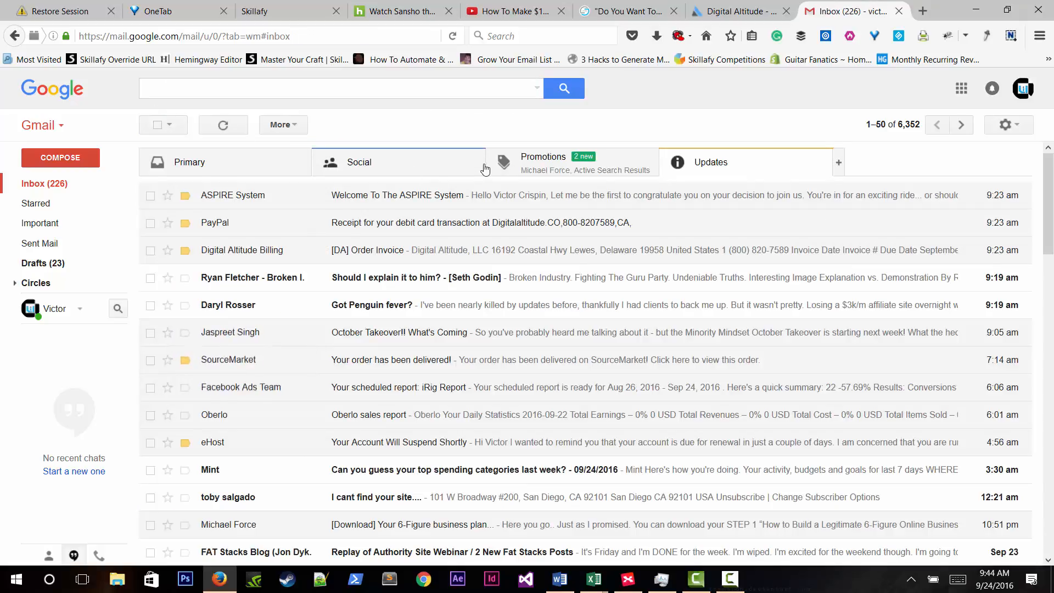
Return to the Digital Altitude My Profile tab and check today's date on the system calendar.
left_click(736, 11)
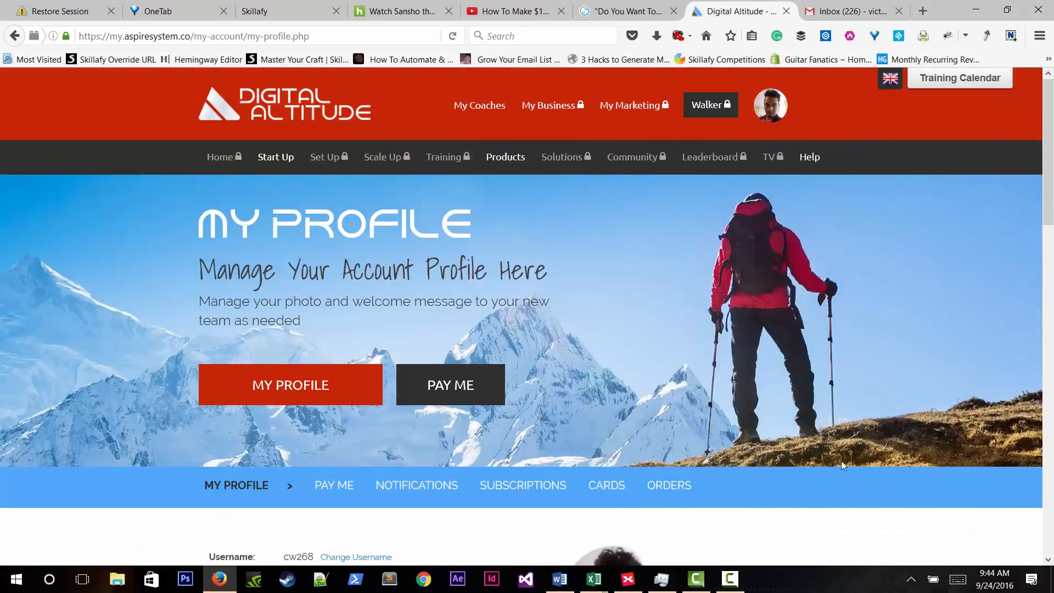
mouse_move(932, 555)
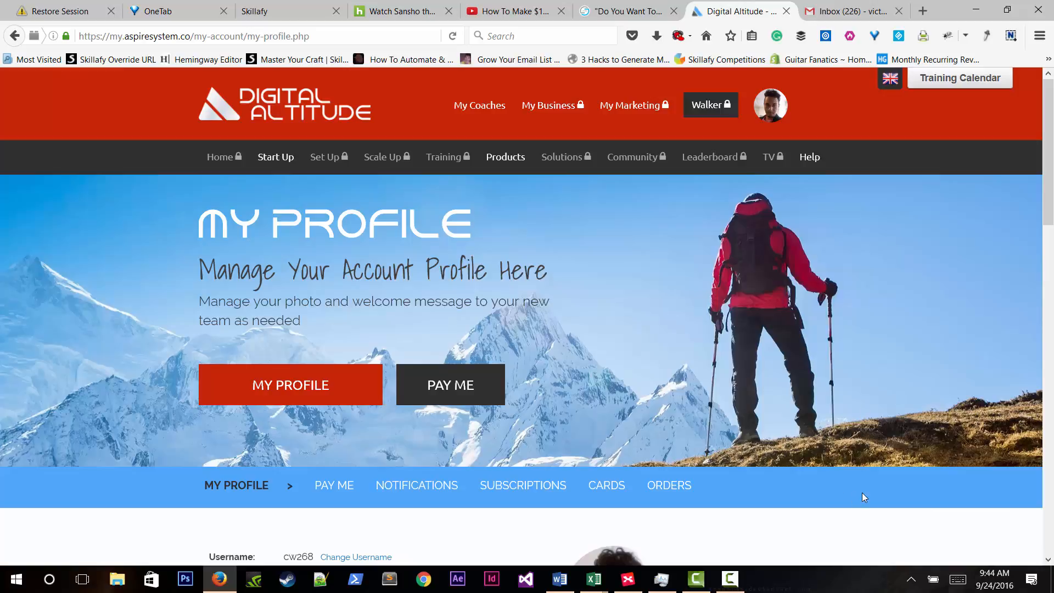
mouse_move(791, 349)
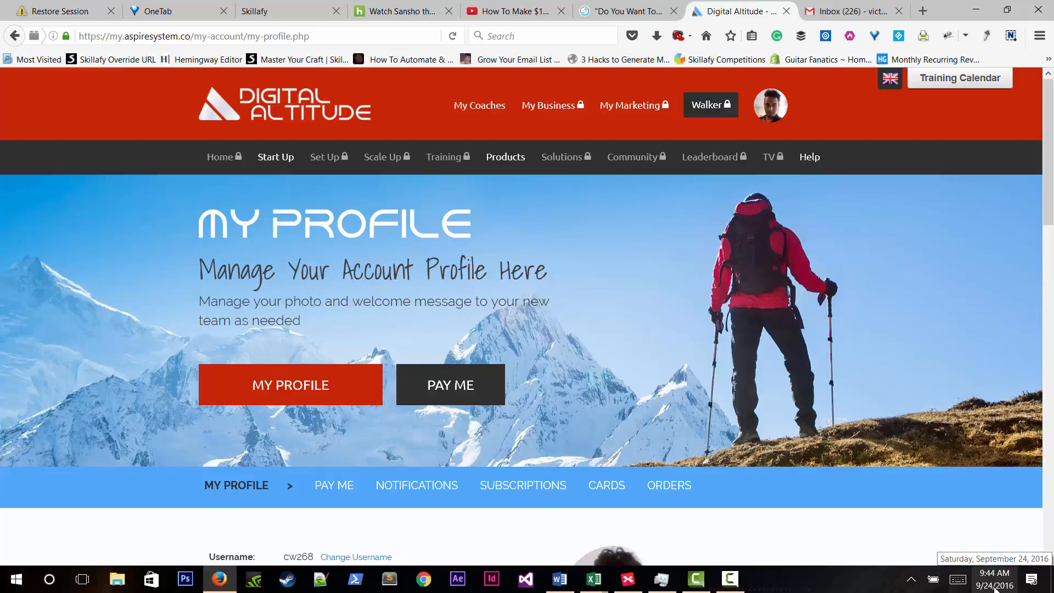
left_click(992, 578)
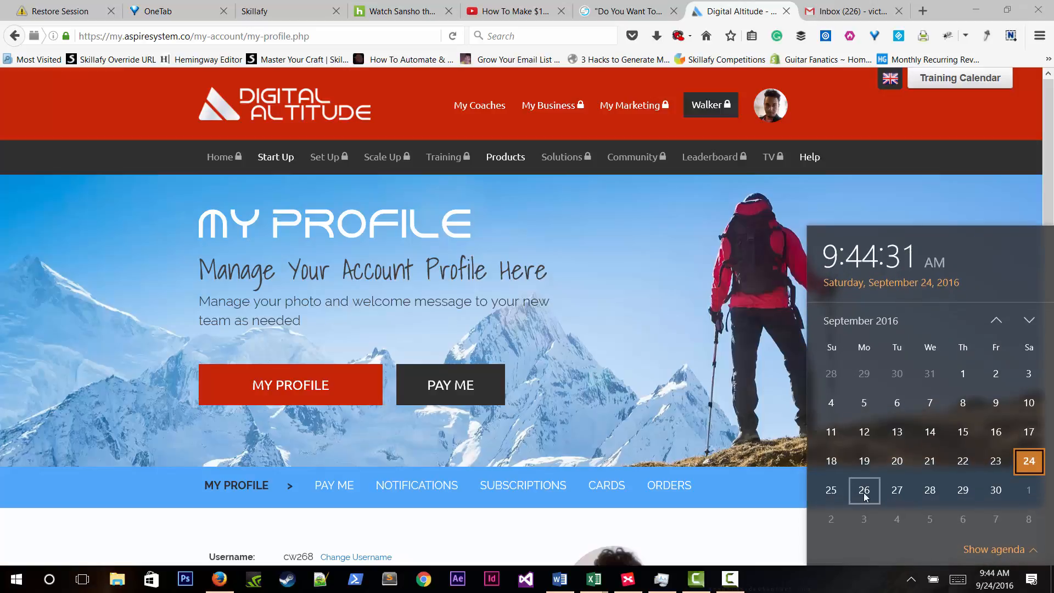
mouse_move(931, 461)
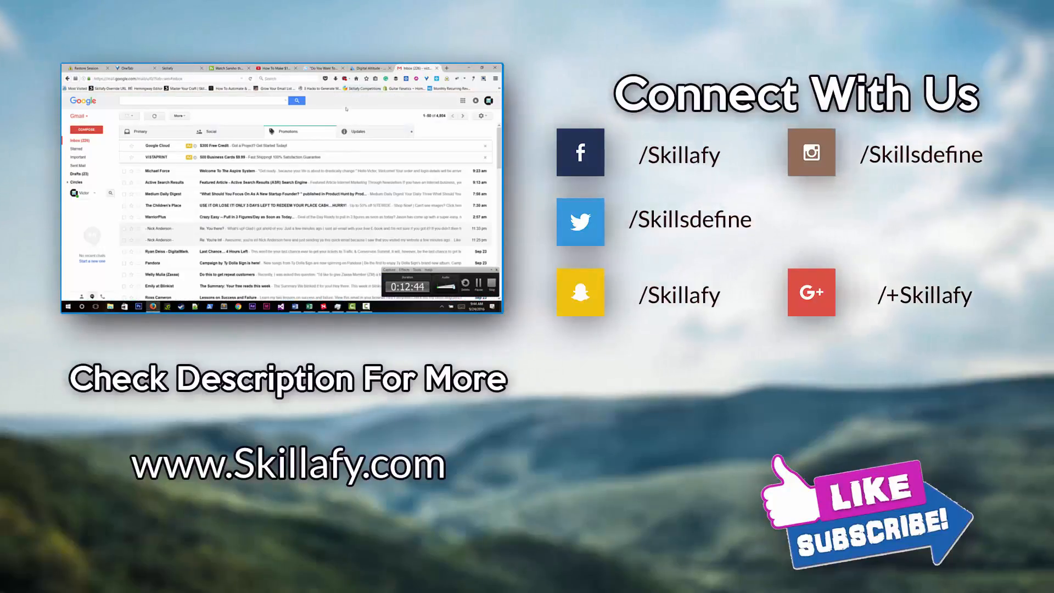
left_click(211, 130)
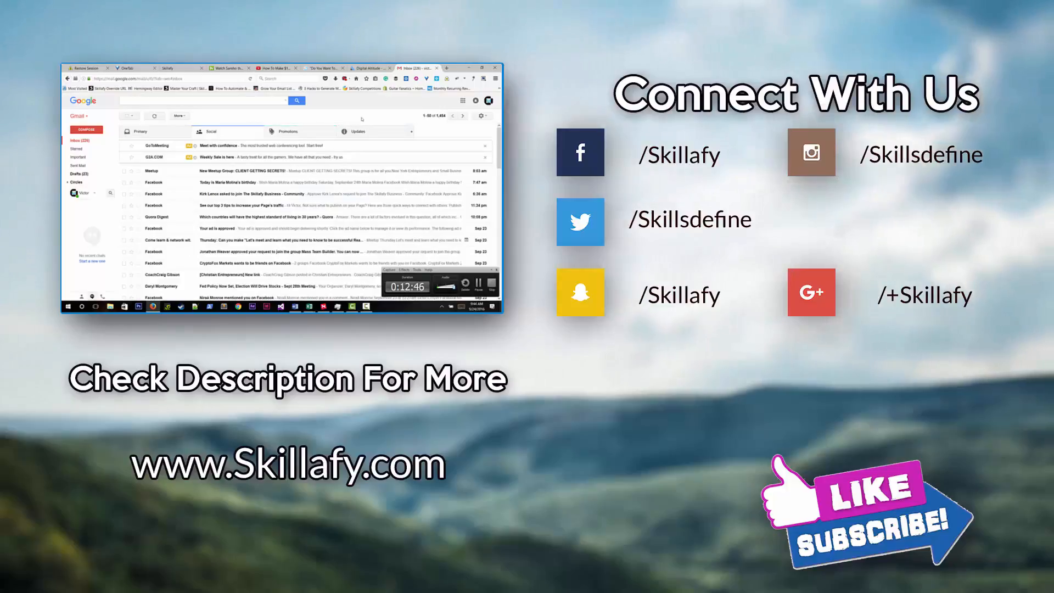